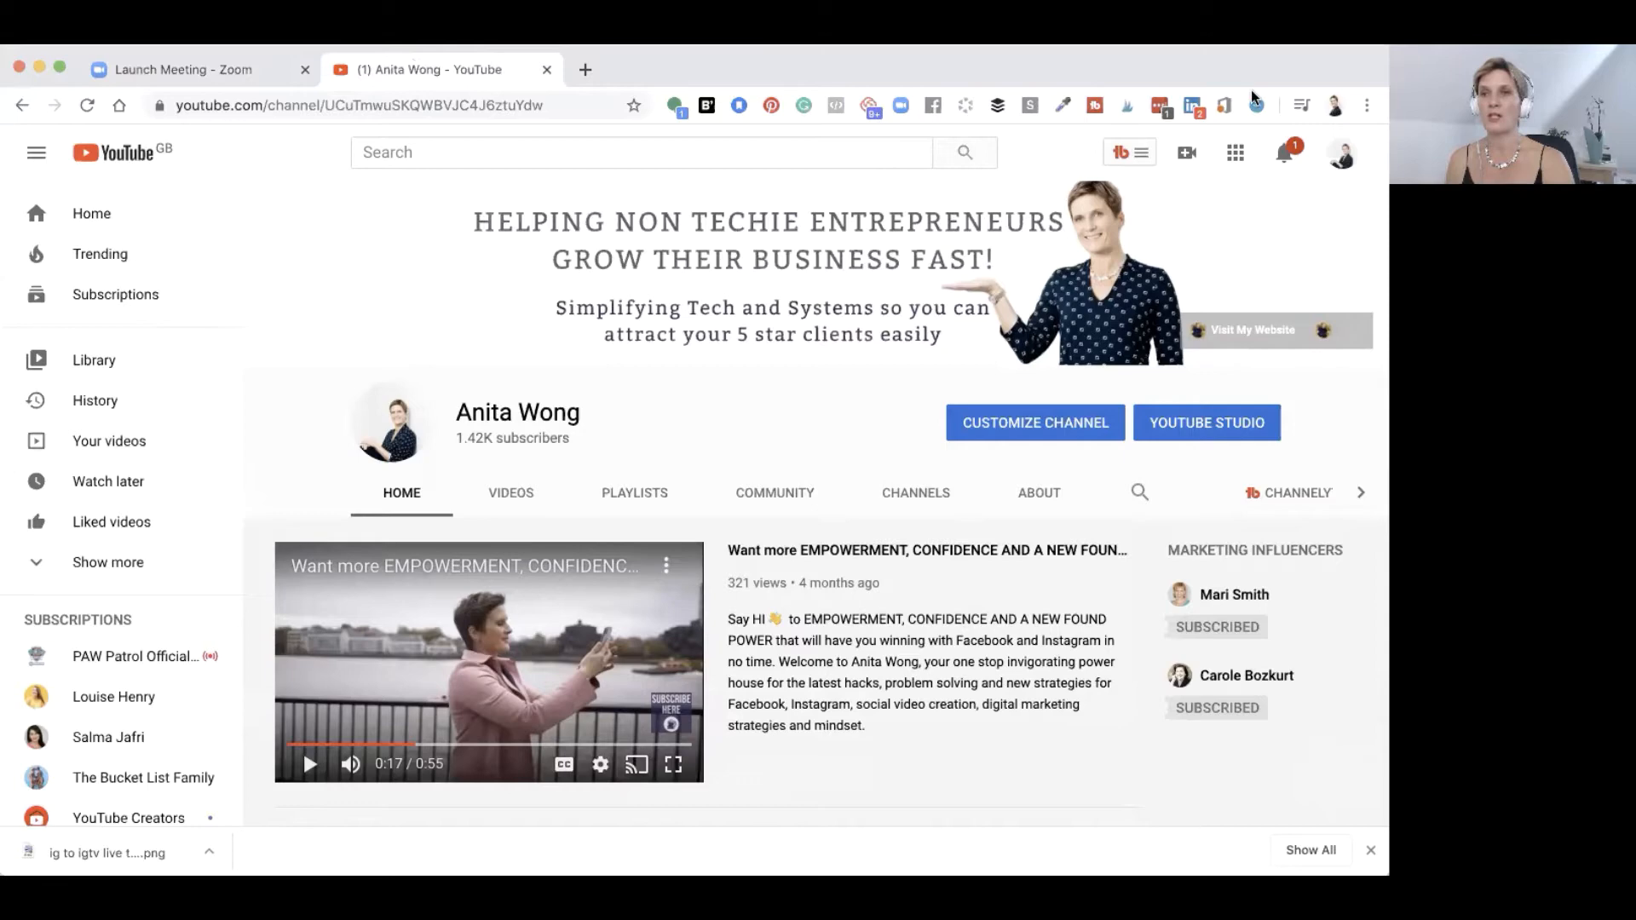
pyautogui.moveTo(926, 74)
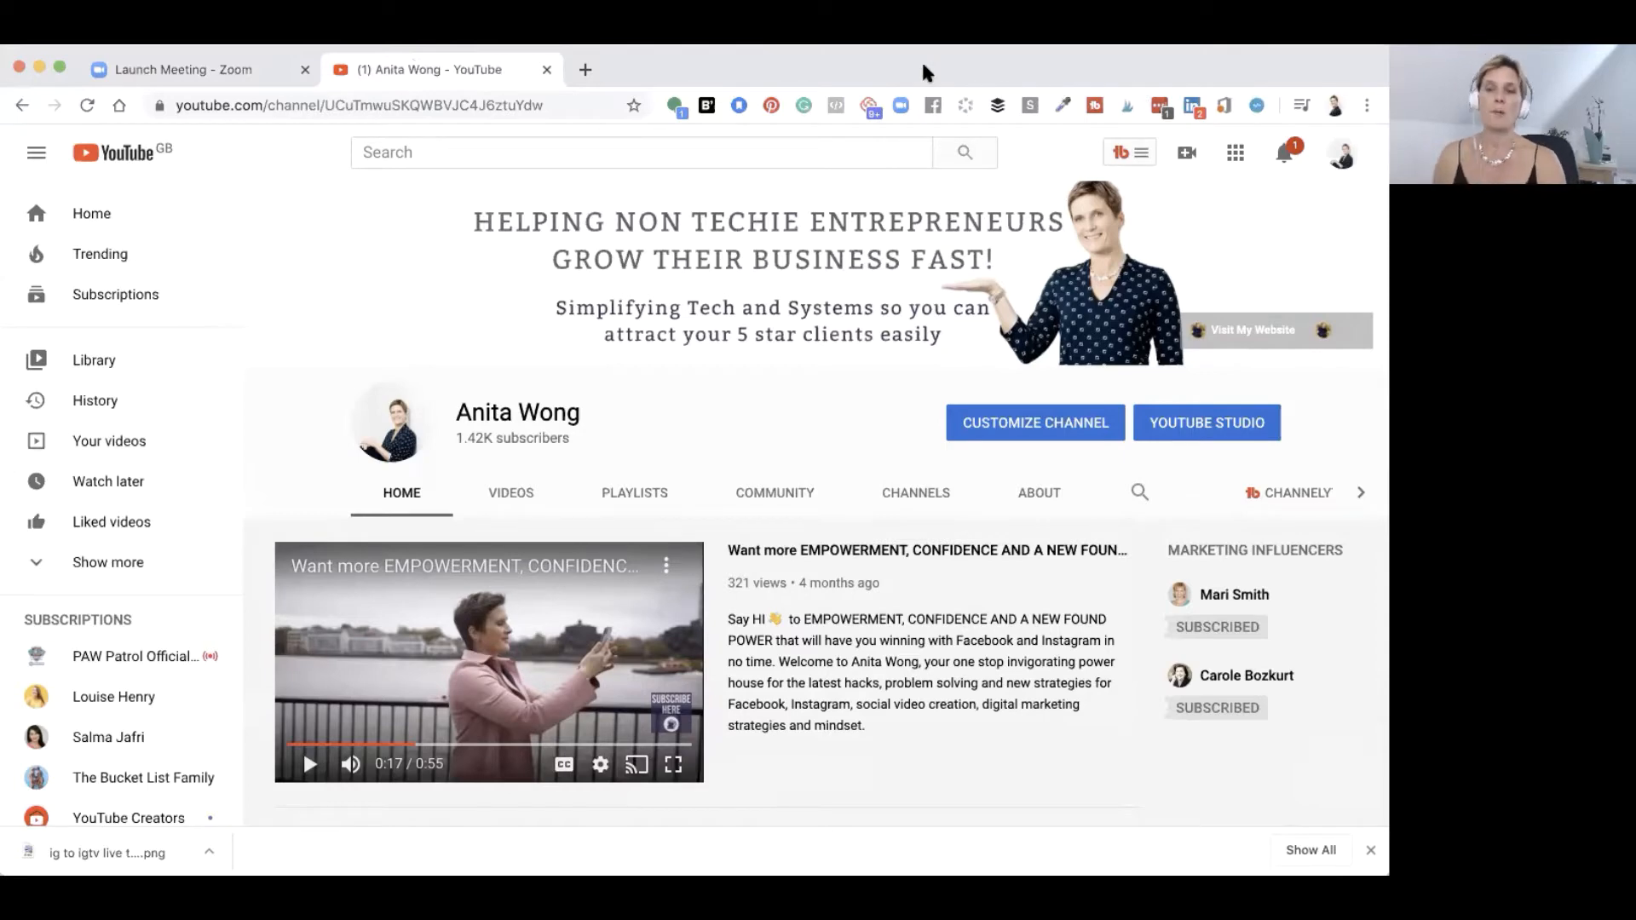
pyautogui.moveTo(1186, 156)
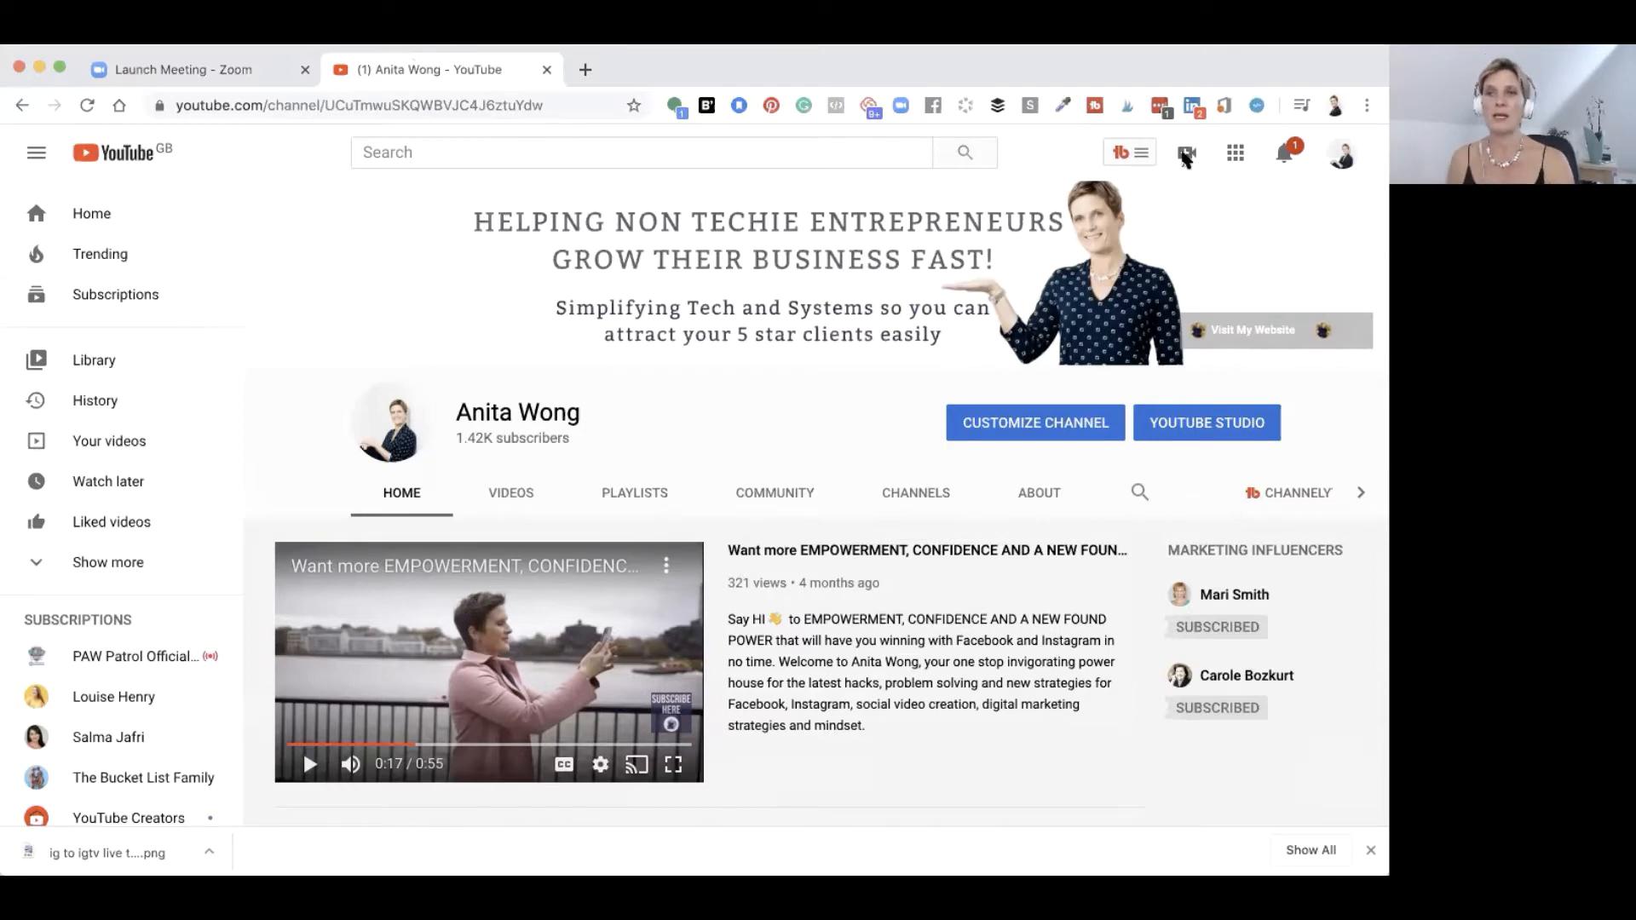
# Step: Choose Upload video and select the Instagram Live video file from the May 2020 folder
pyautogui.click(1185, 152)
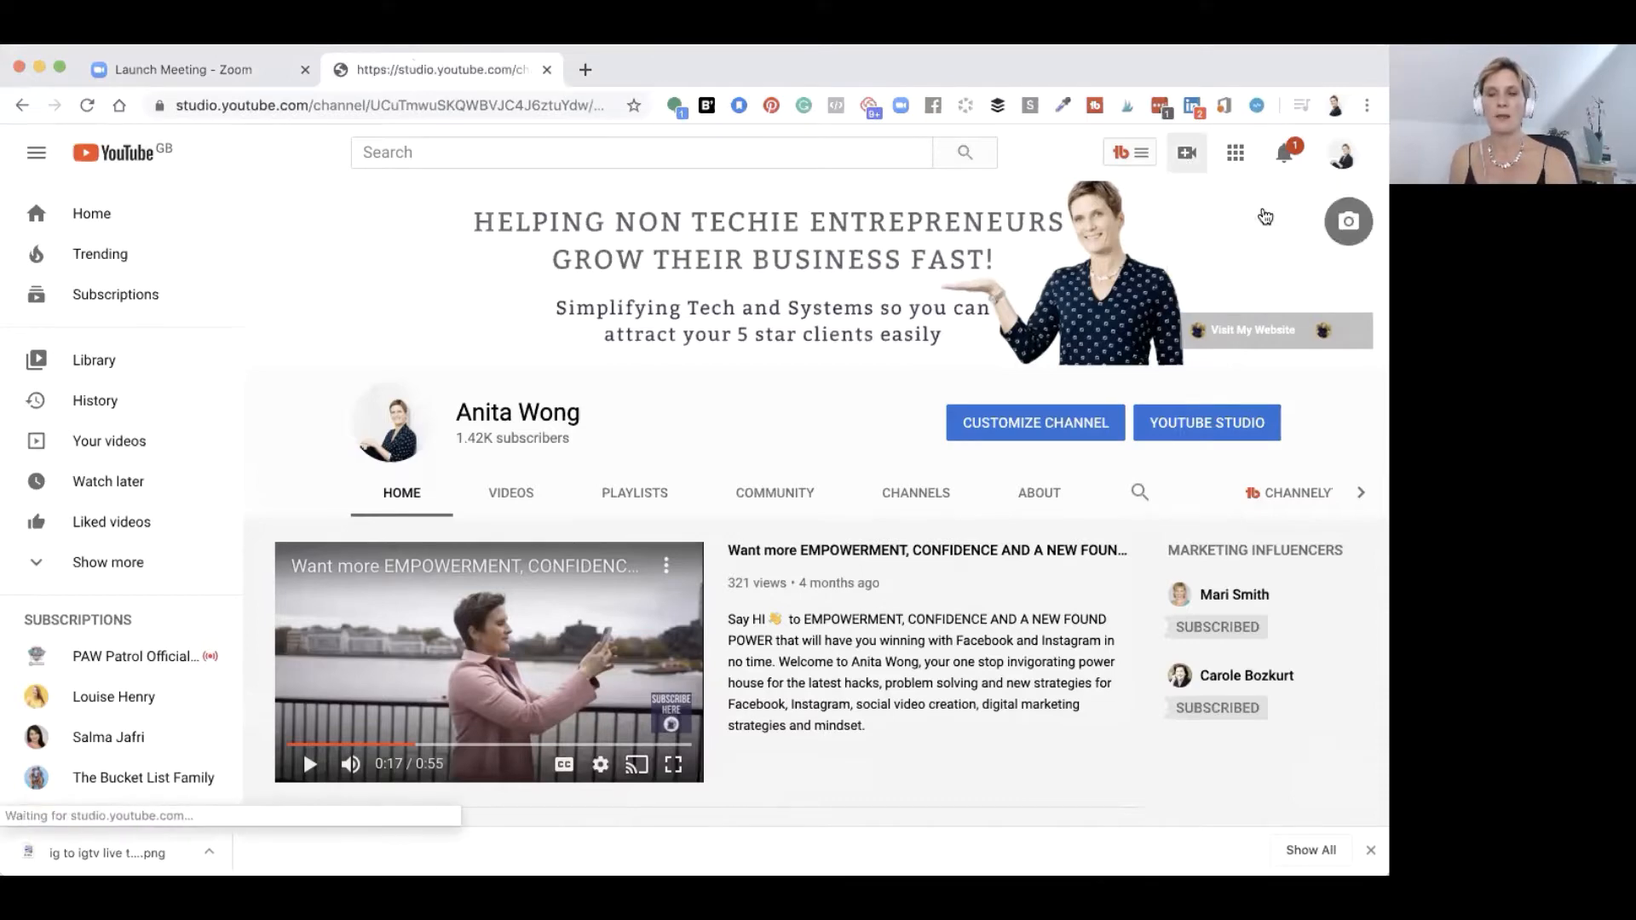
pyautogui.click(1205, 422)
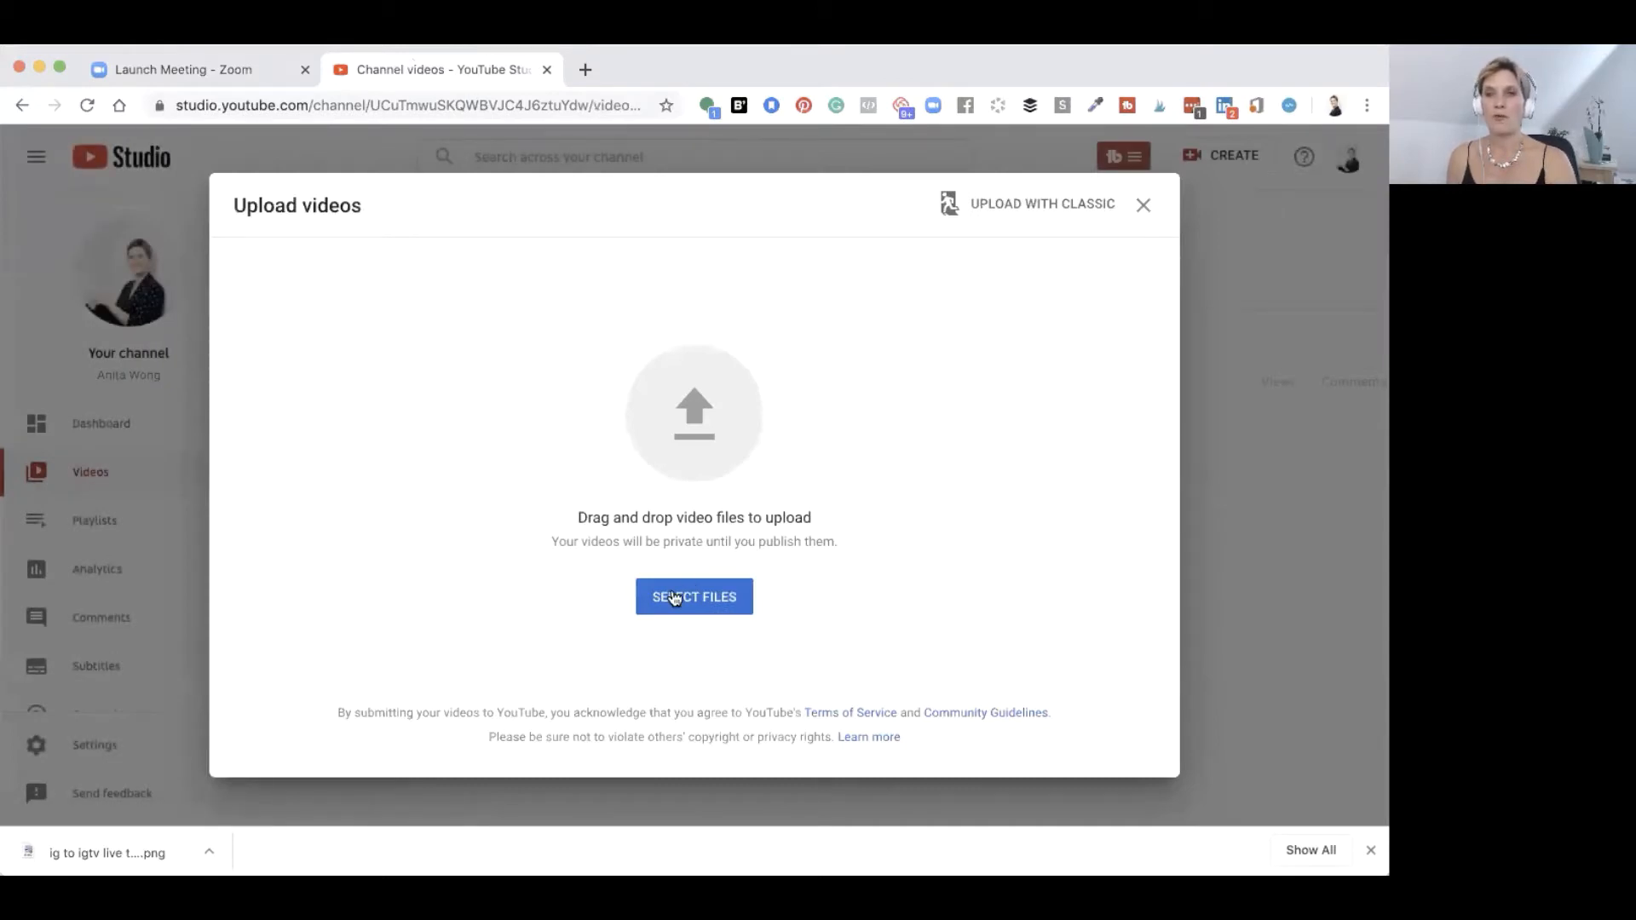
pyautogui.click(693, 597)
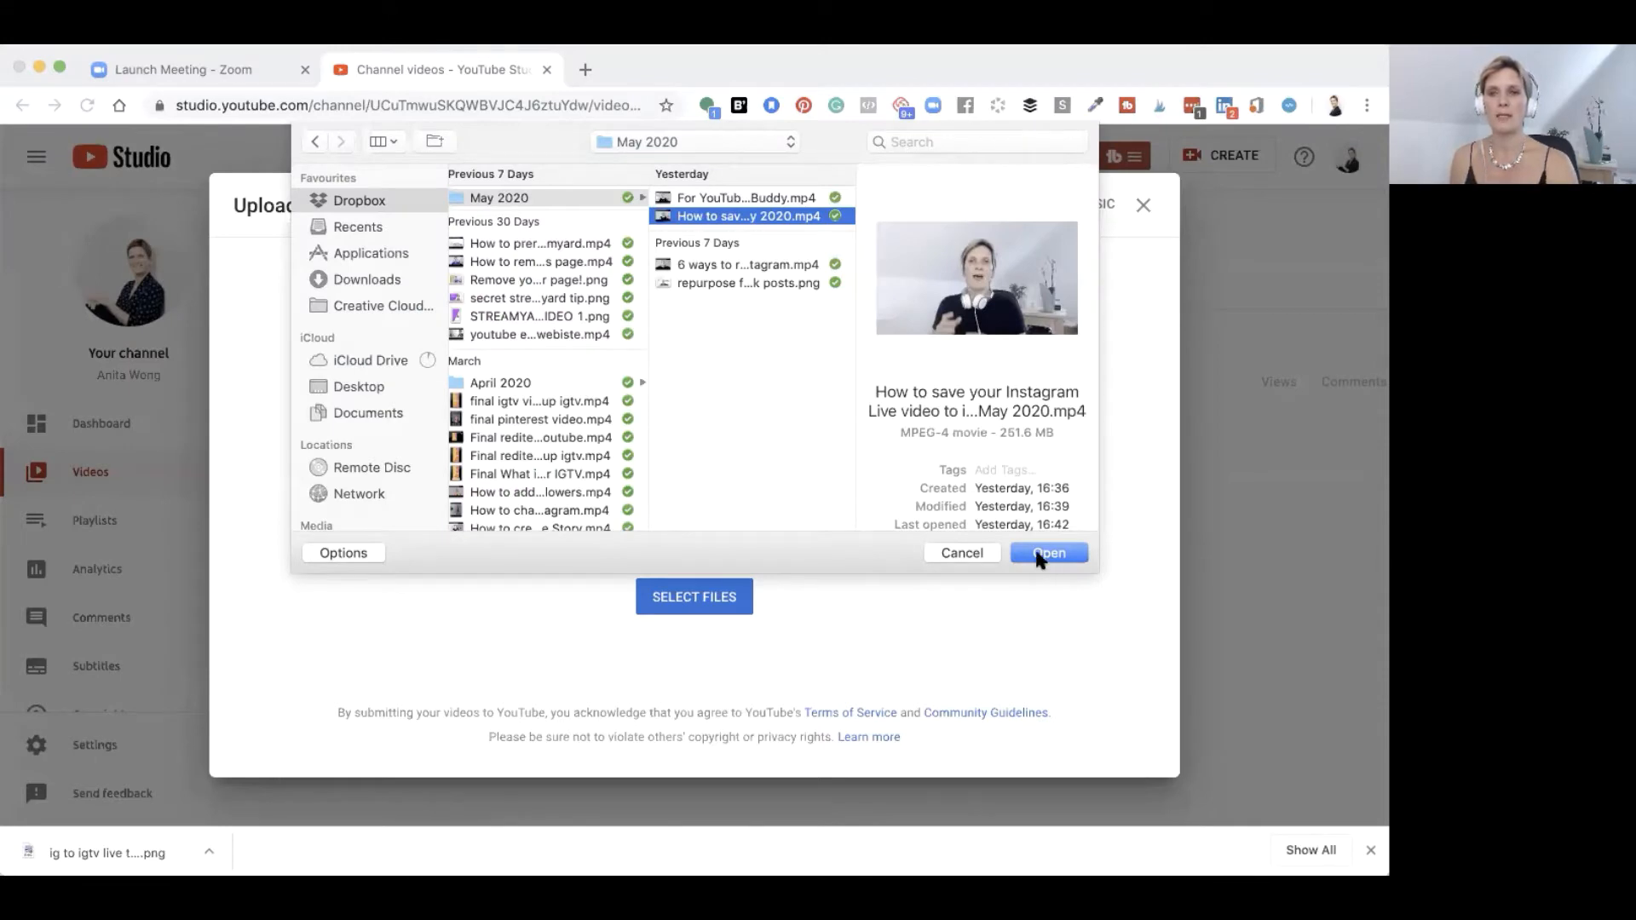
pyautogui.click(1049, 552)
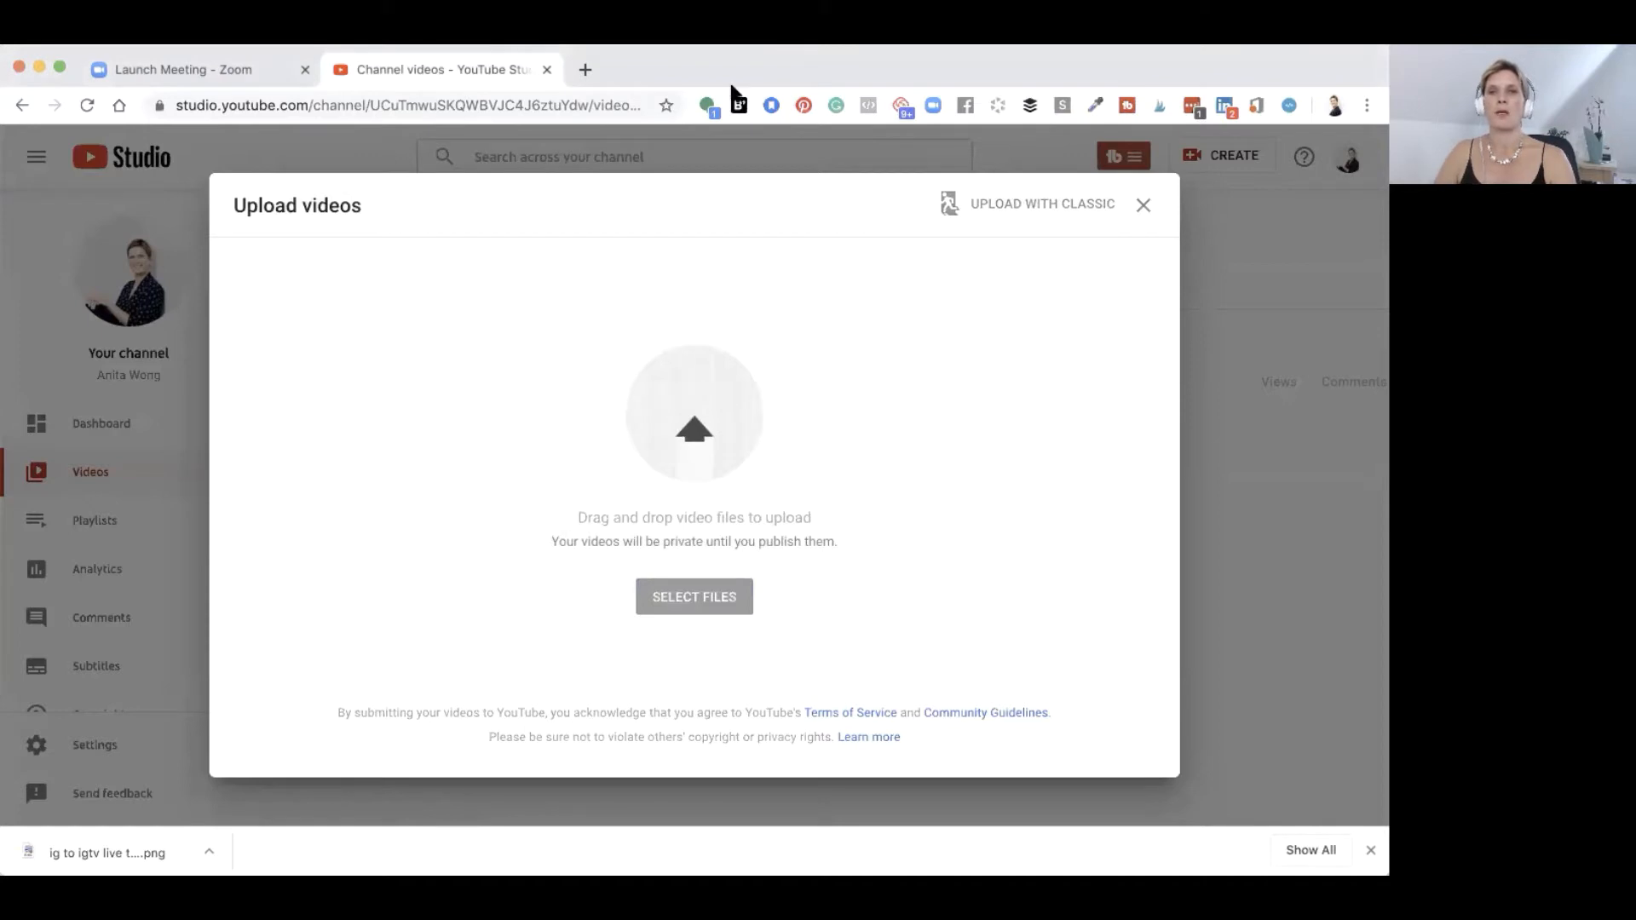
# Step: Wait for the Details form to load with the title 'How to save your Instagram Live video to igtv May 2020'
pyautogui.click(694, 596)
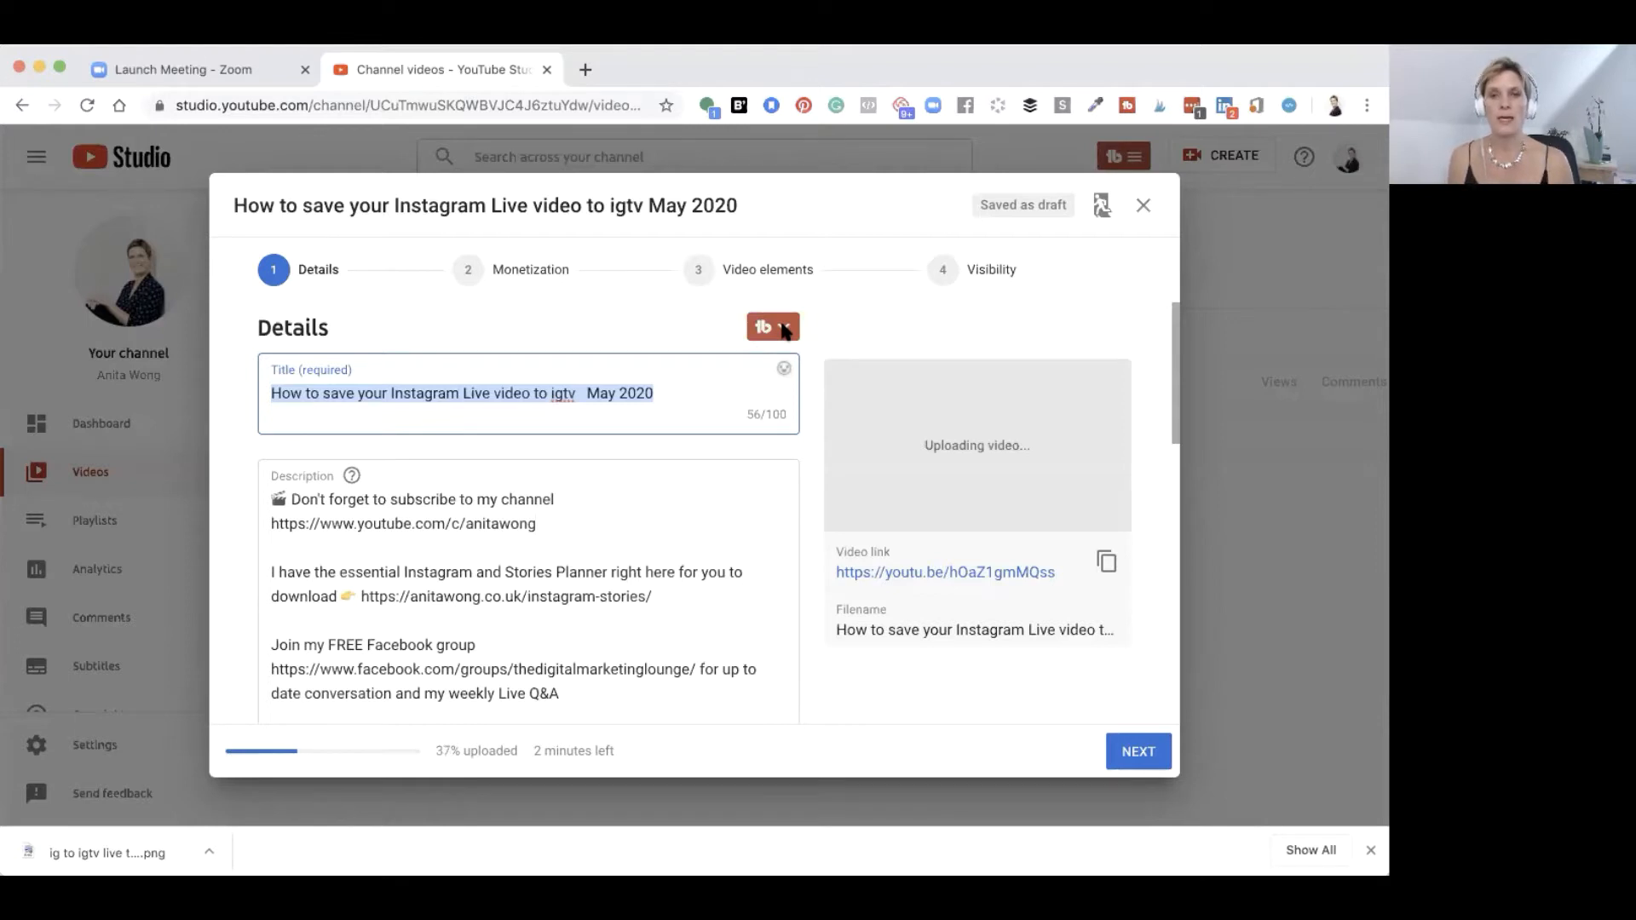
# Step: Apply the saved TubeBuddy optimization 'How to save your Instagram Live video to igtv' from SEO Studio
pyautogui.click(772, 326)
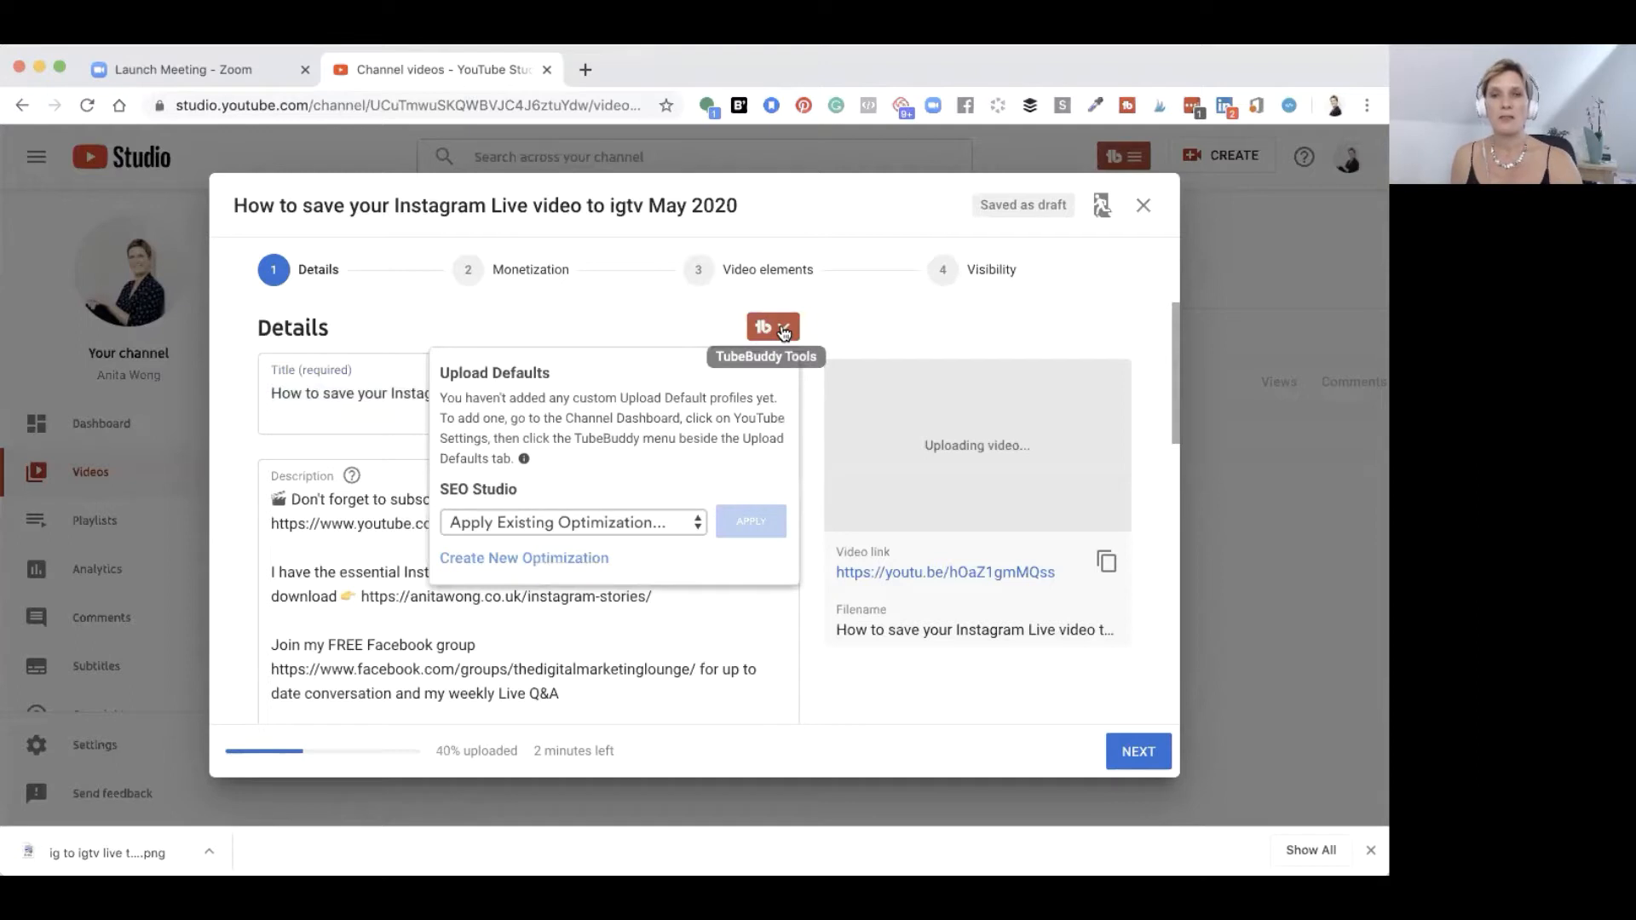
pyautogui.moveTo(644, 396)
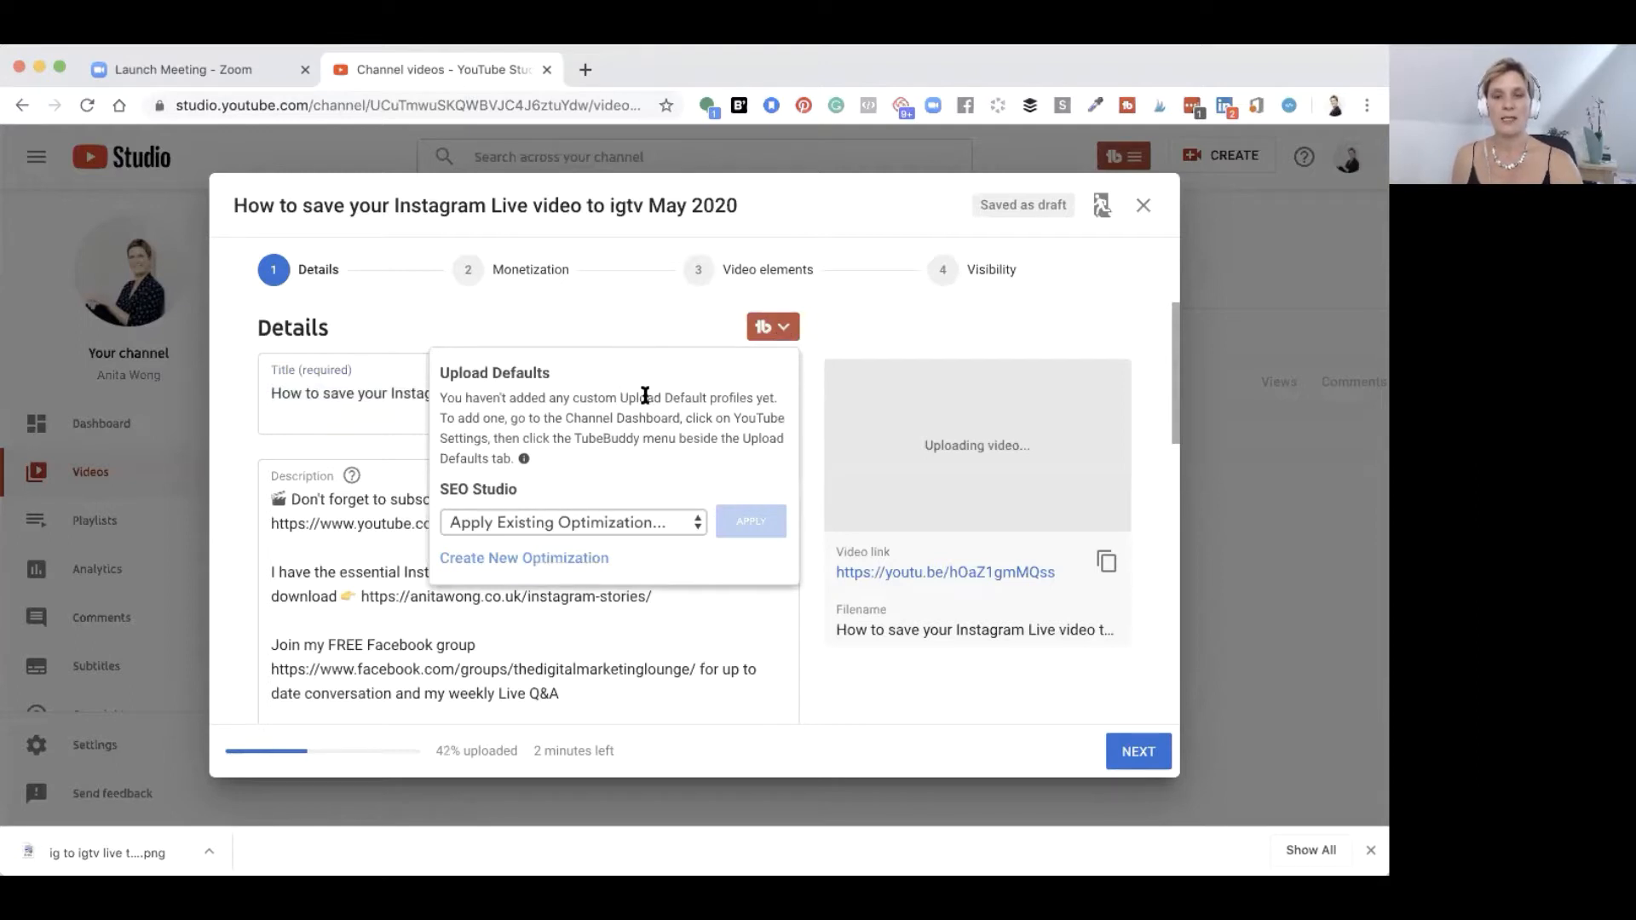
pyautogui.moveTo(694, 519)
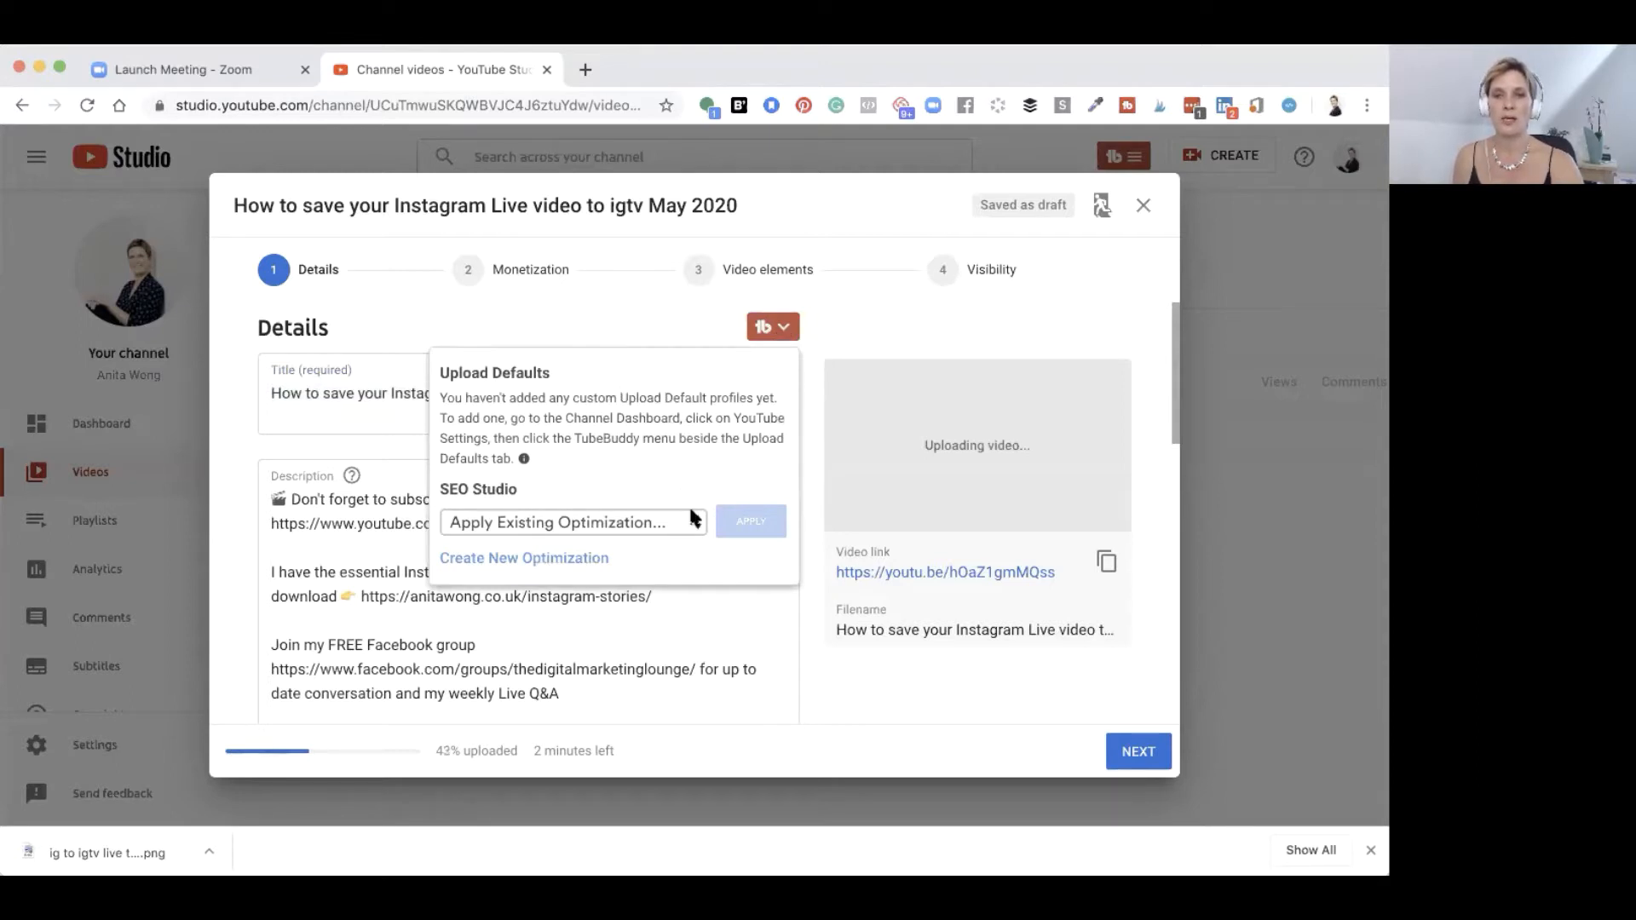
pyautogui.click(571, 522)
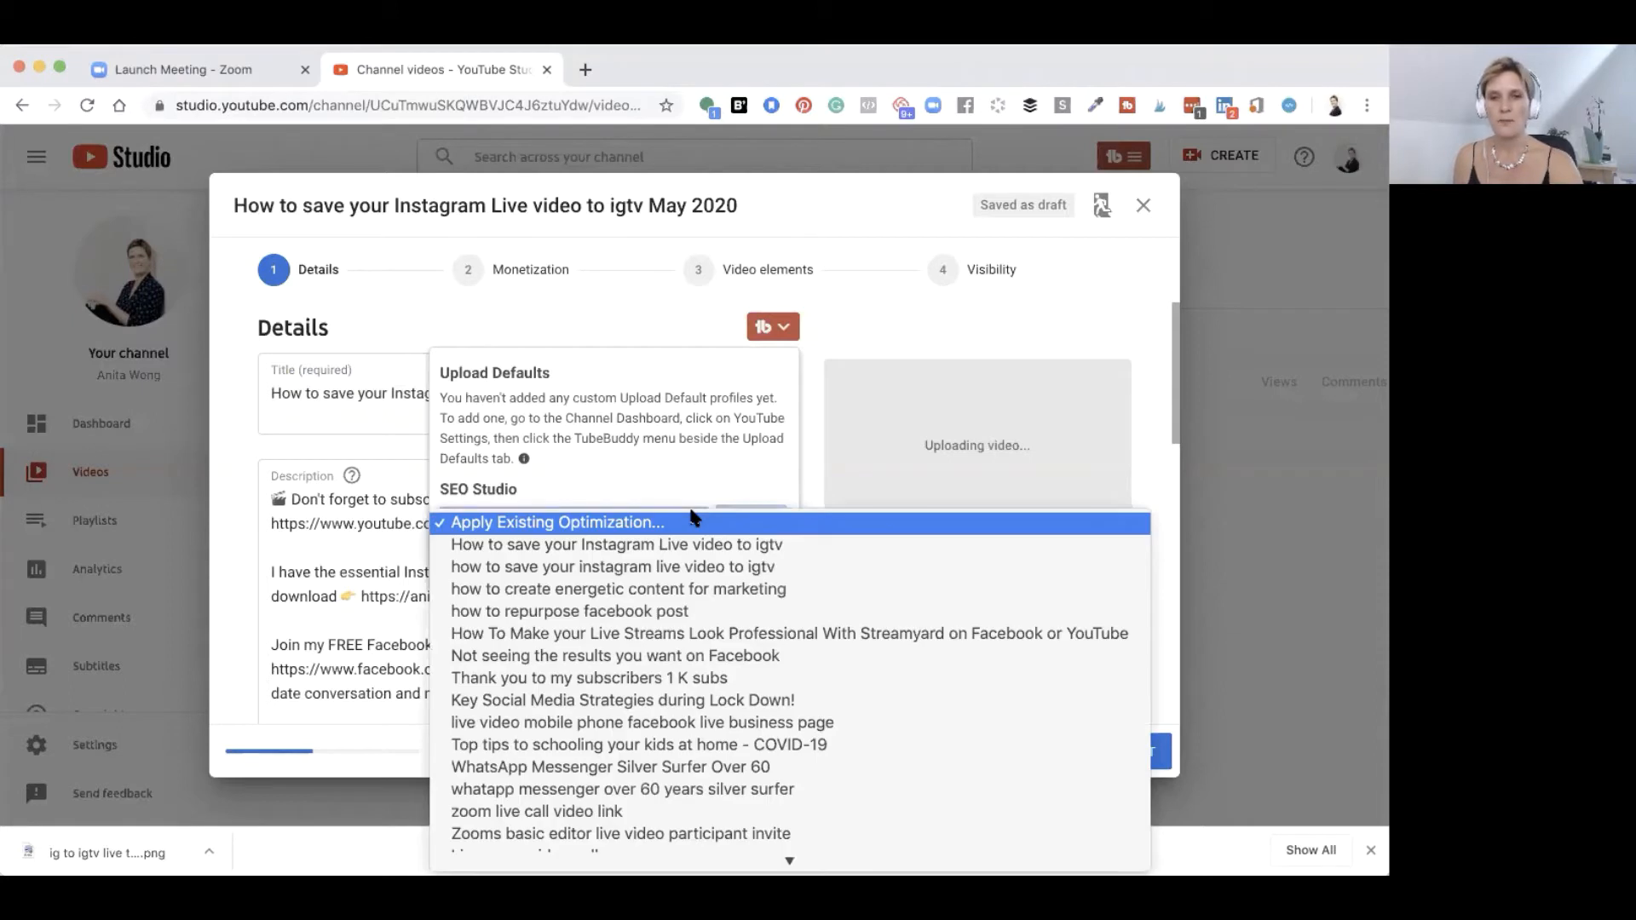
pyautogui.moveTo(616, 544)
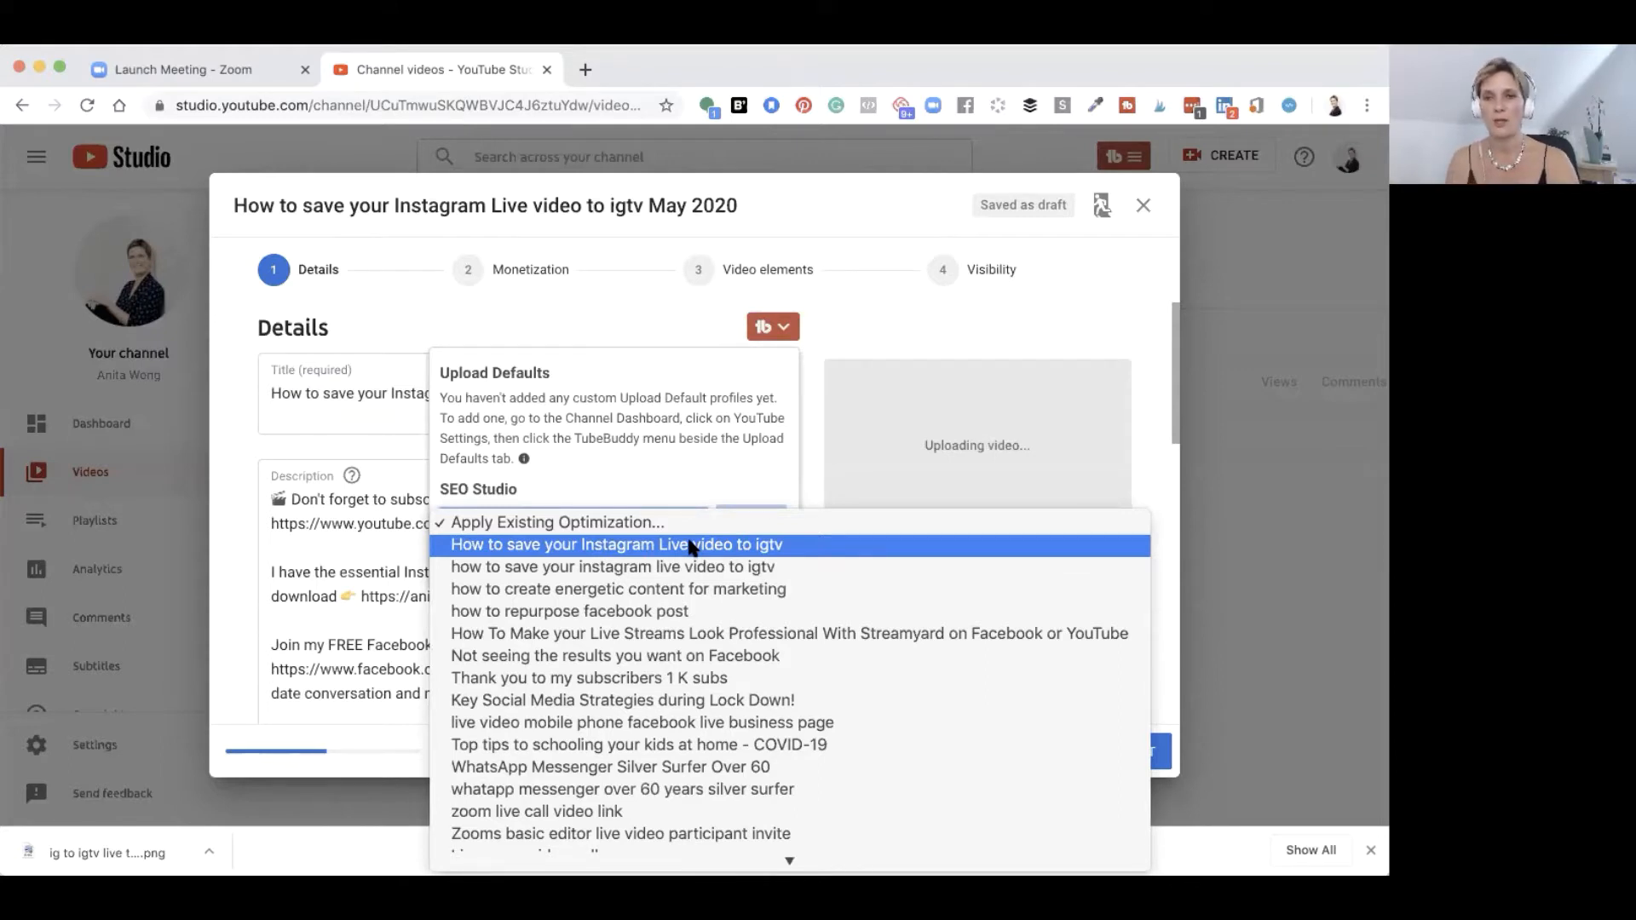
pyautogui.click(572, 522)
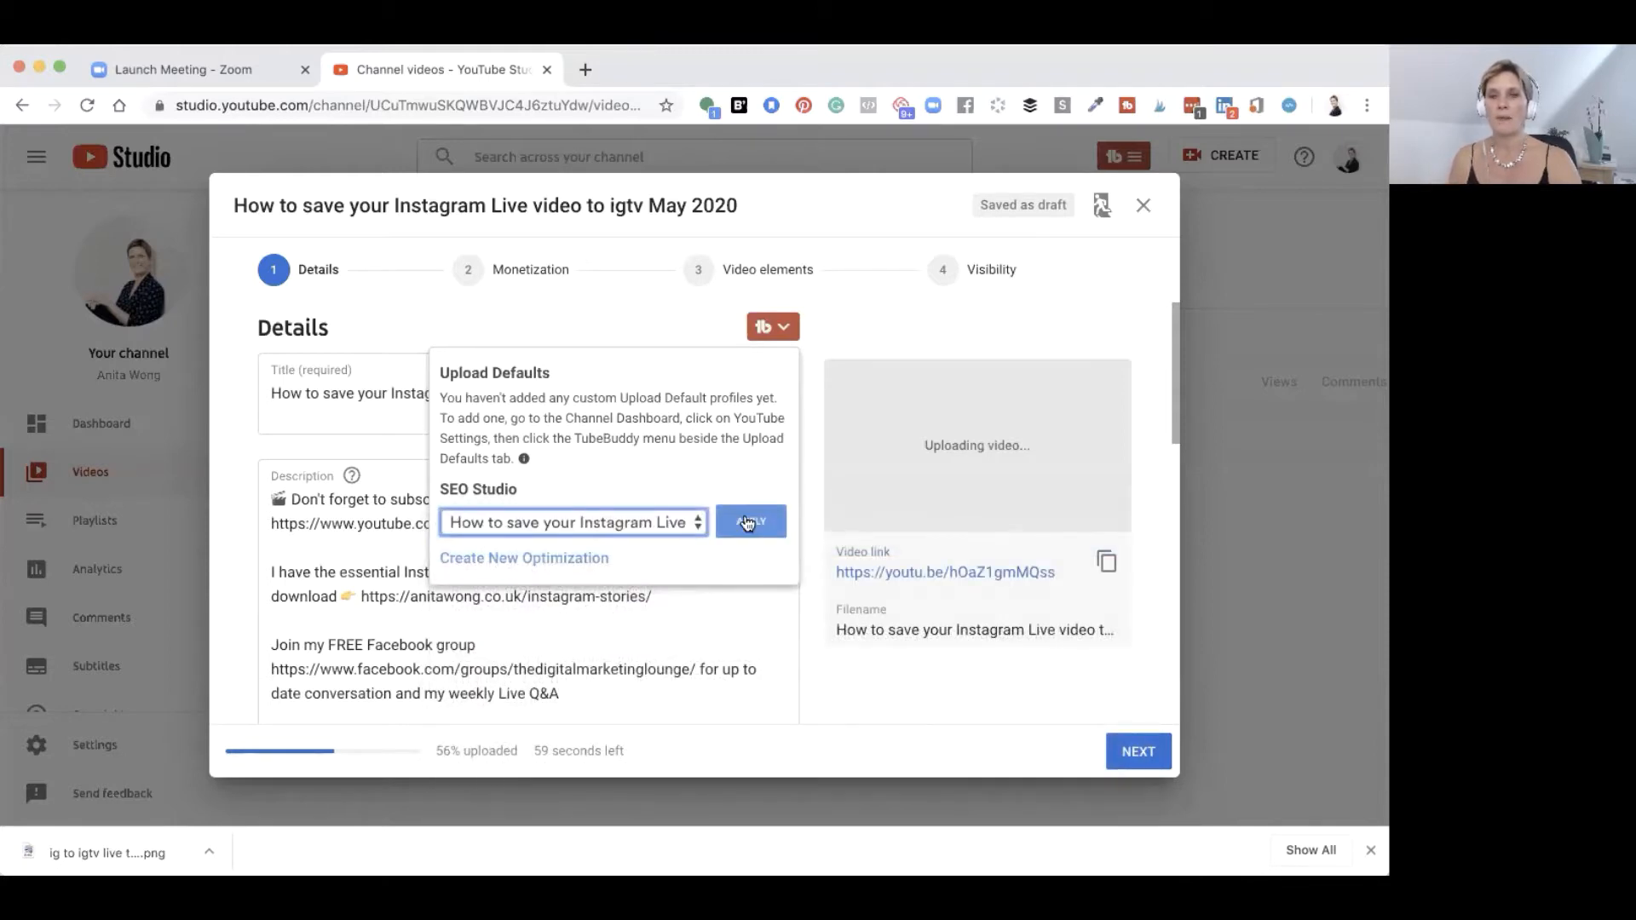
pyautogui.click(749, 522)
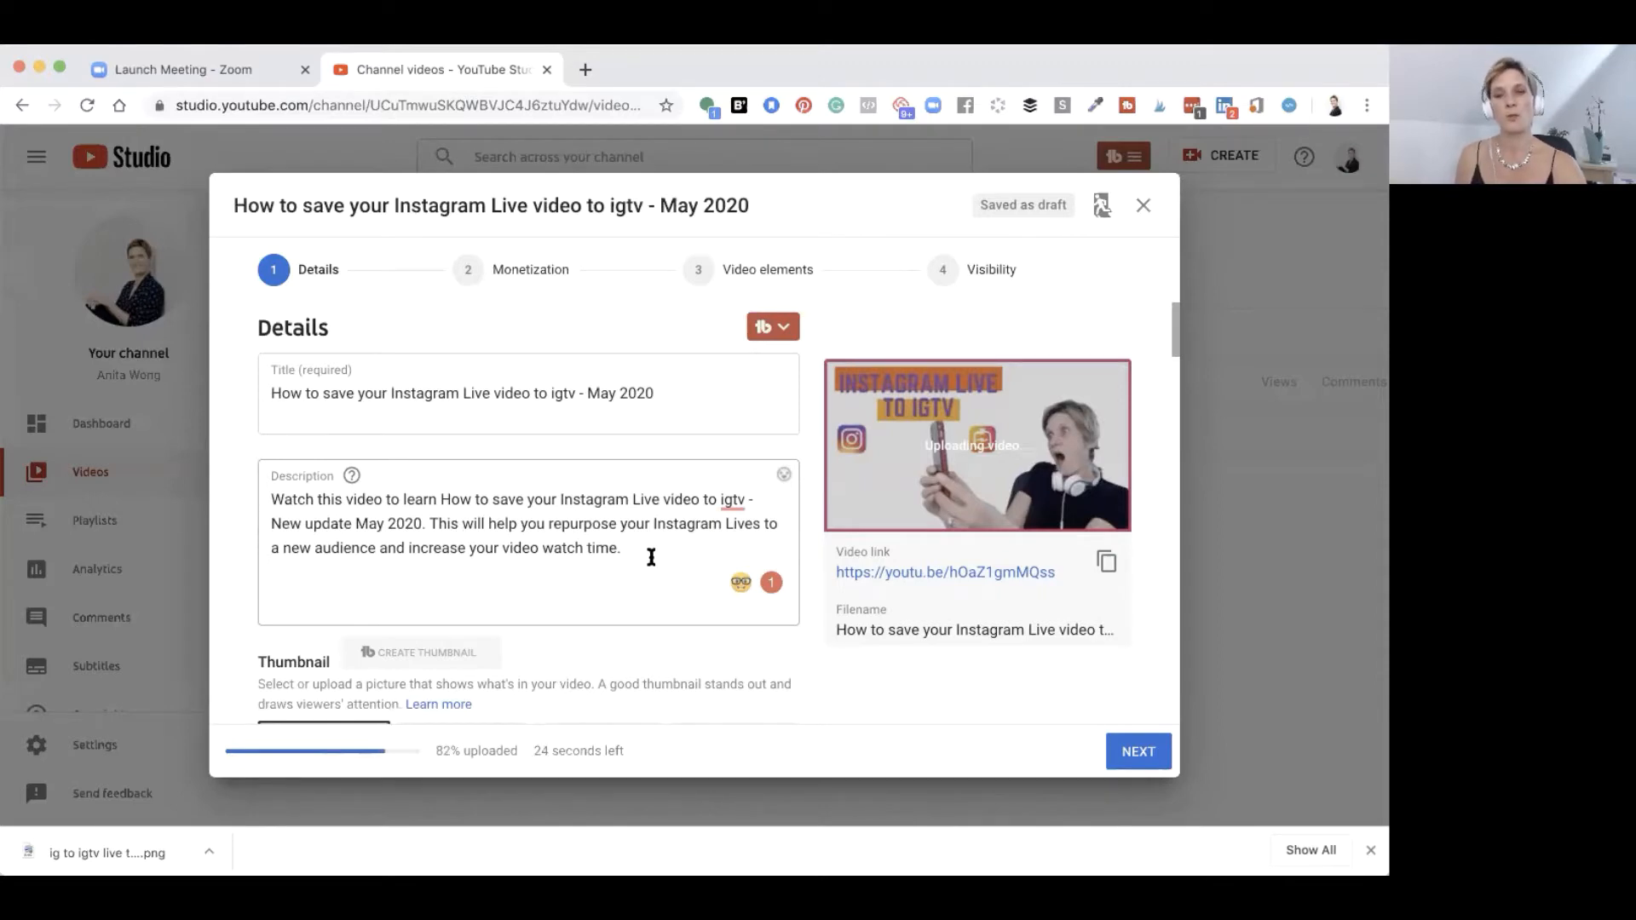
# Step: Review the new description and scroll down toward Playlists while the upload reaches 100%
pyautogui.scroll(-3)
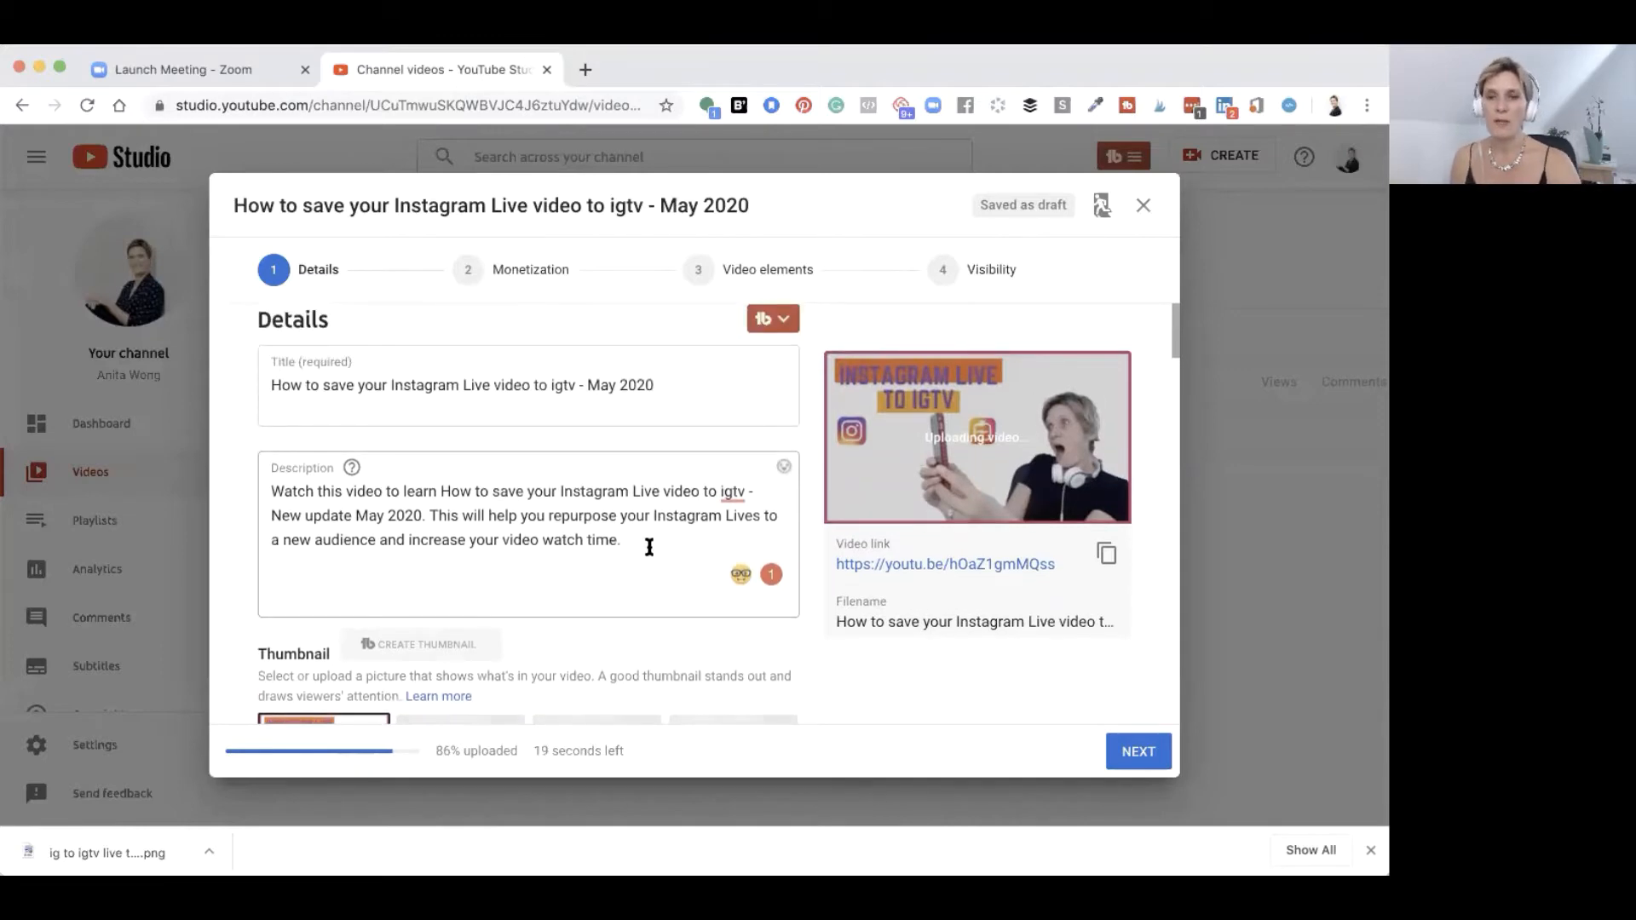
pyautogui.click(645, 567)
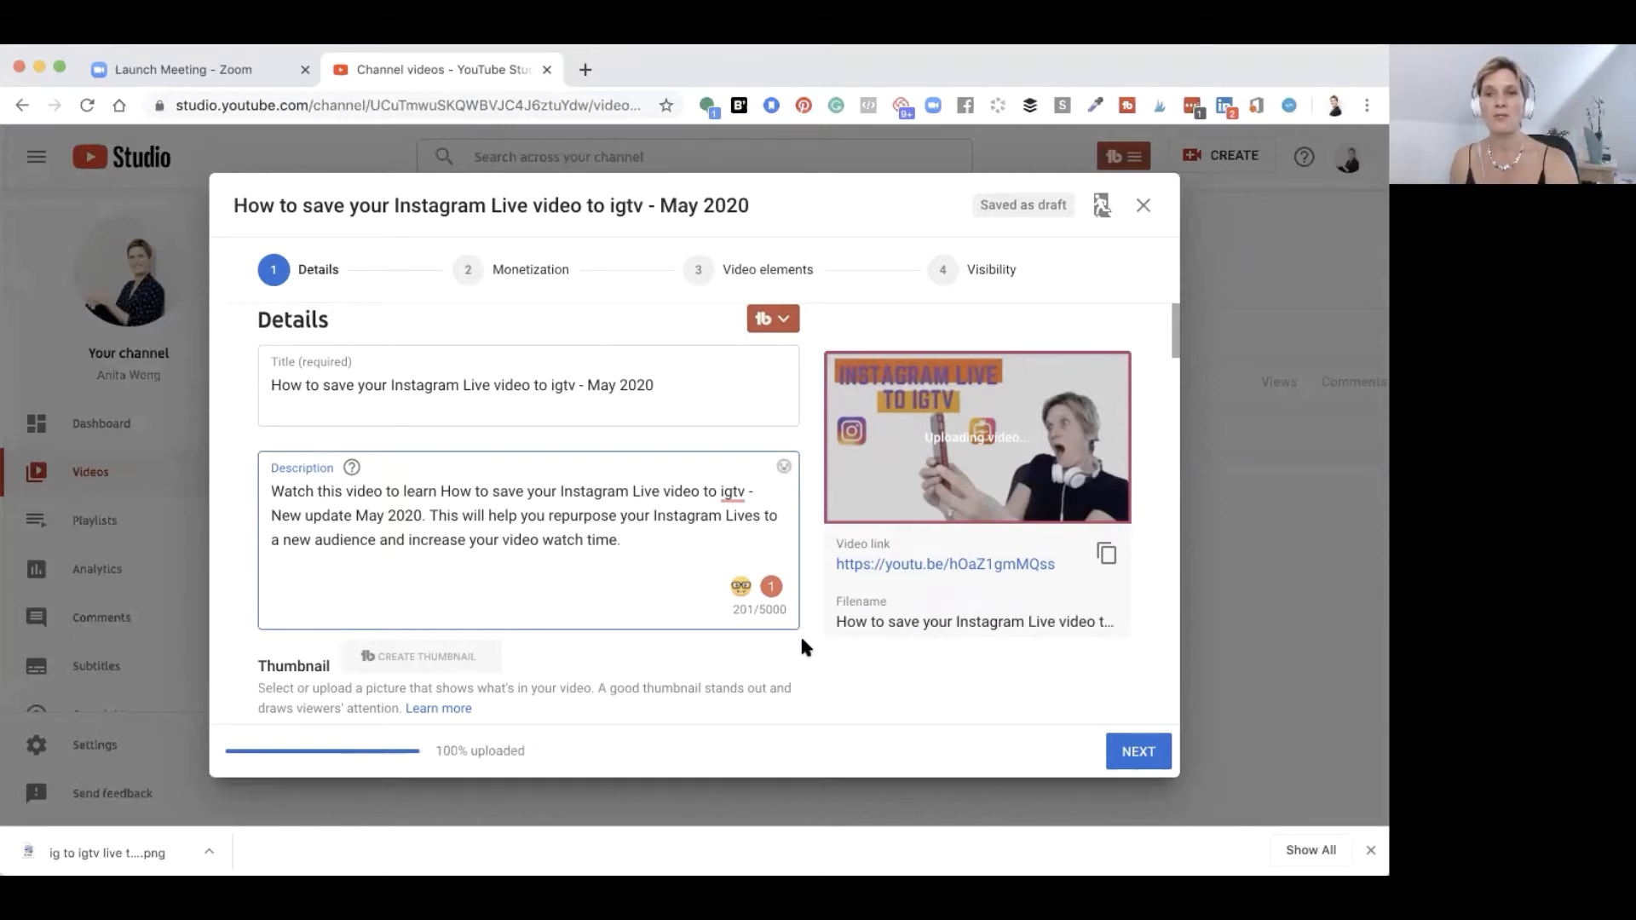
pyautogui.scroll(-3)
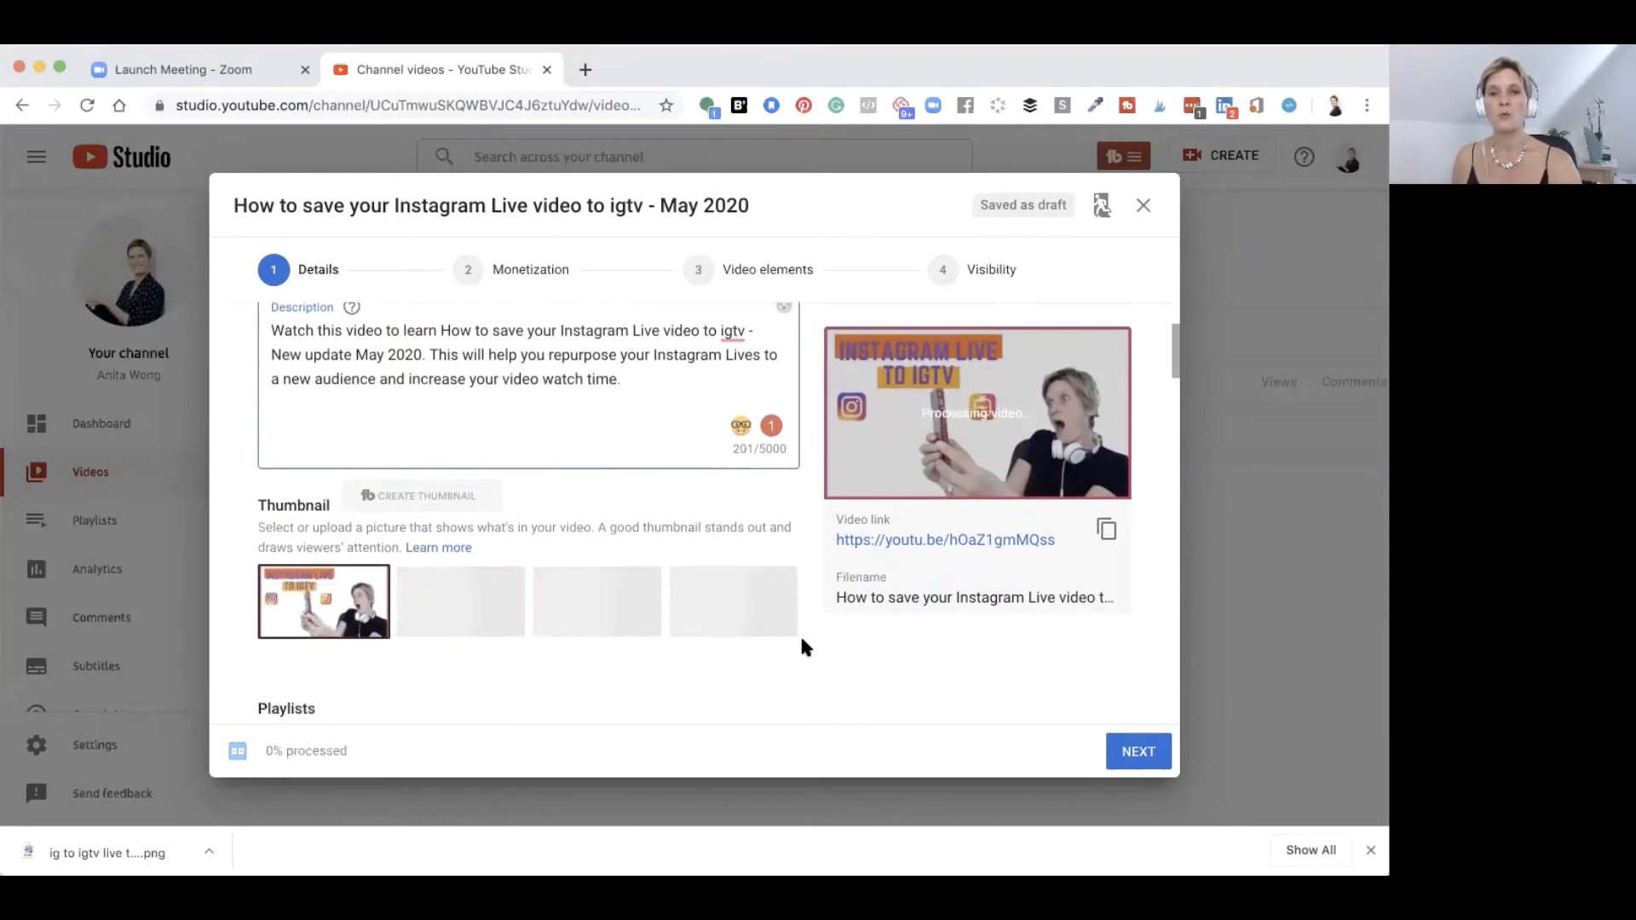
pyautogui.scroll(-3)
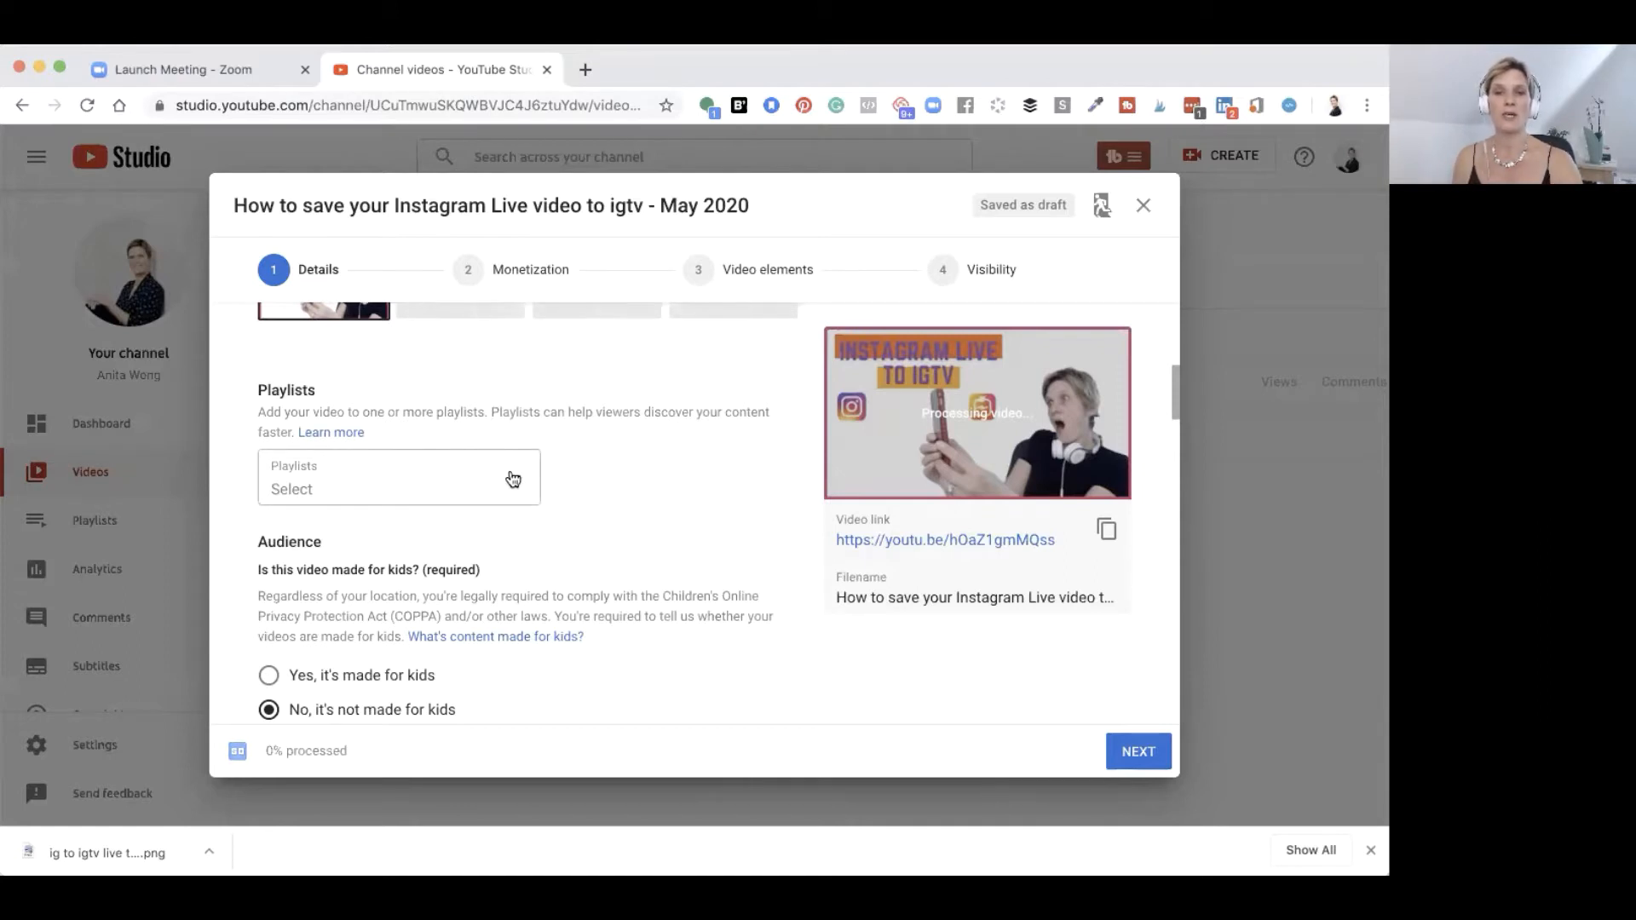
# Step: Add the video to the Instagram Updates playlist, then scroll past Audience to Tags
pyautogui.click(398, 488)
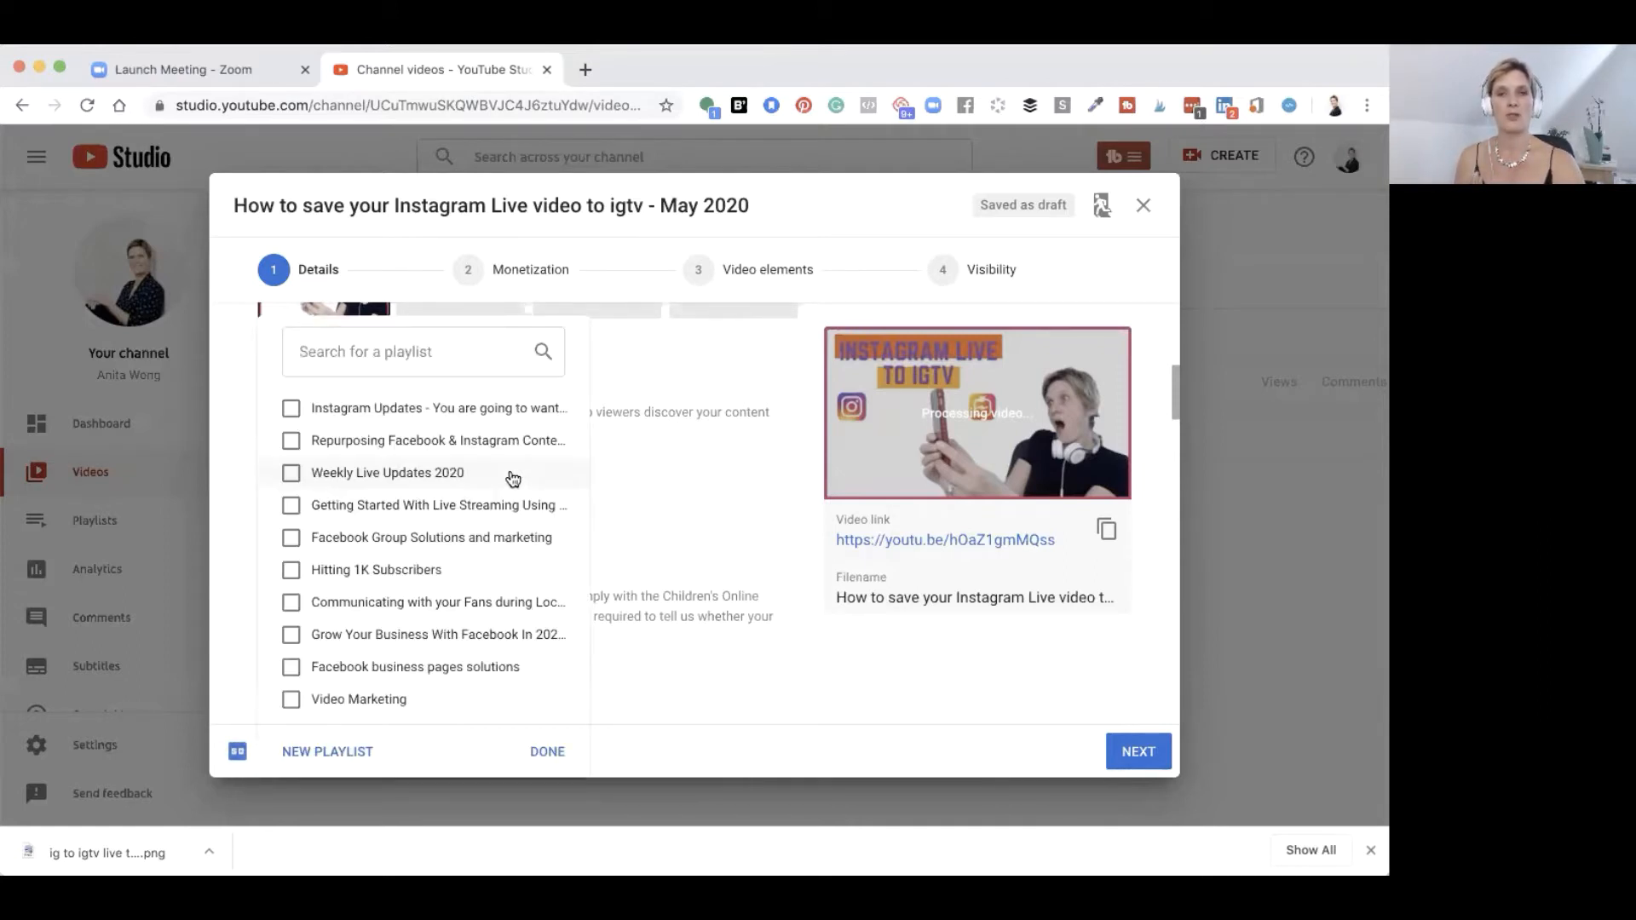
pyautogui.click(292, 408)
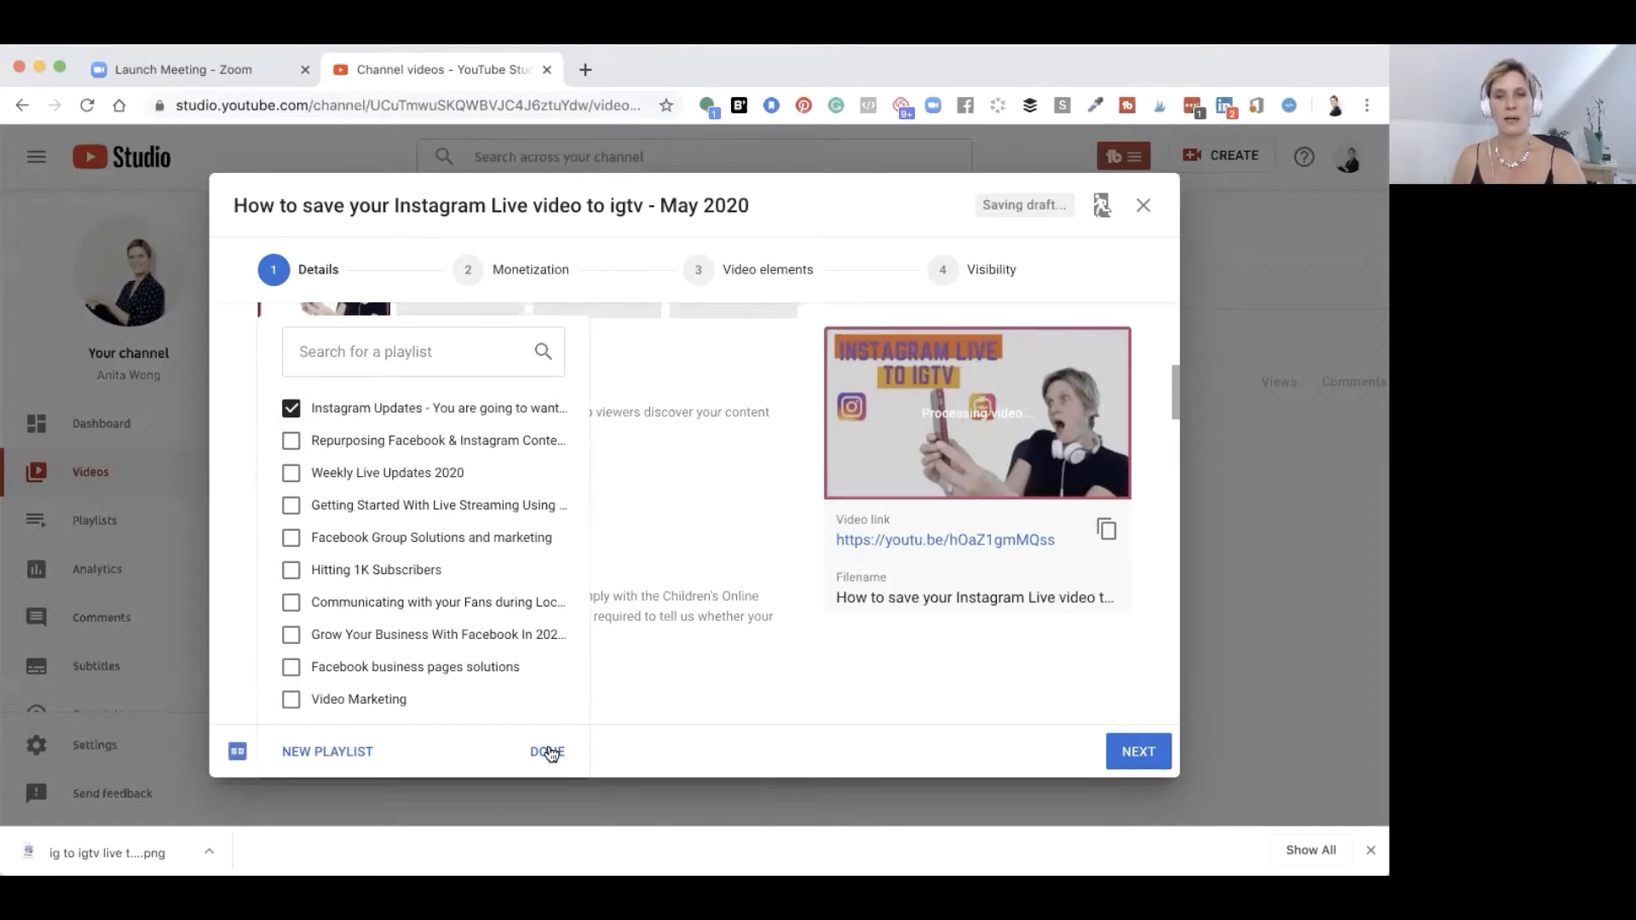
pyautogui.click(547, 751)
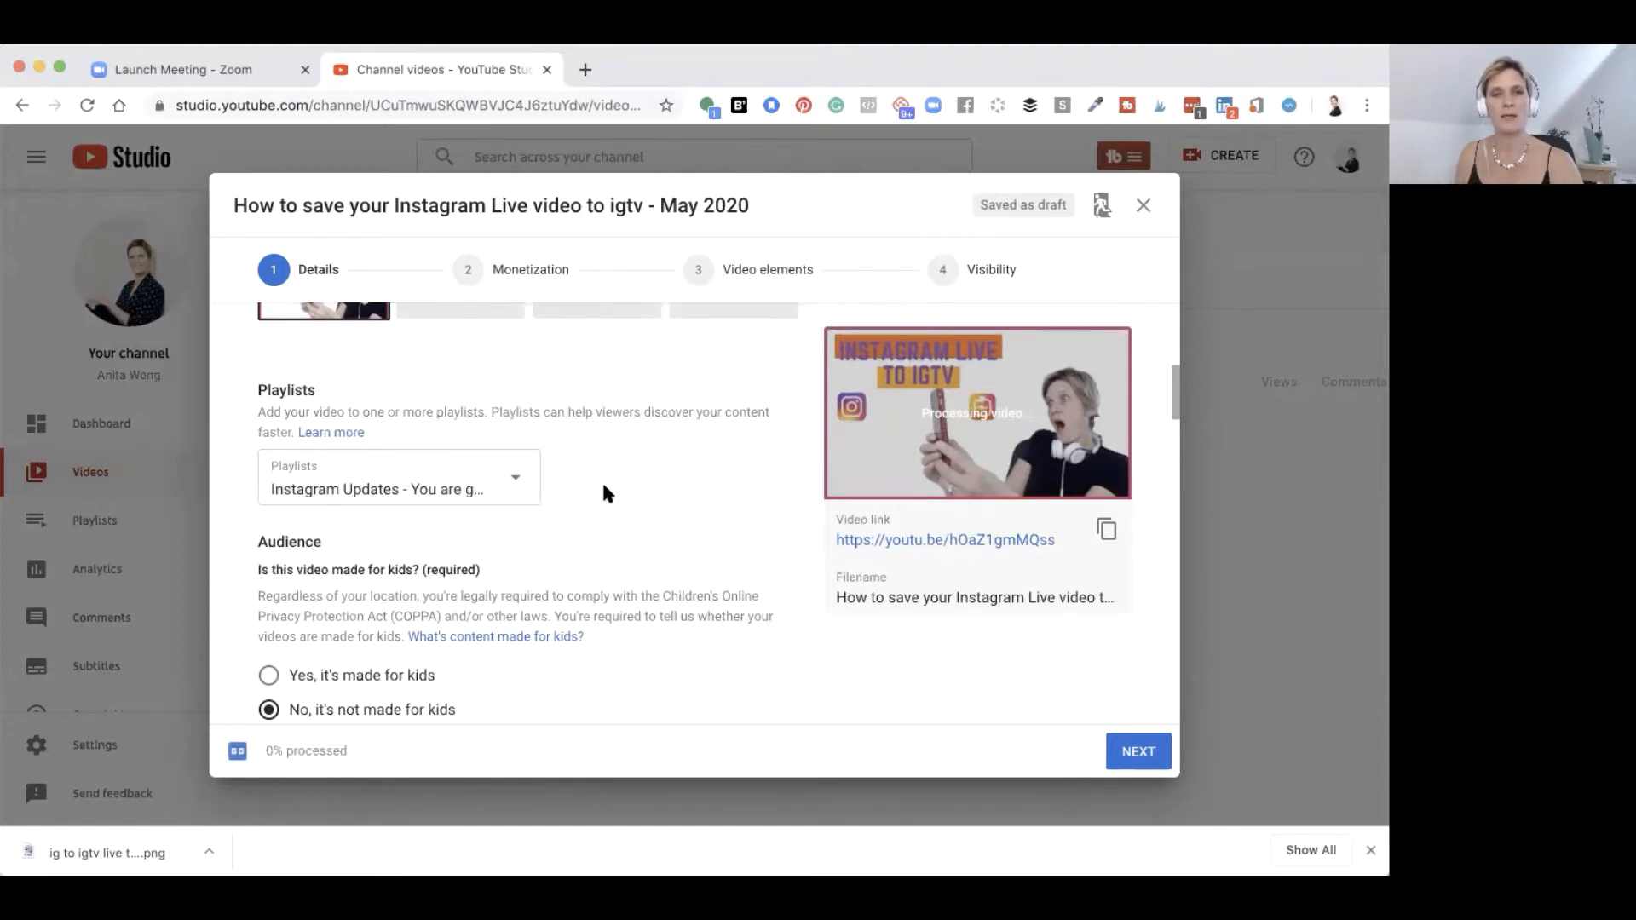
pyautogui.scroll(-3)
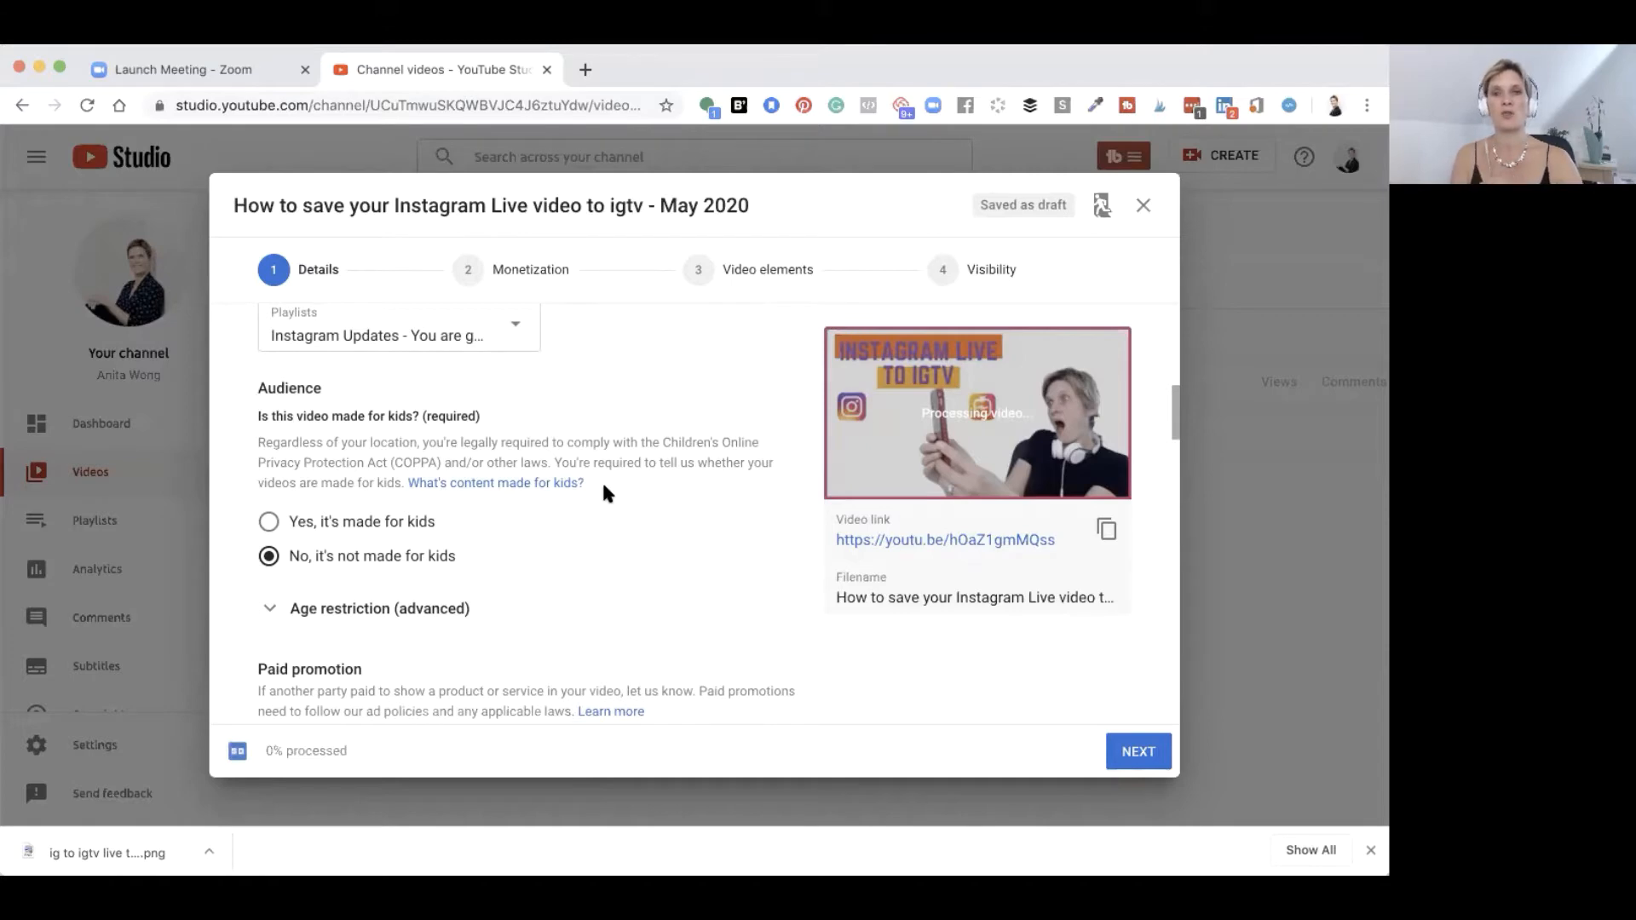
pyautogui.scroll(-3)
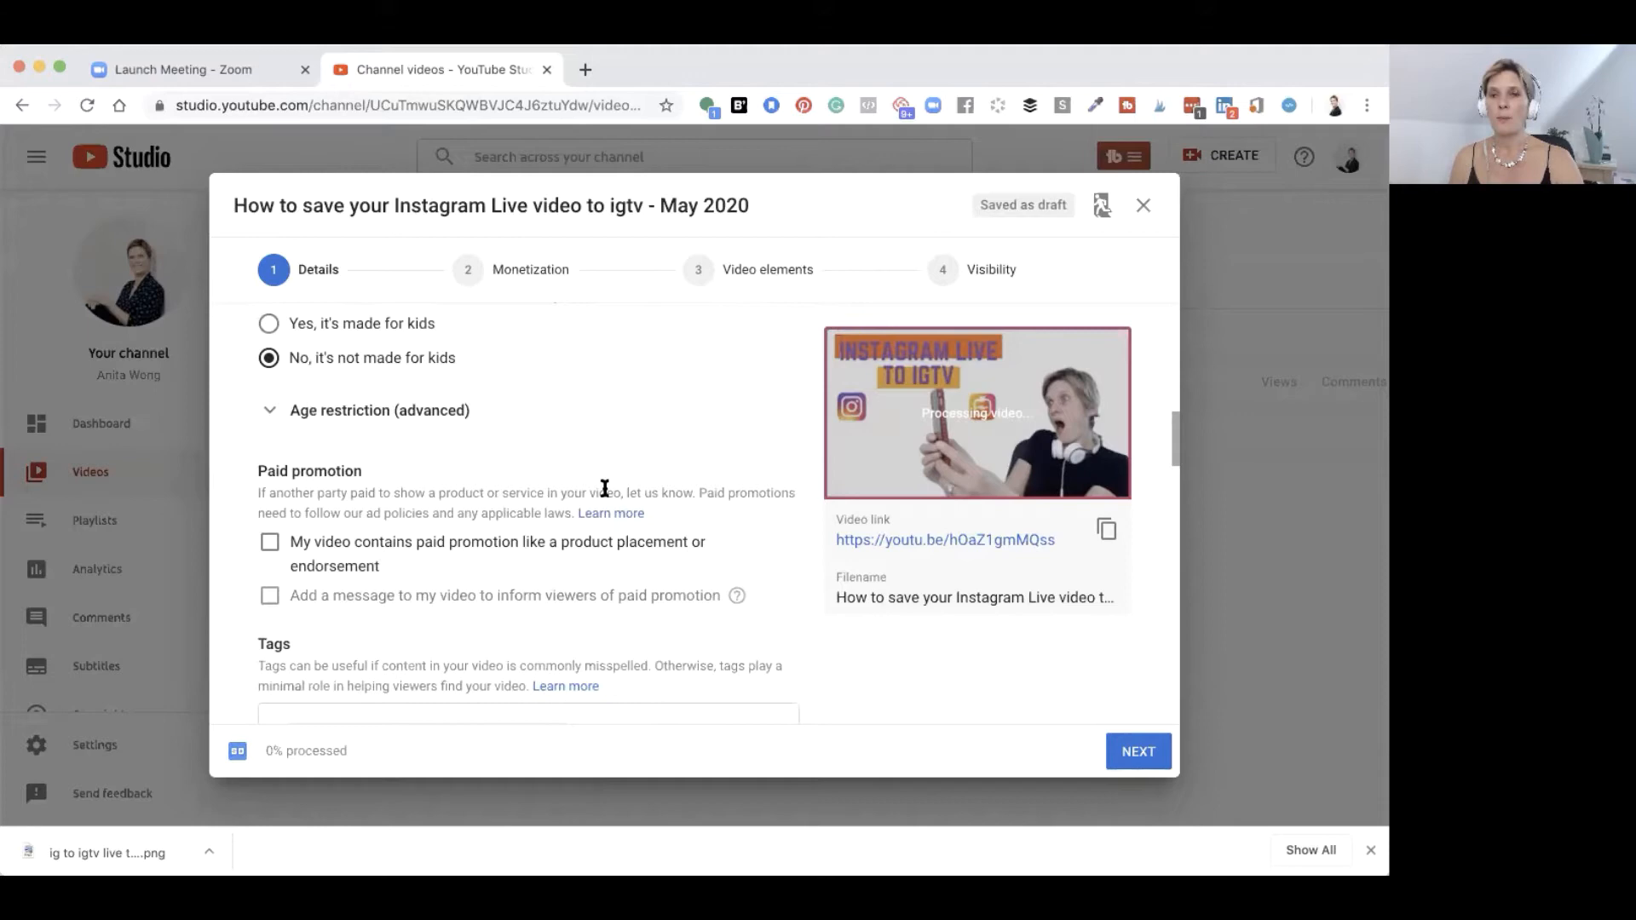
pyautogui.scroll(-3)
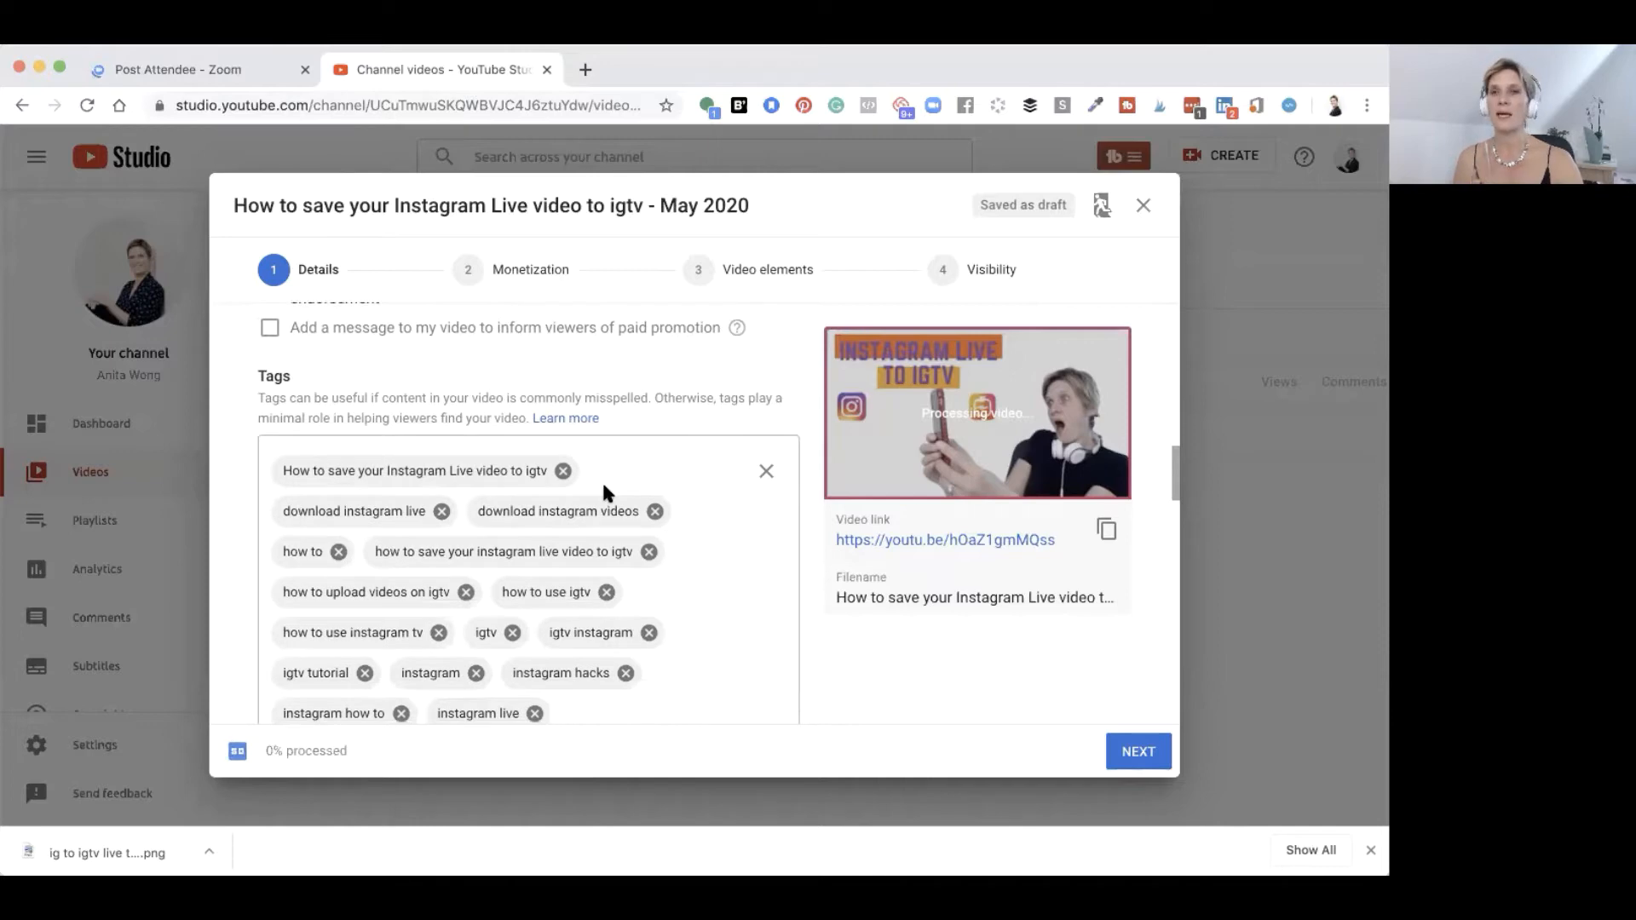
pyautogui.scroll(-3)
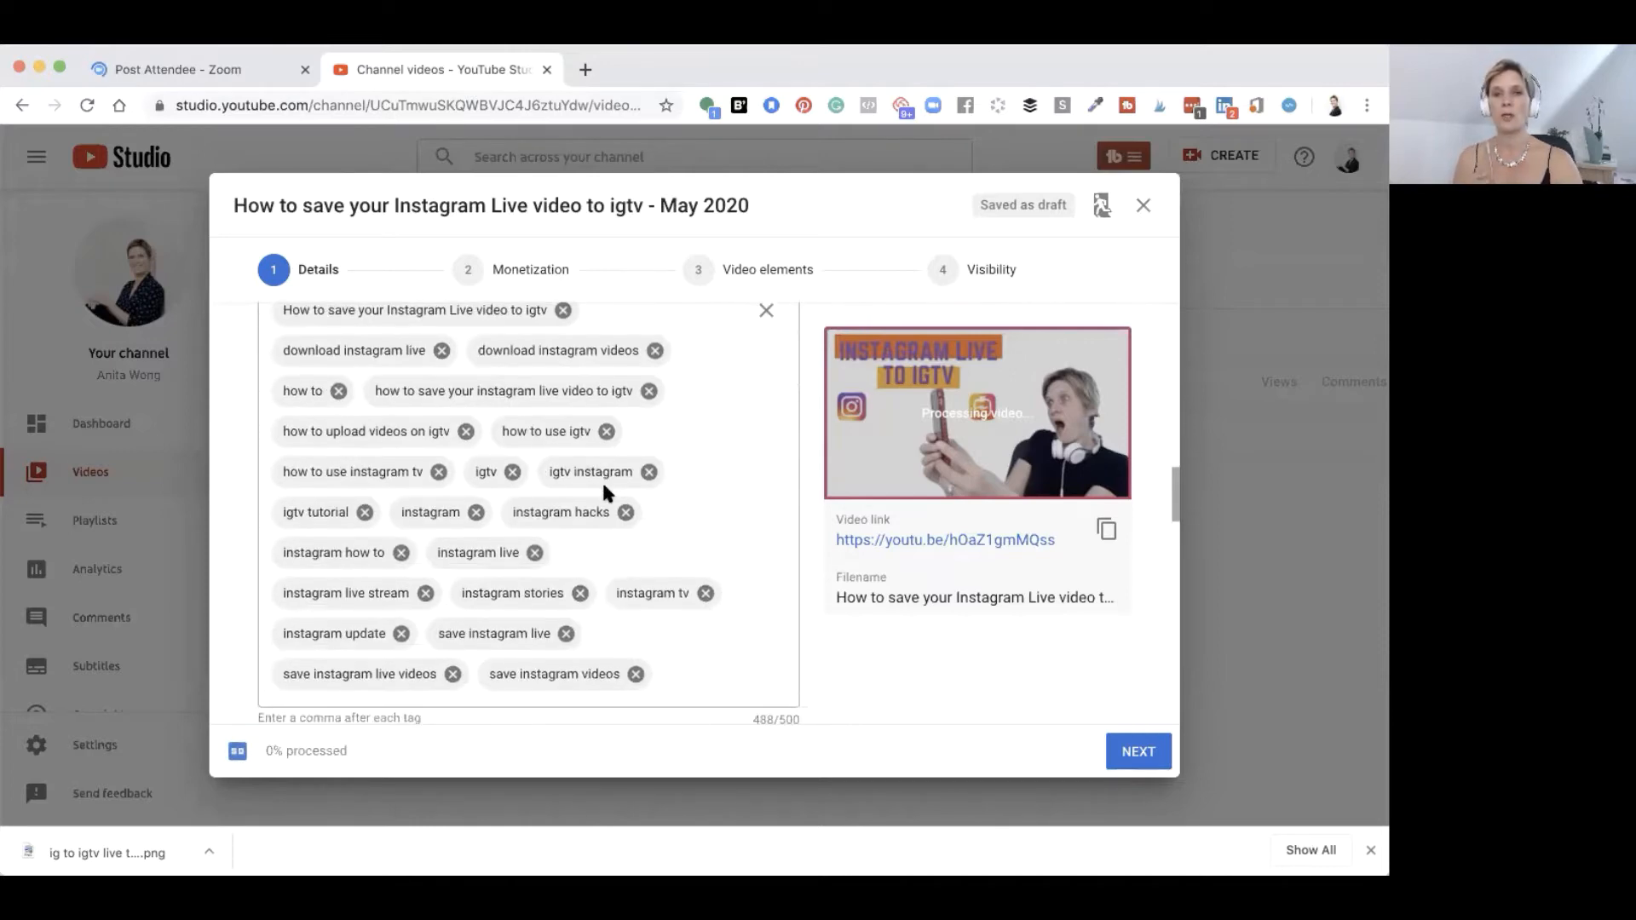
pyautogui.click(526, 557)
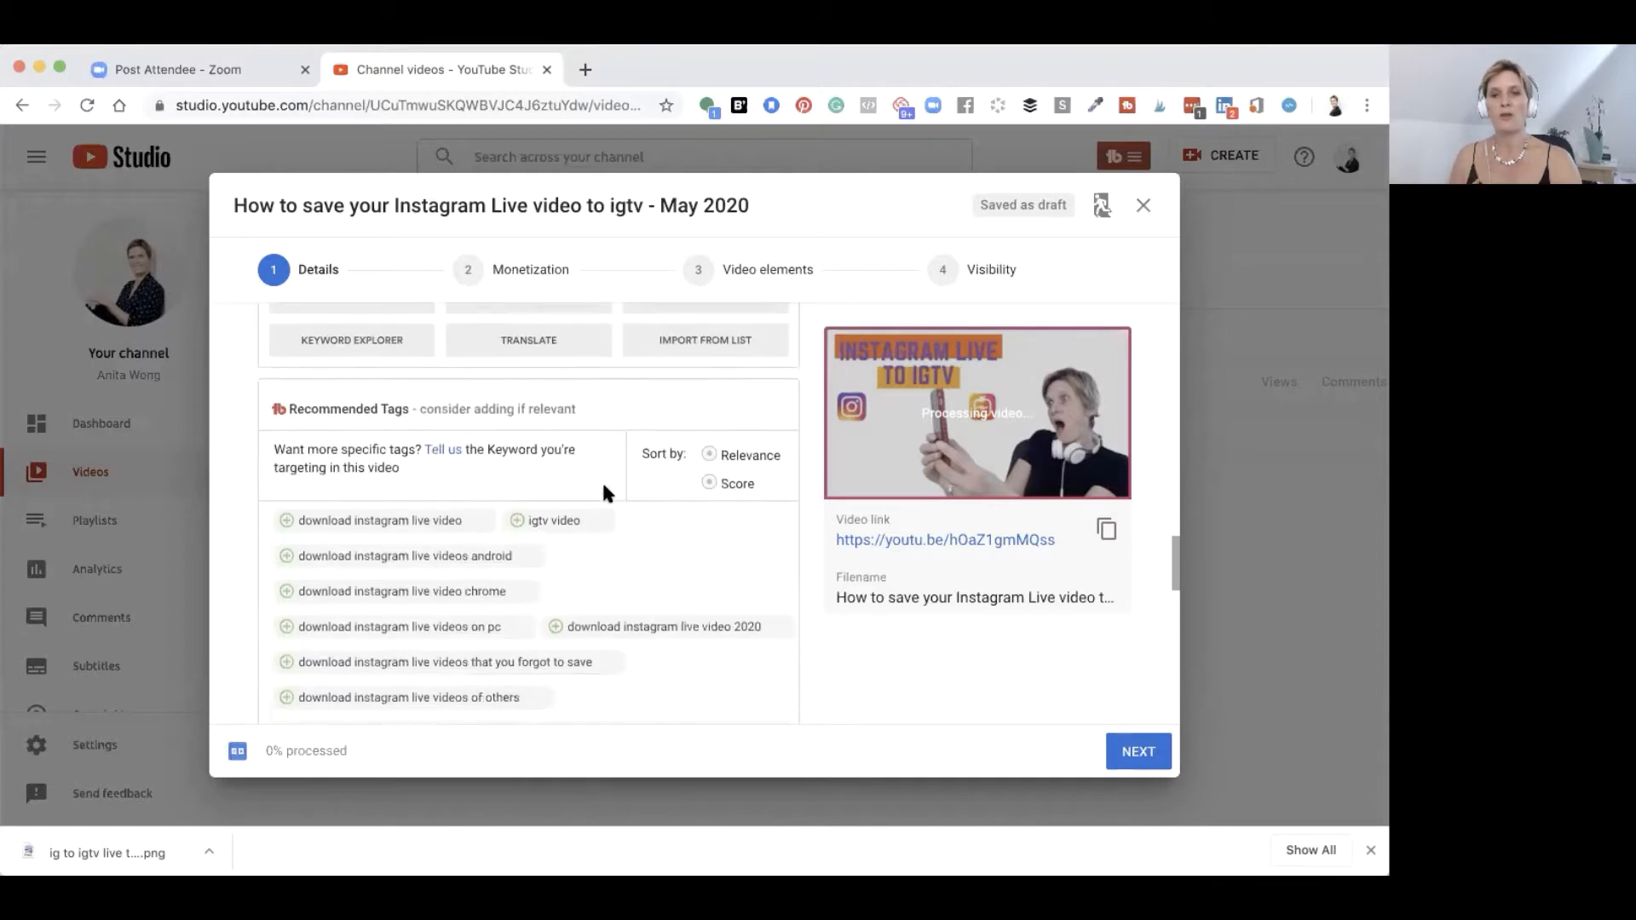
pyautogui.scroll(-3)
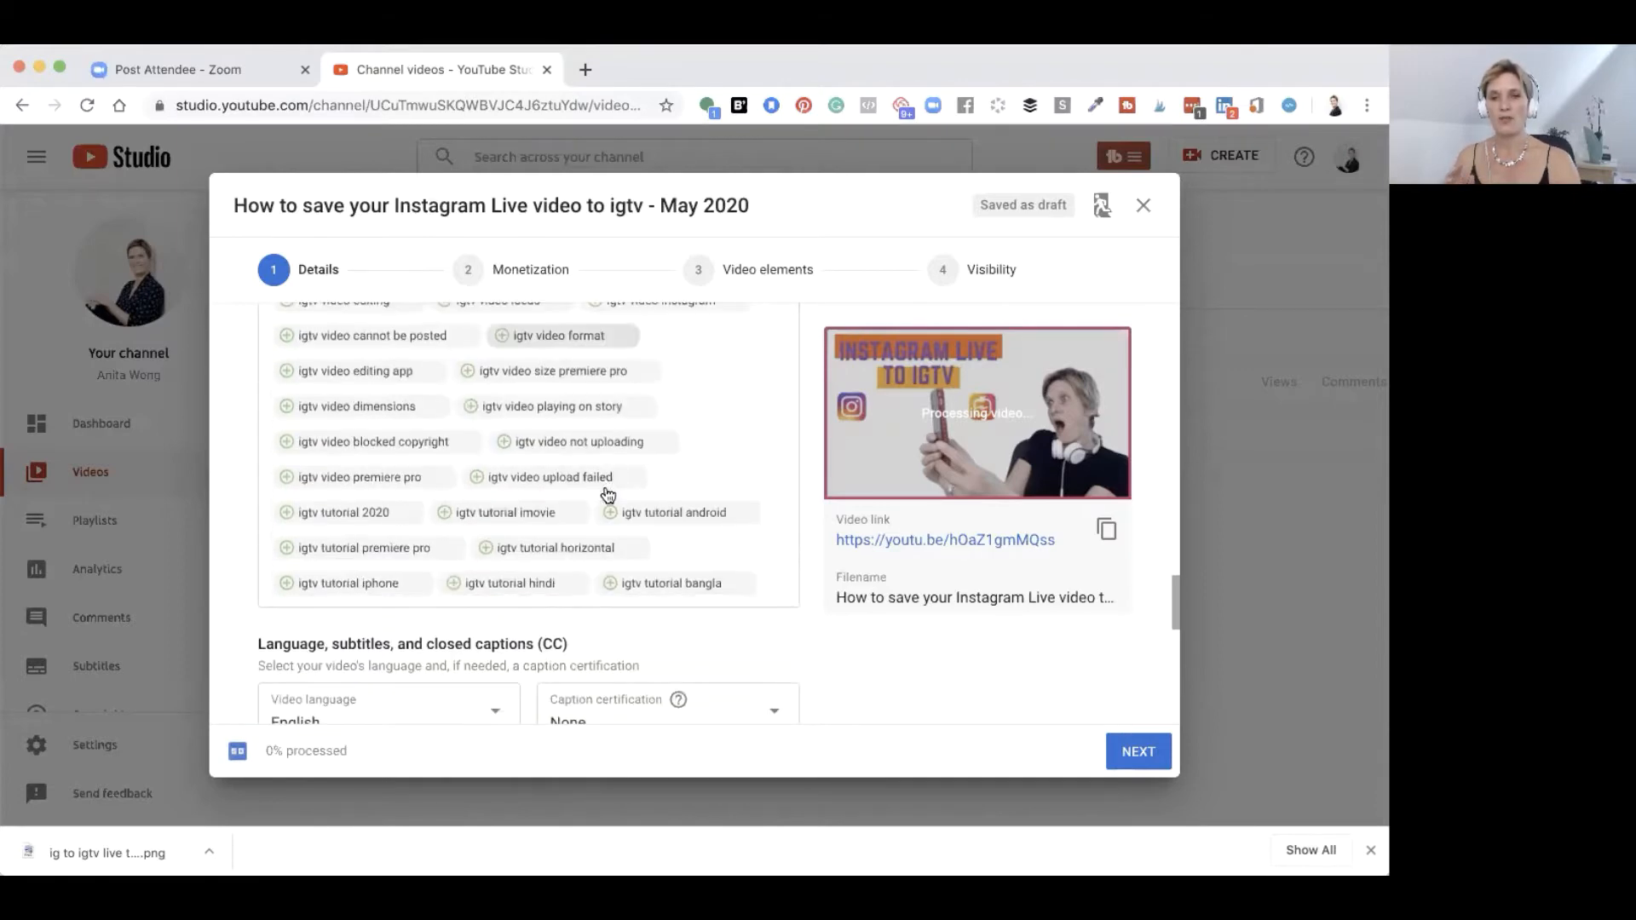
pyautogui.scroll(-3)
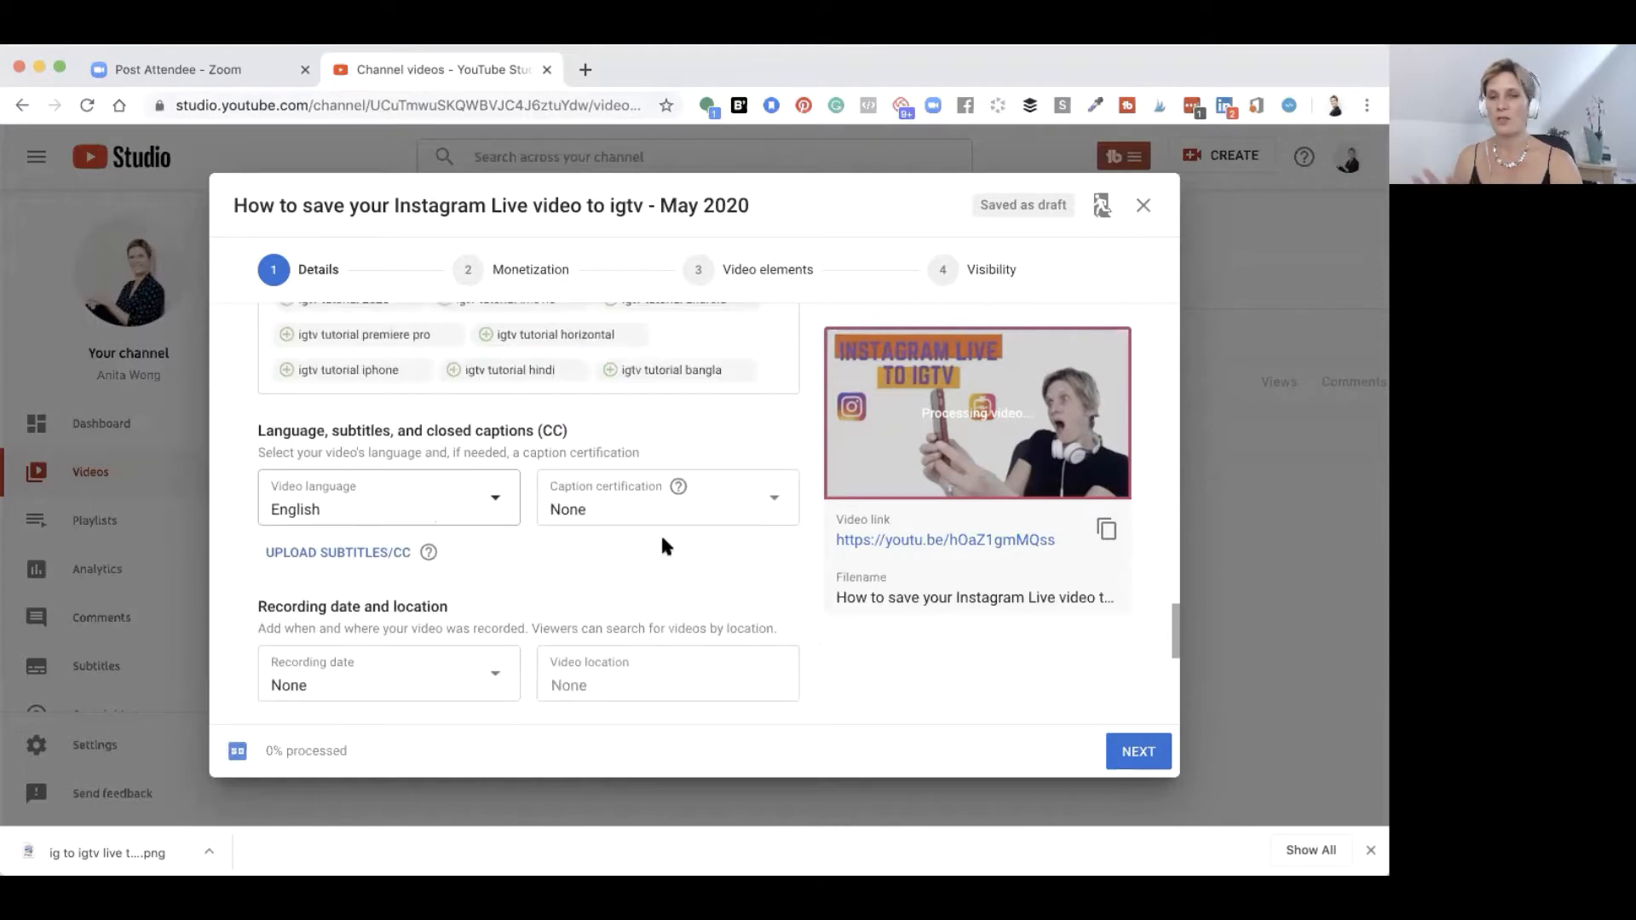
pyautogui.scroll(-3)
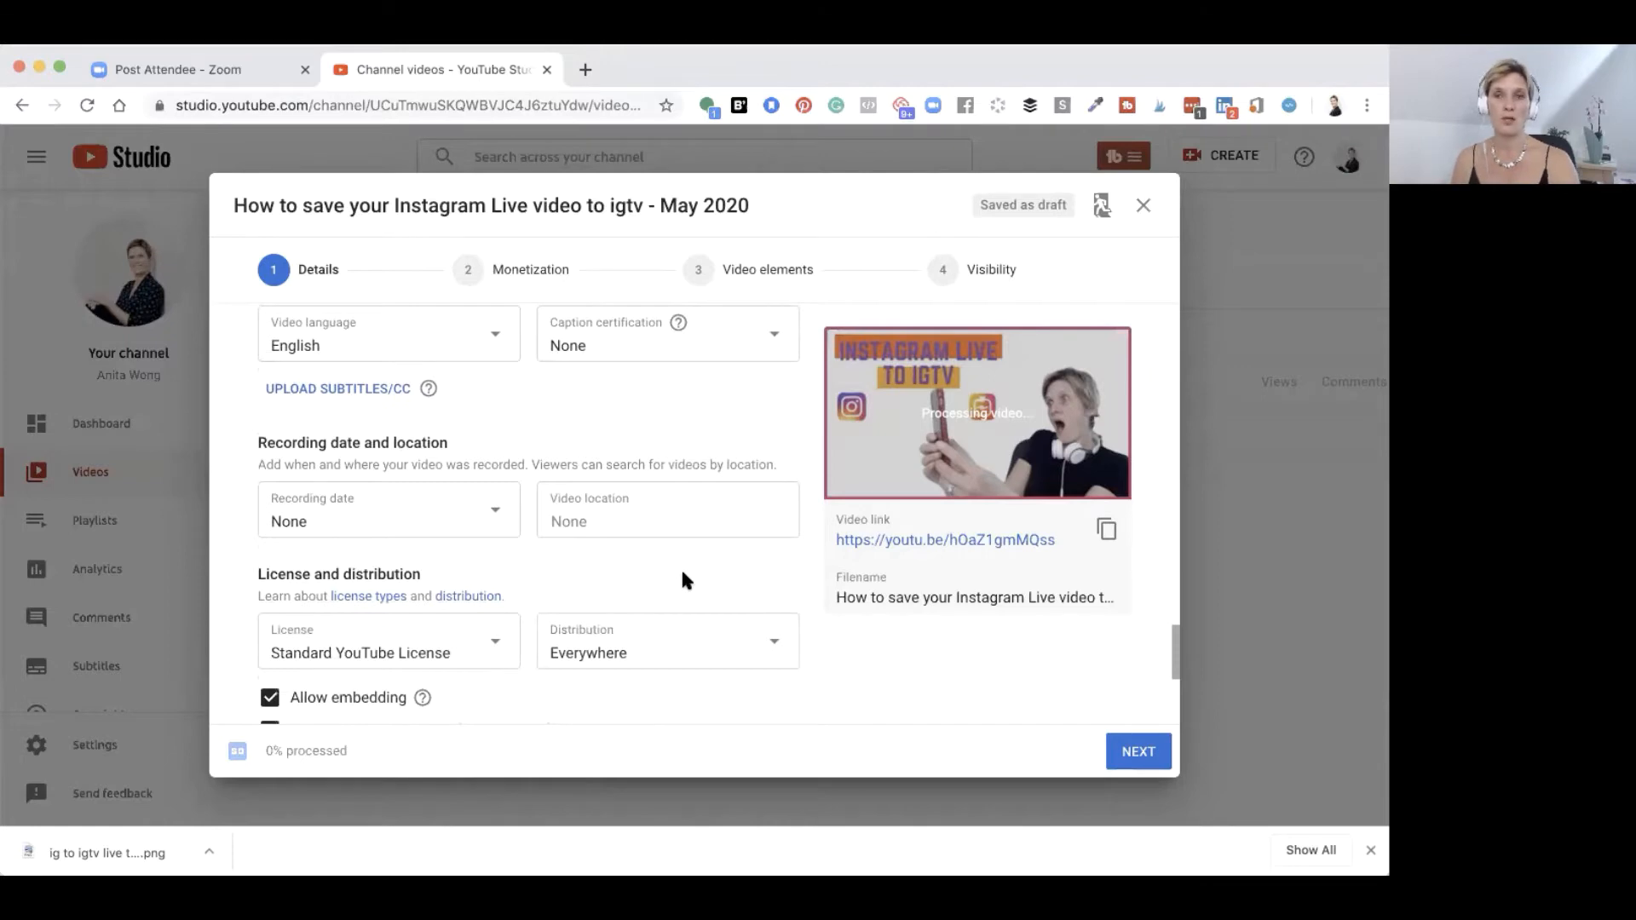
pyautogui.moveTo(567, 418)
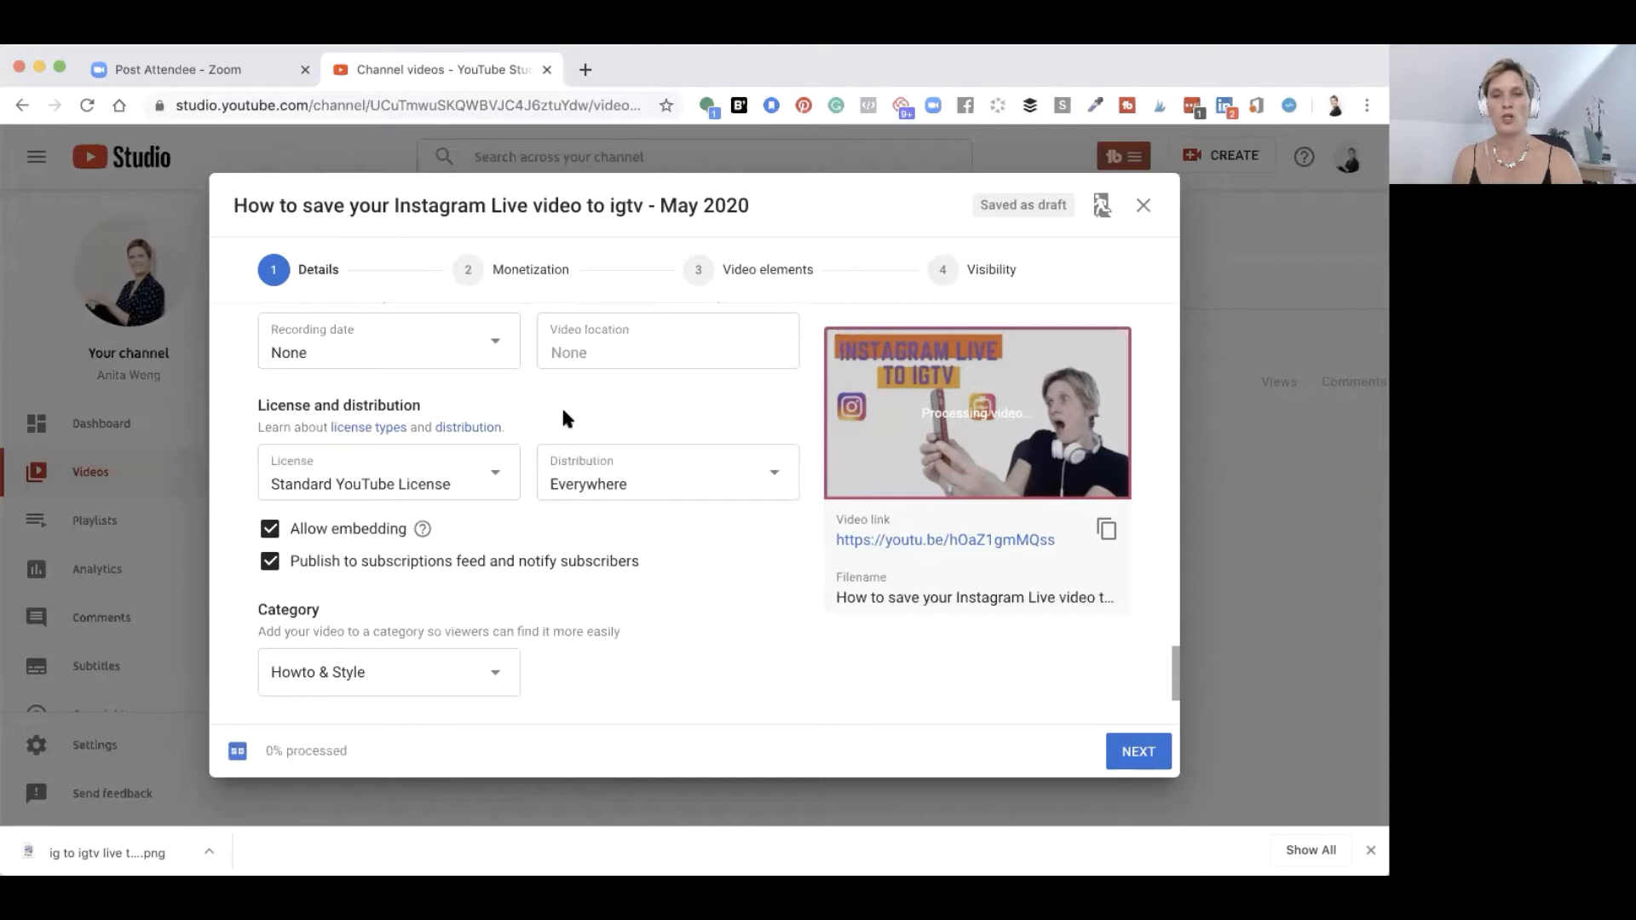
pyautogui.moveTo(657, 562)
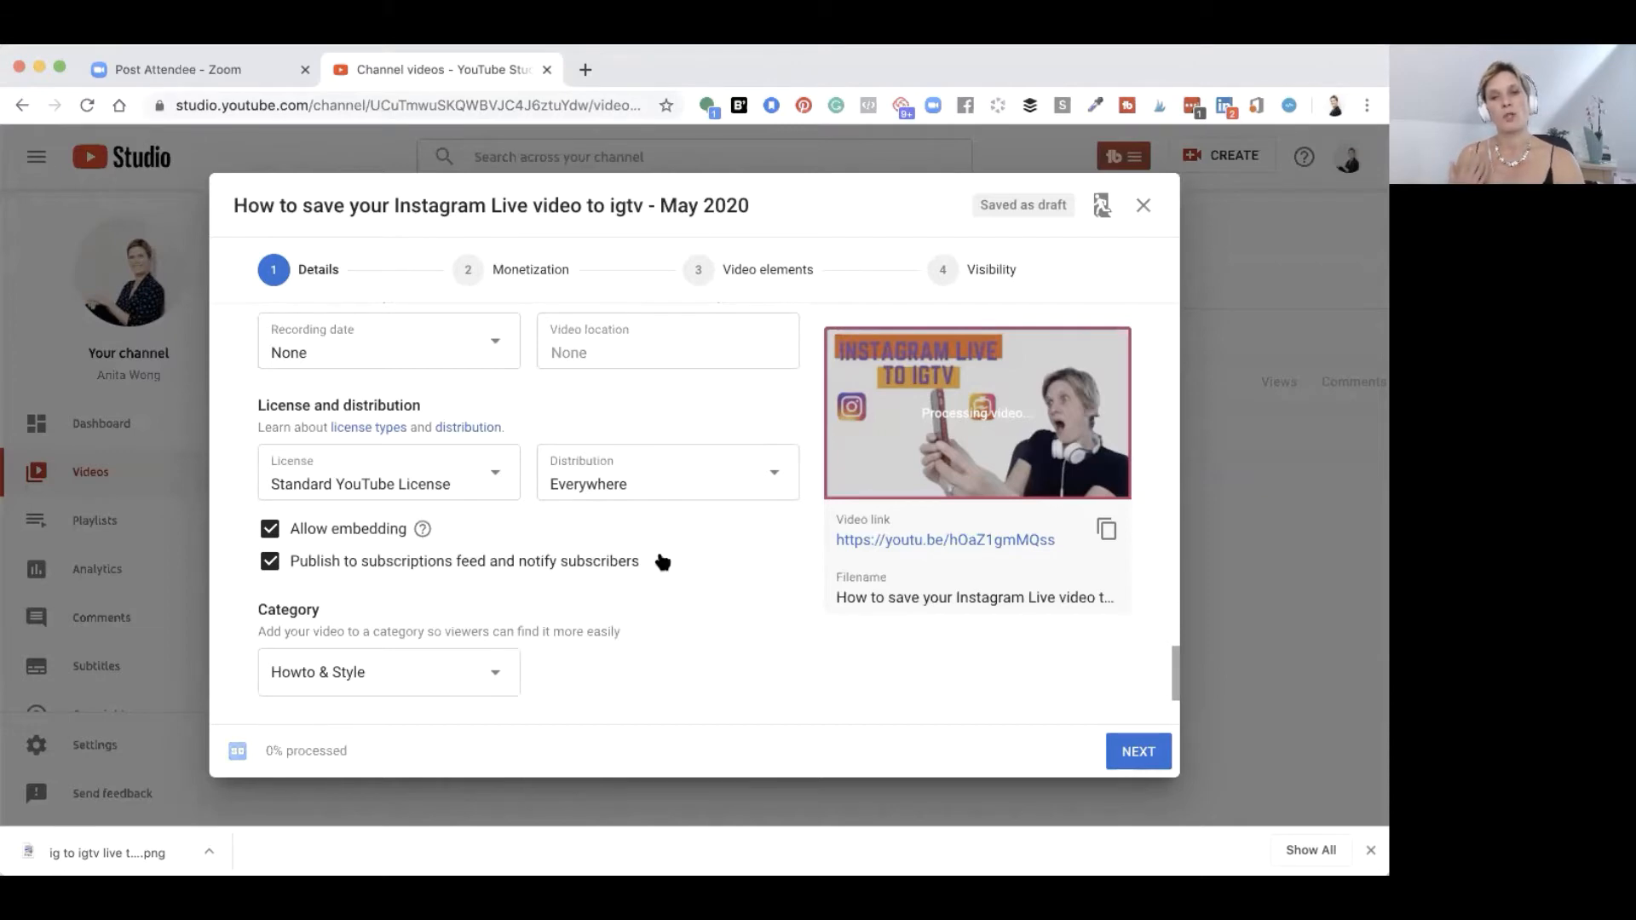
pyautogui.scroll(-3)
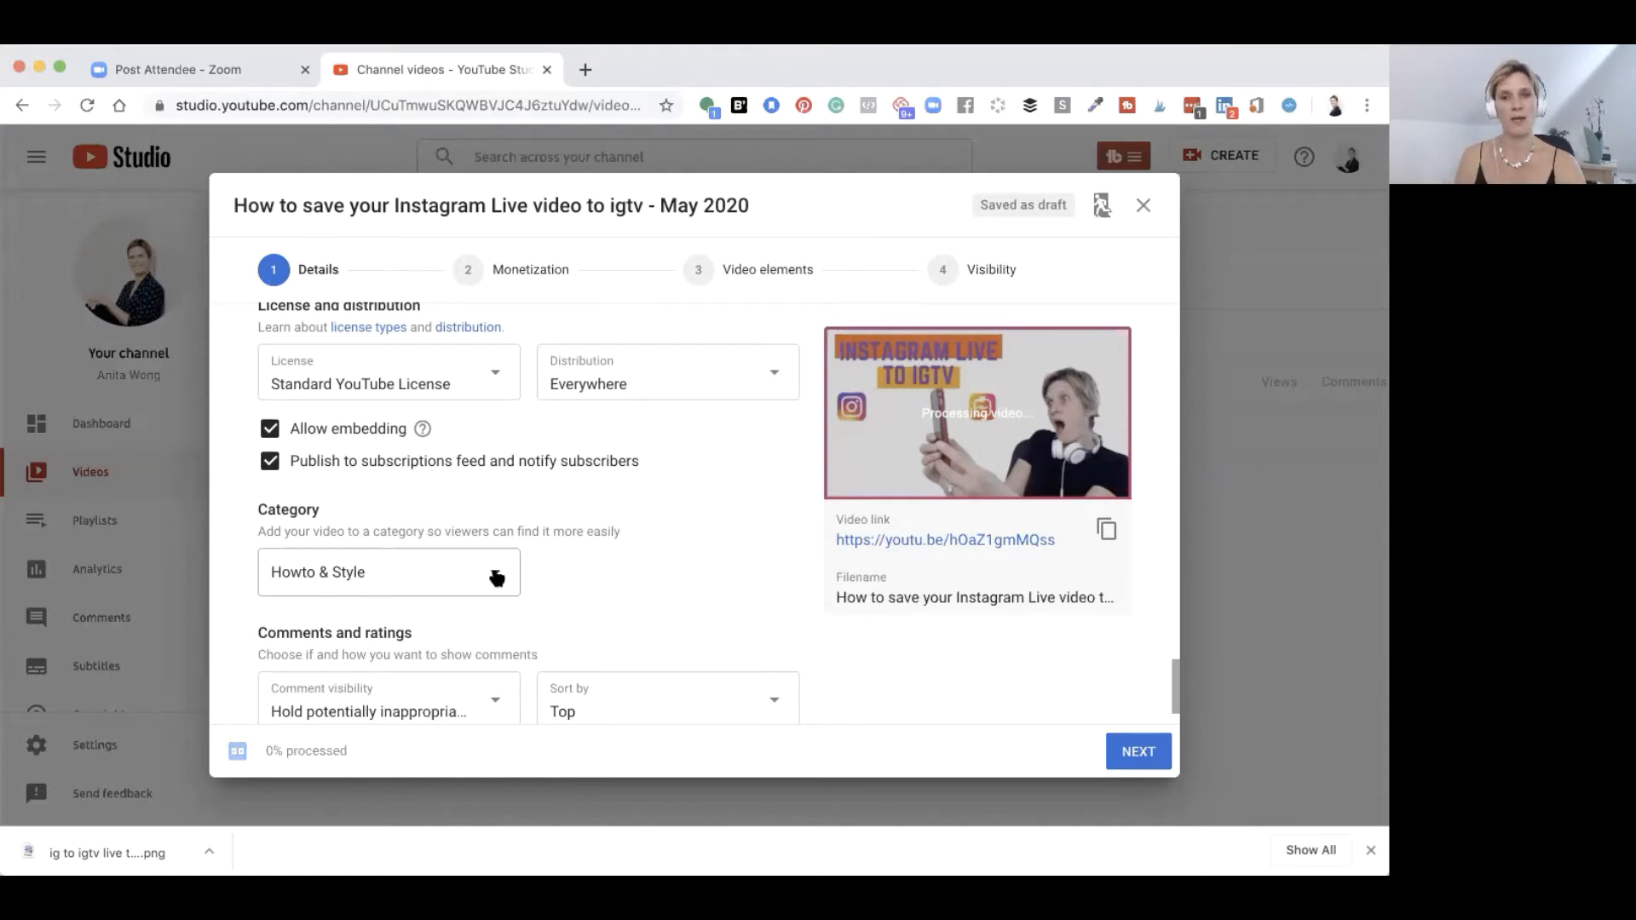
pyautogui.click(388, 572)
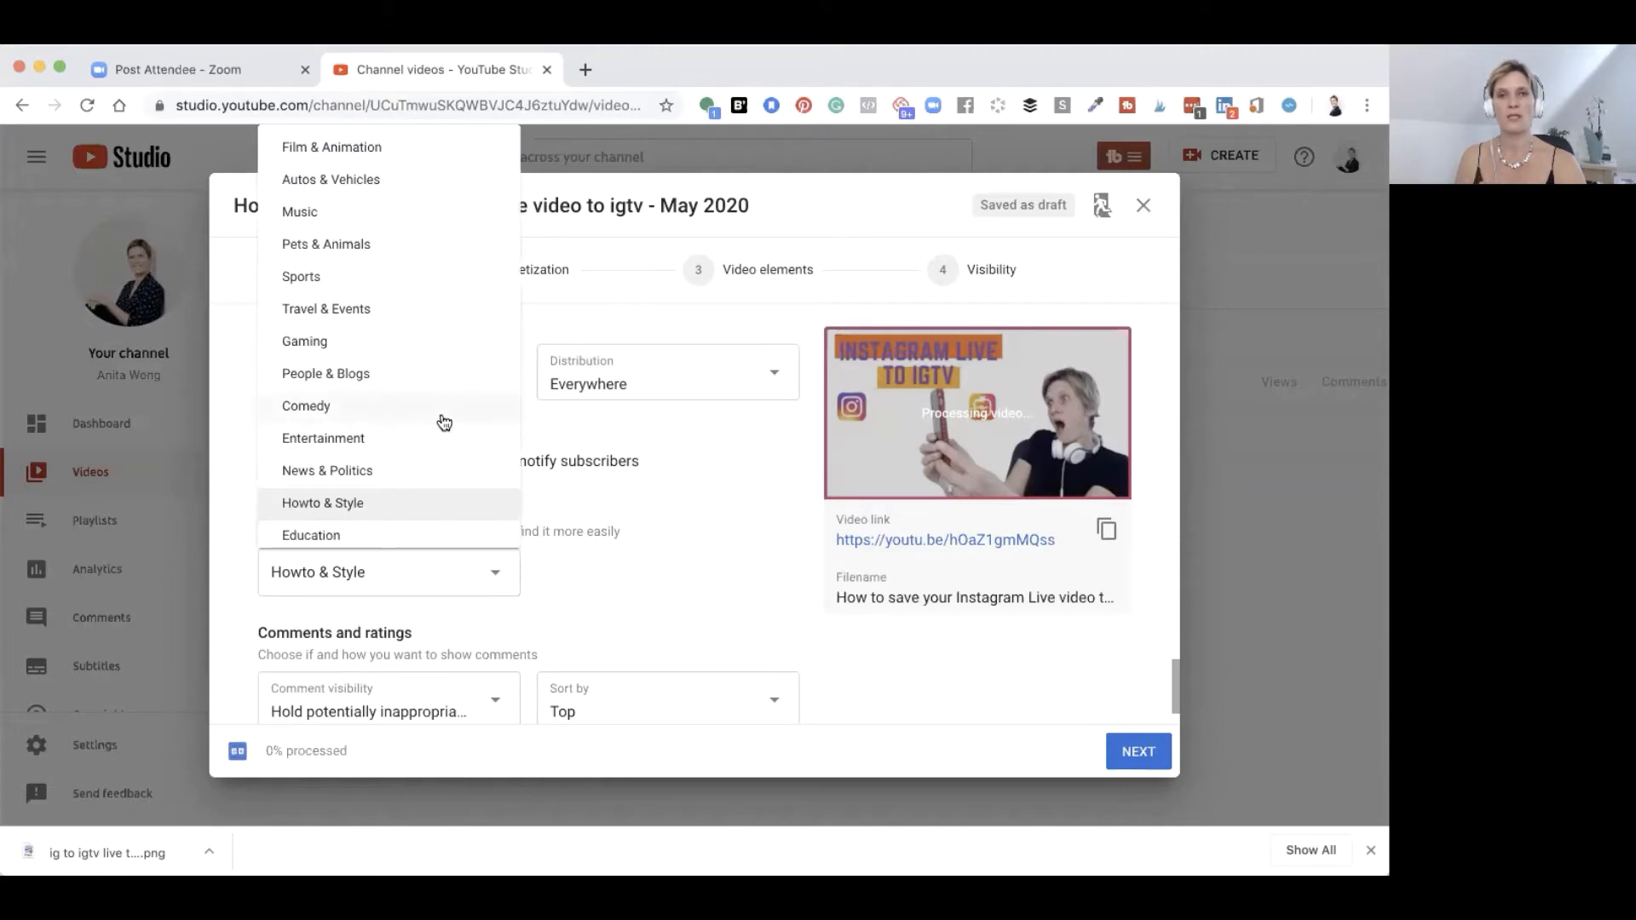
pyautogui.moveTo(392, 365)
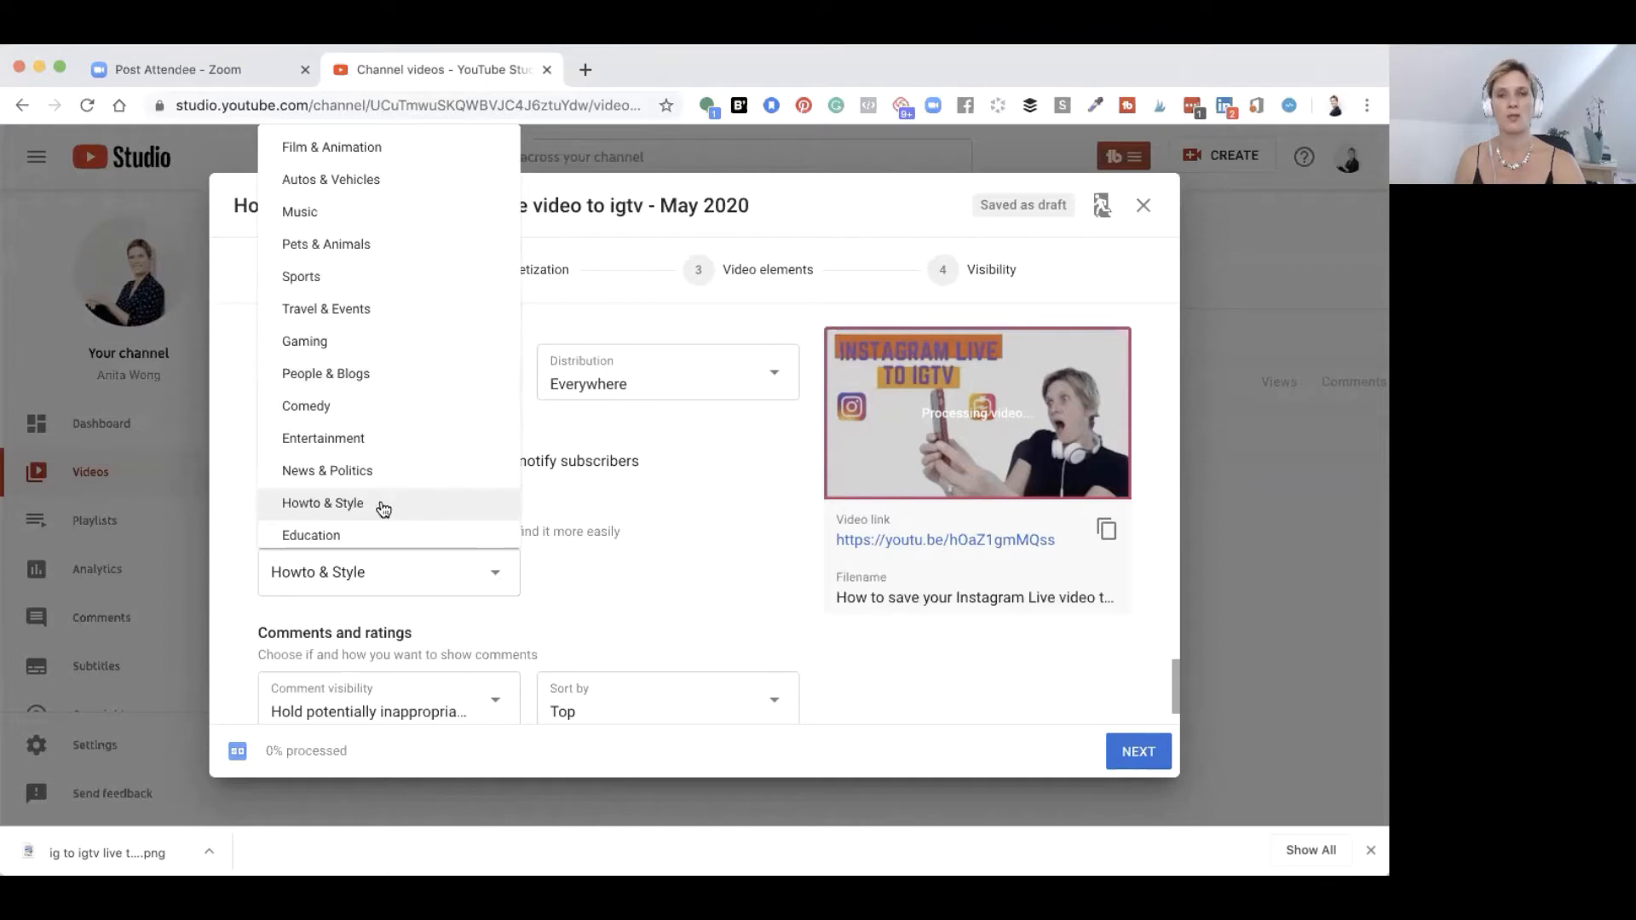
pyautogui.click(322, 503)
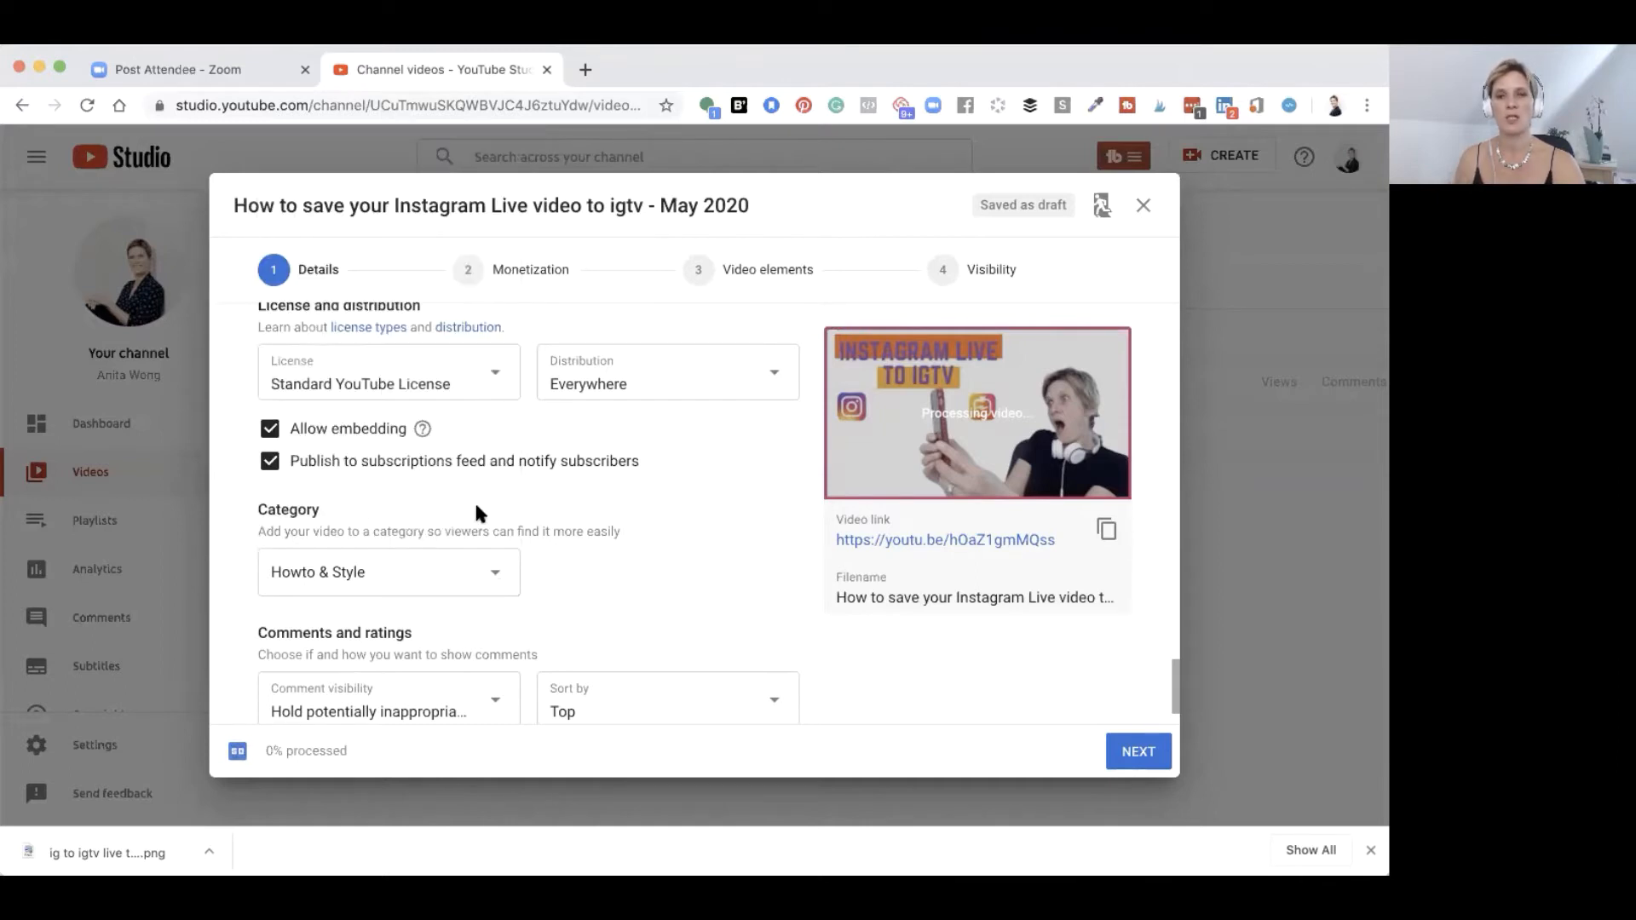
pyautogui.scroll(-3)
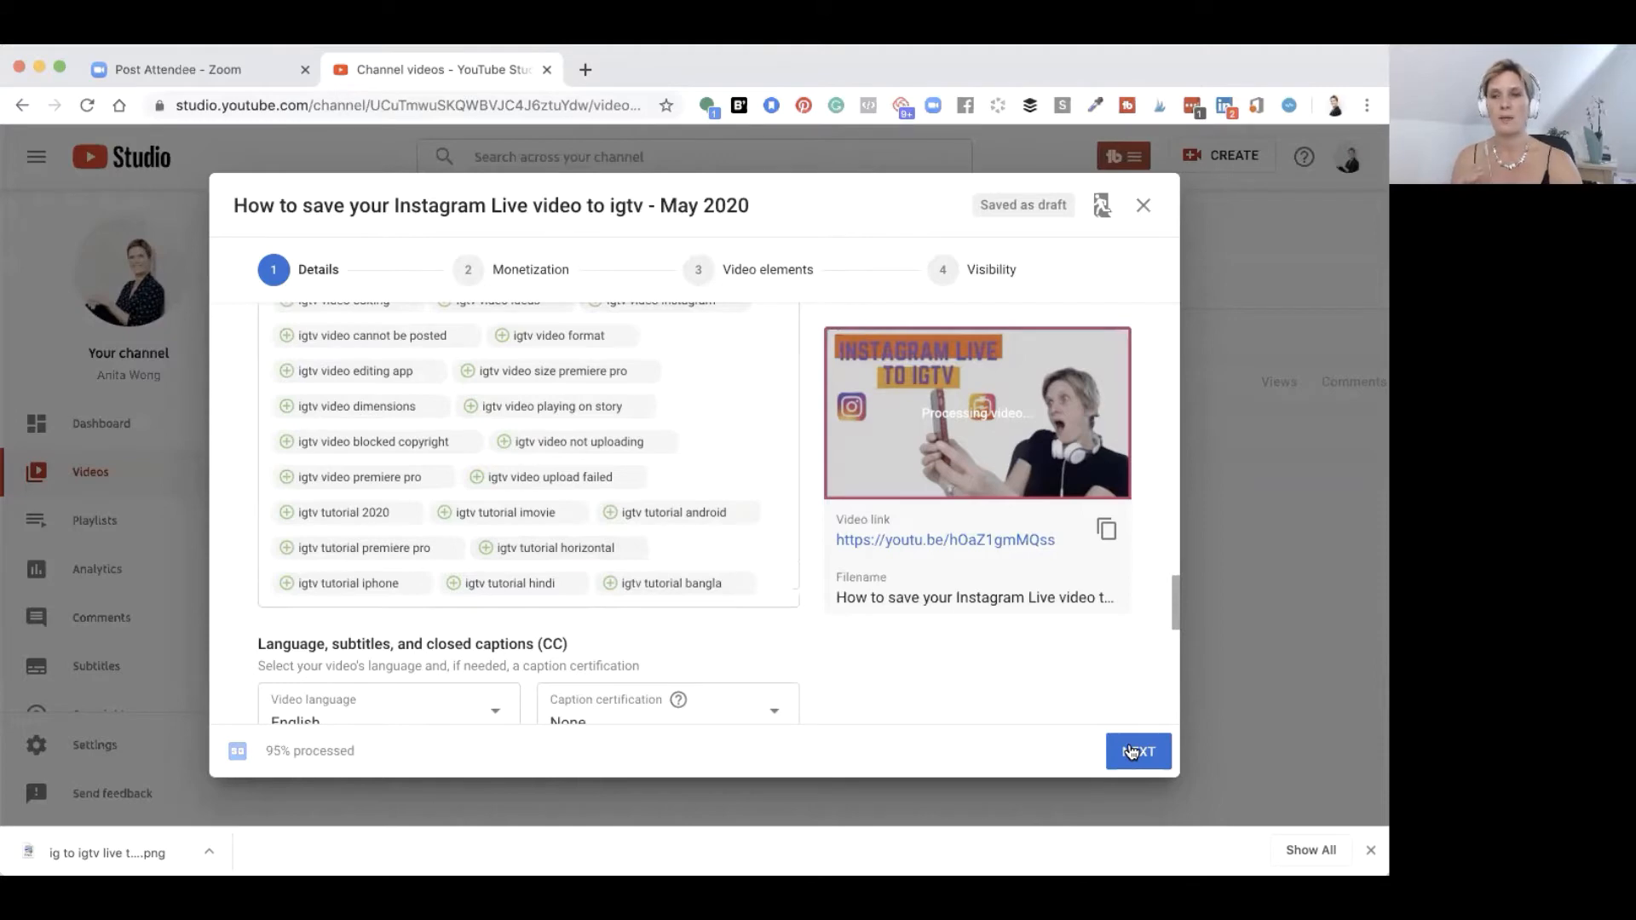
# Step: Advance past the Details and Monetization steps, leaving ads on
pyautogui.click(1137, 751)
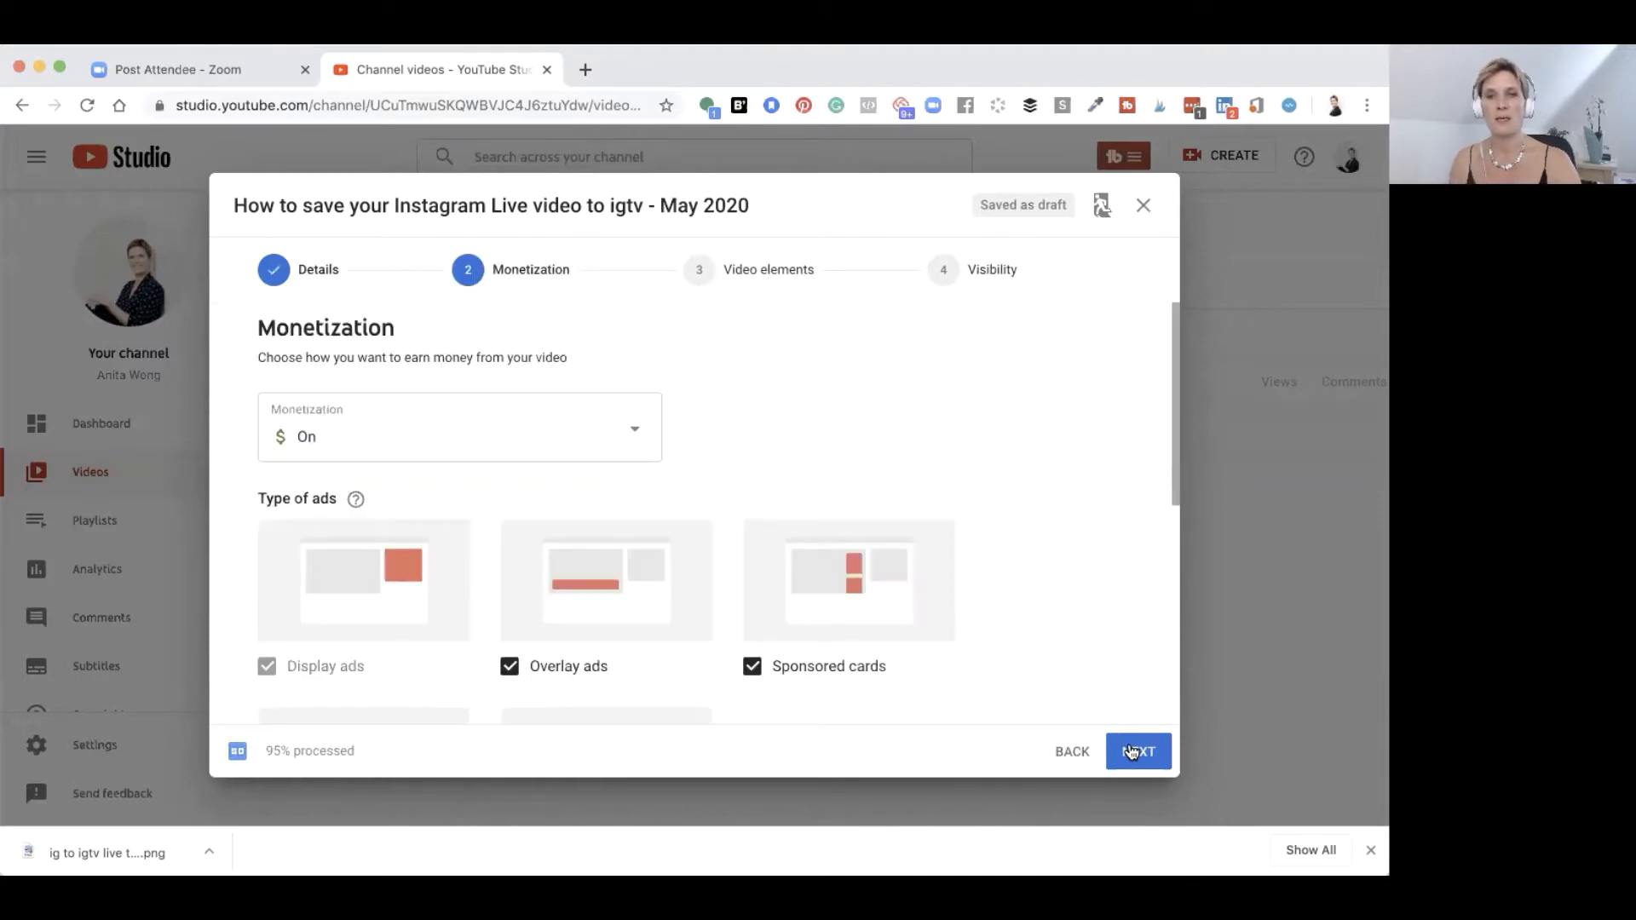
pyautogui.scroll(-3)
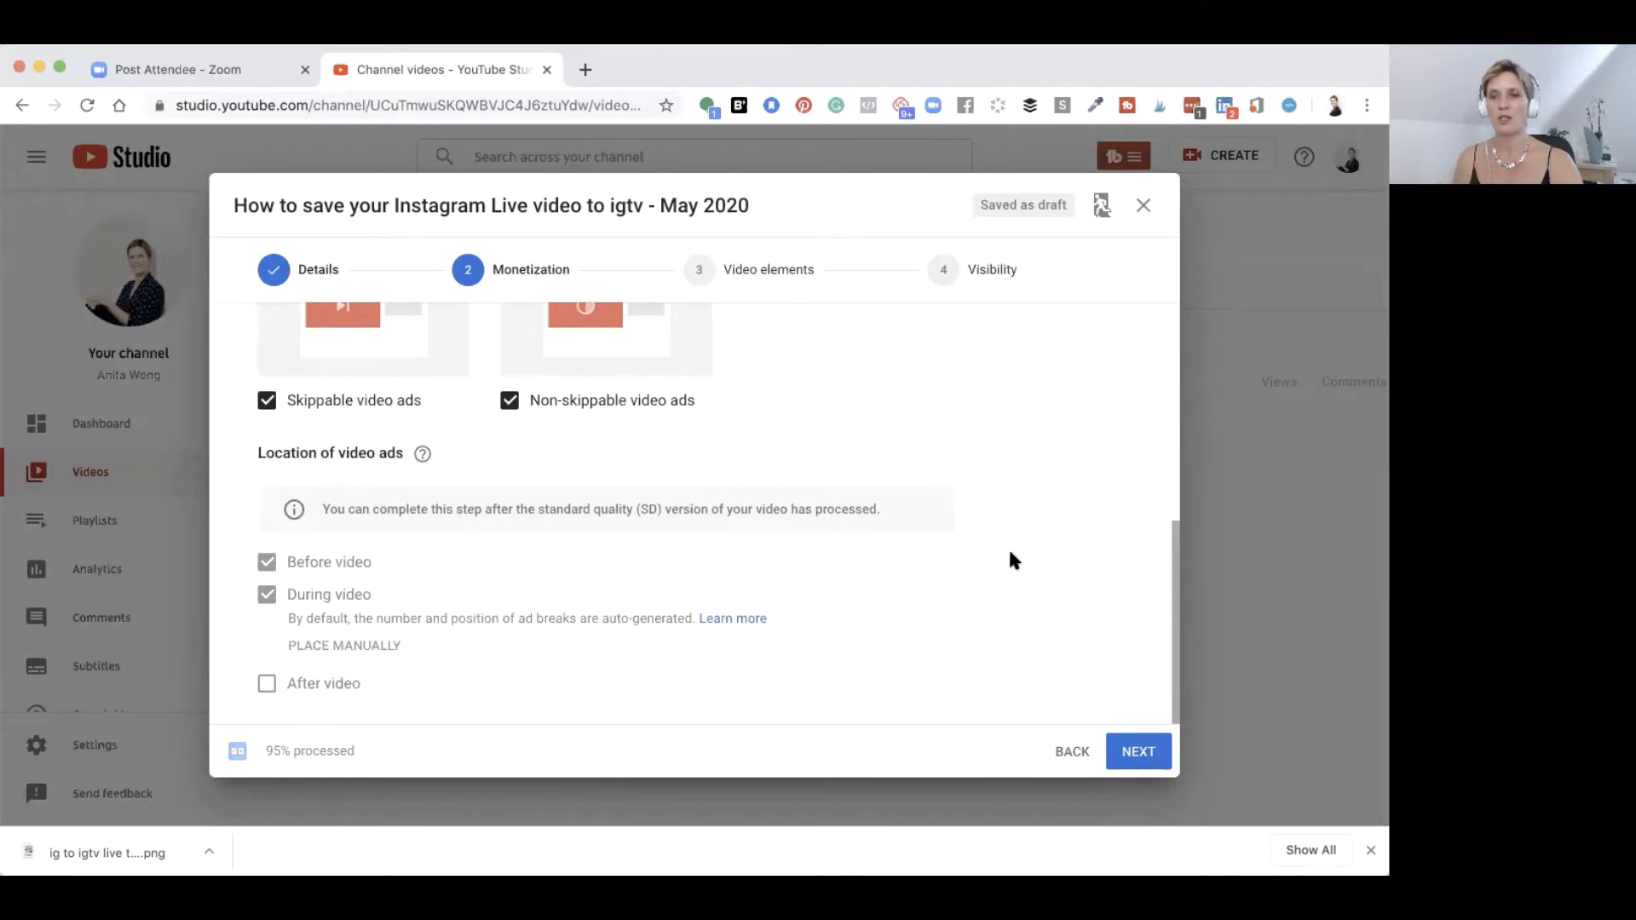
pyautogui.click(1135, 750)
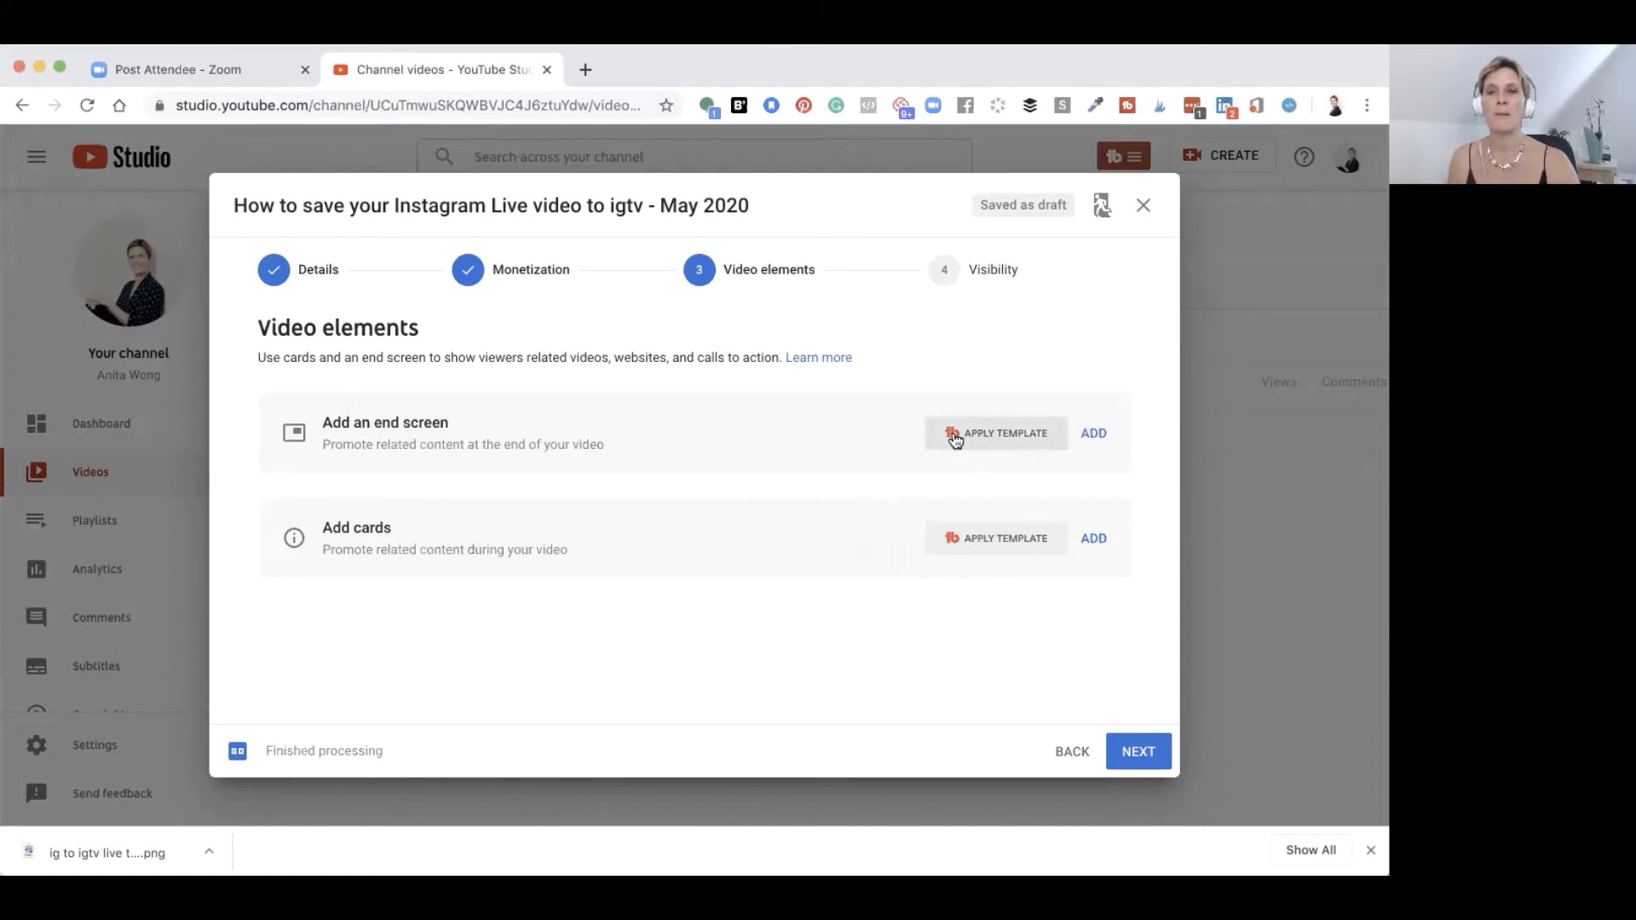
pyautogui.moveTo(843, 446)
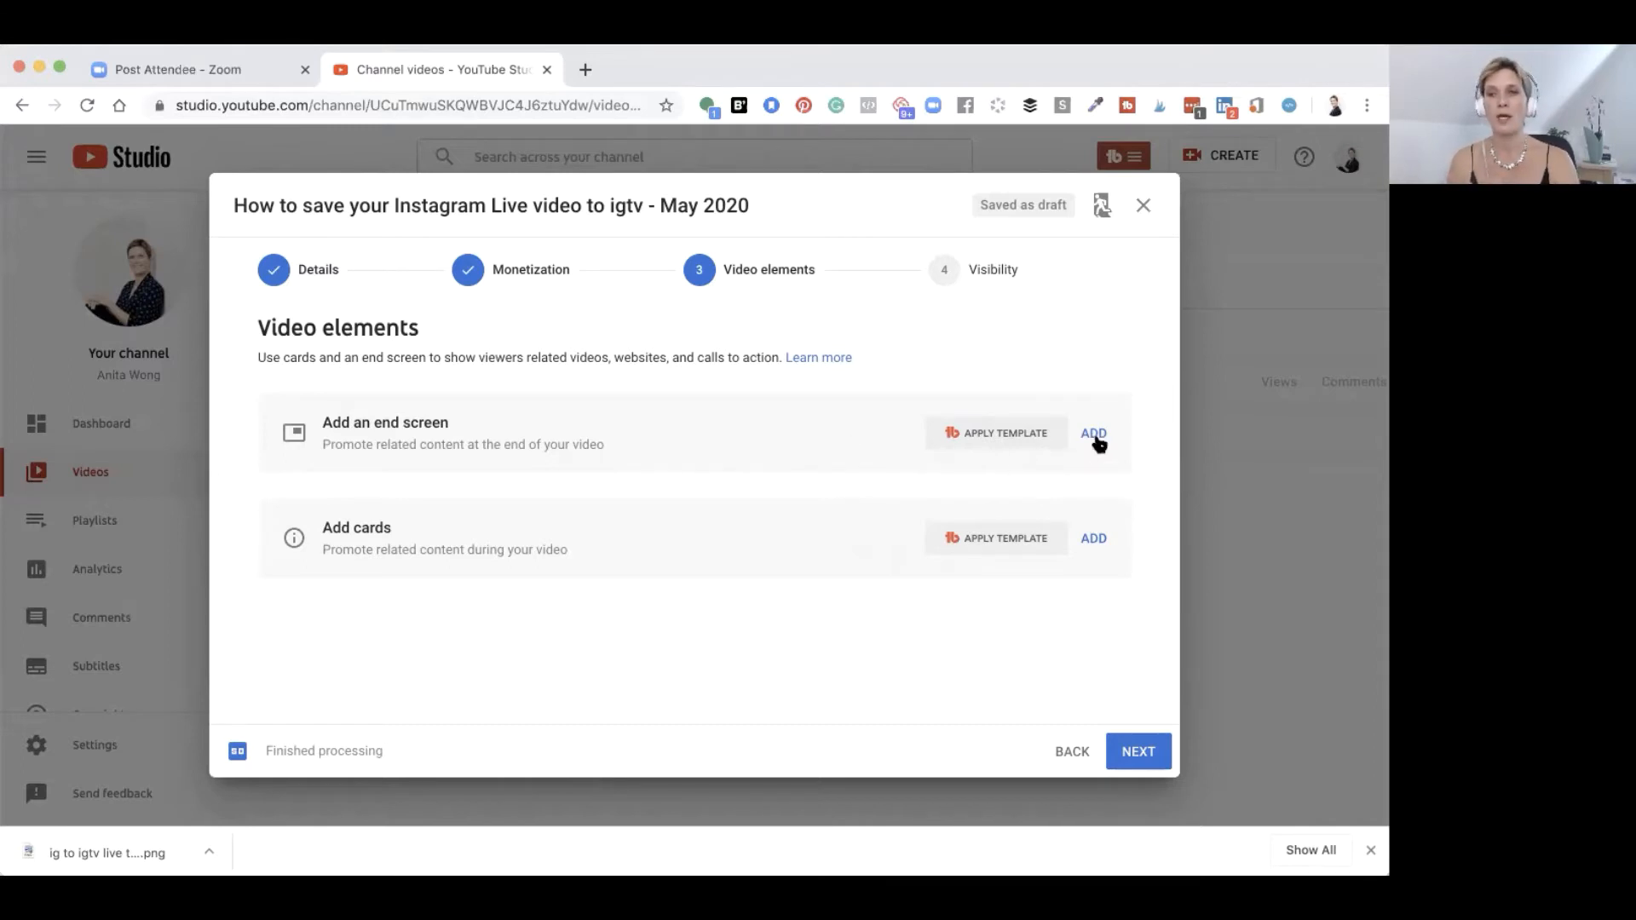
# Step: Build an end screen with a Subscribe element and a best-for-viewer video, and save it
pyautogui.click(1093, 433)
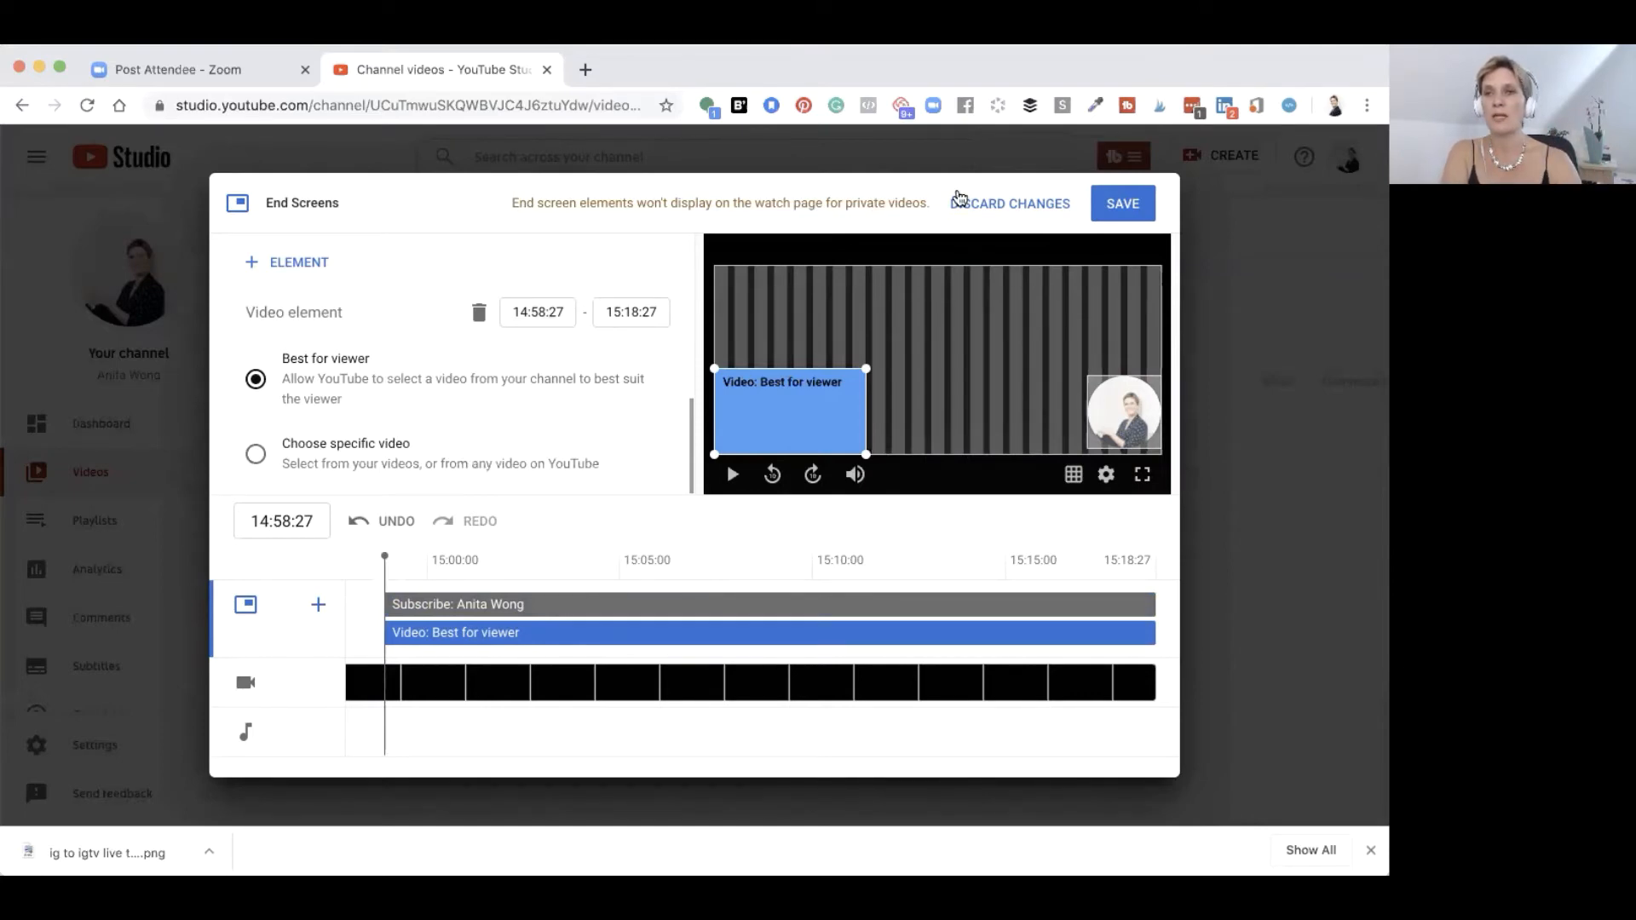
pyautogui.click(1122, 203)
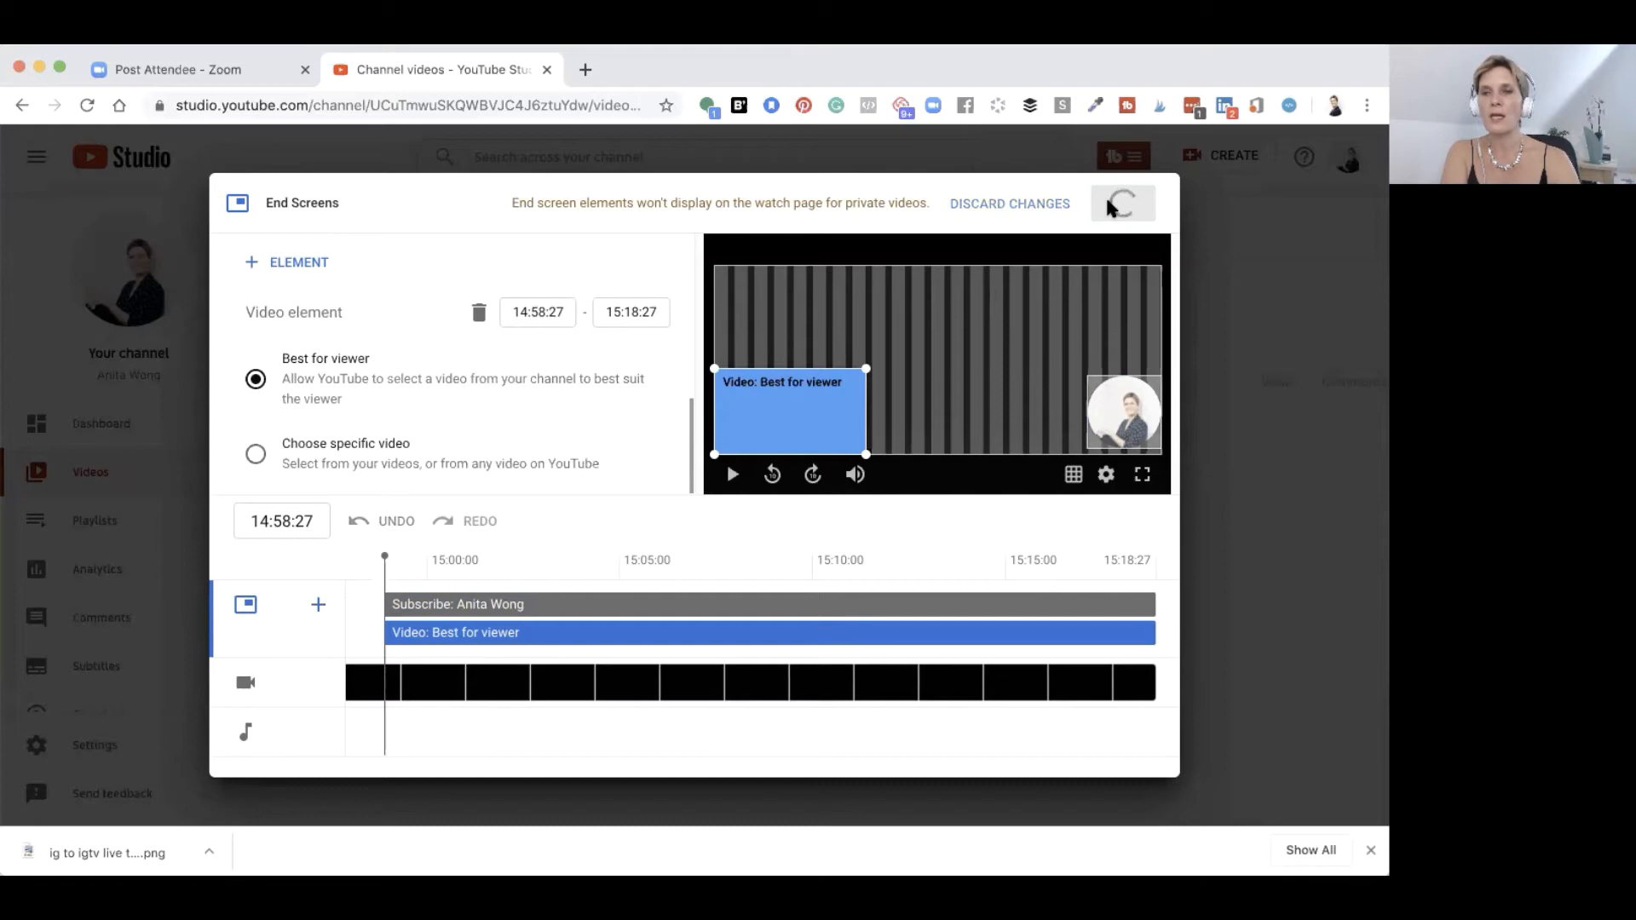
pyautogui.click(1122, 203)
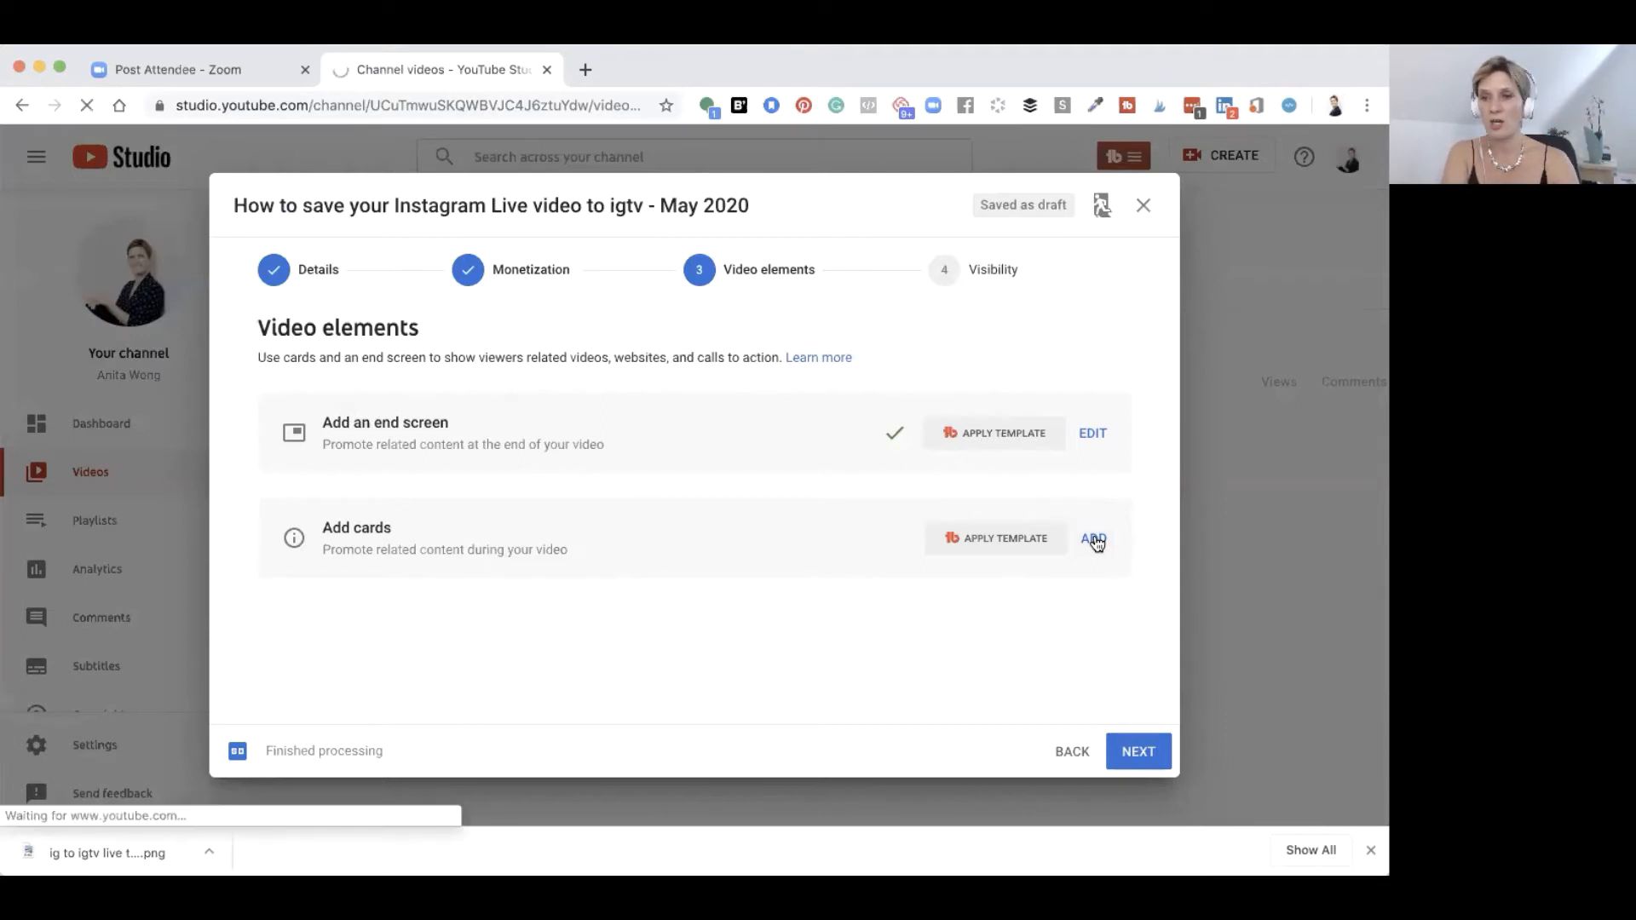
# Step: Open the cards editor, pause the preview, and list the available card types
pyautogui.click(1093, 539)
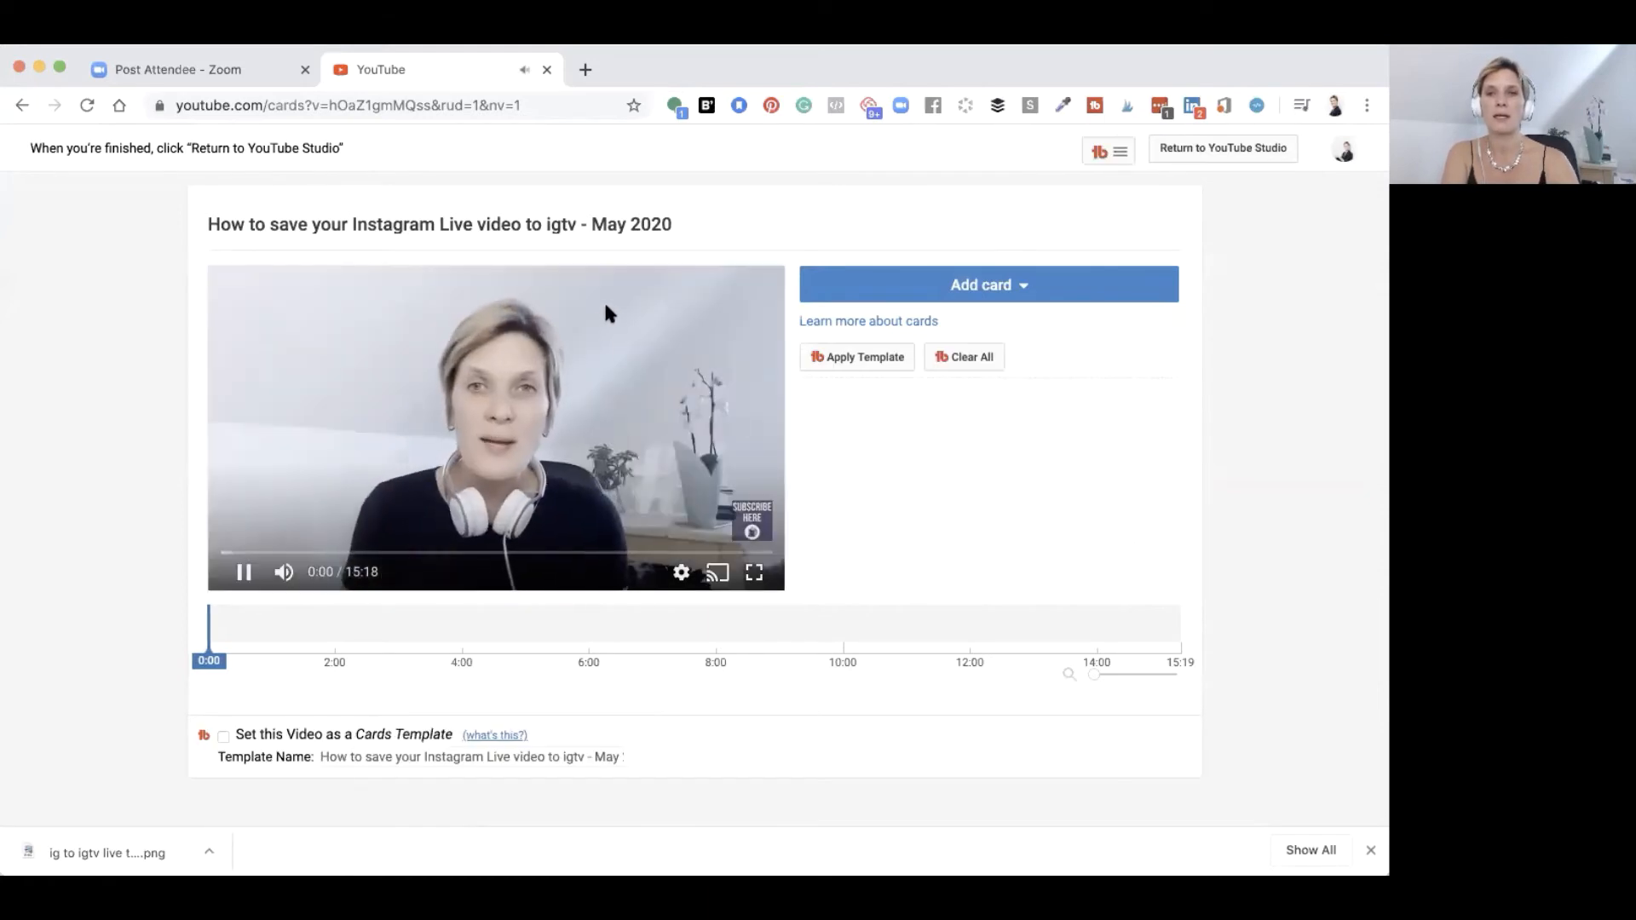
pyautogui.click(243, 571)
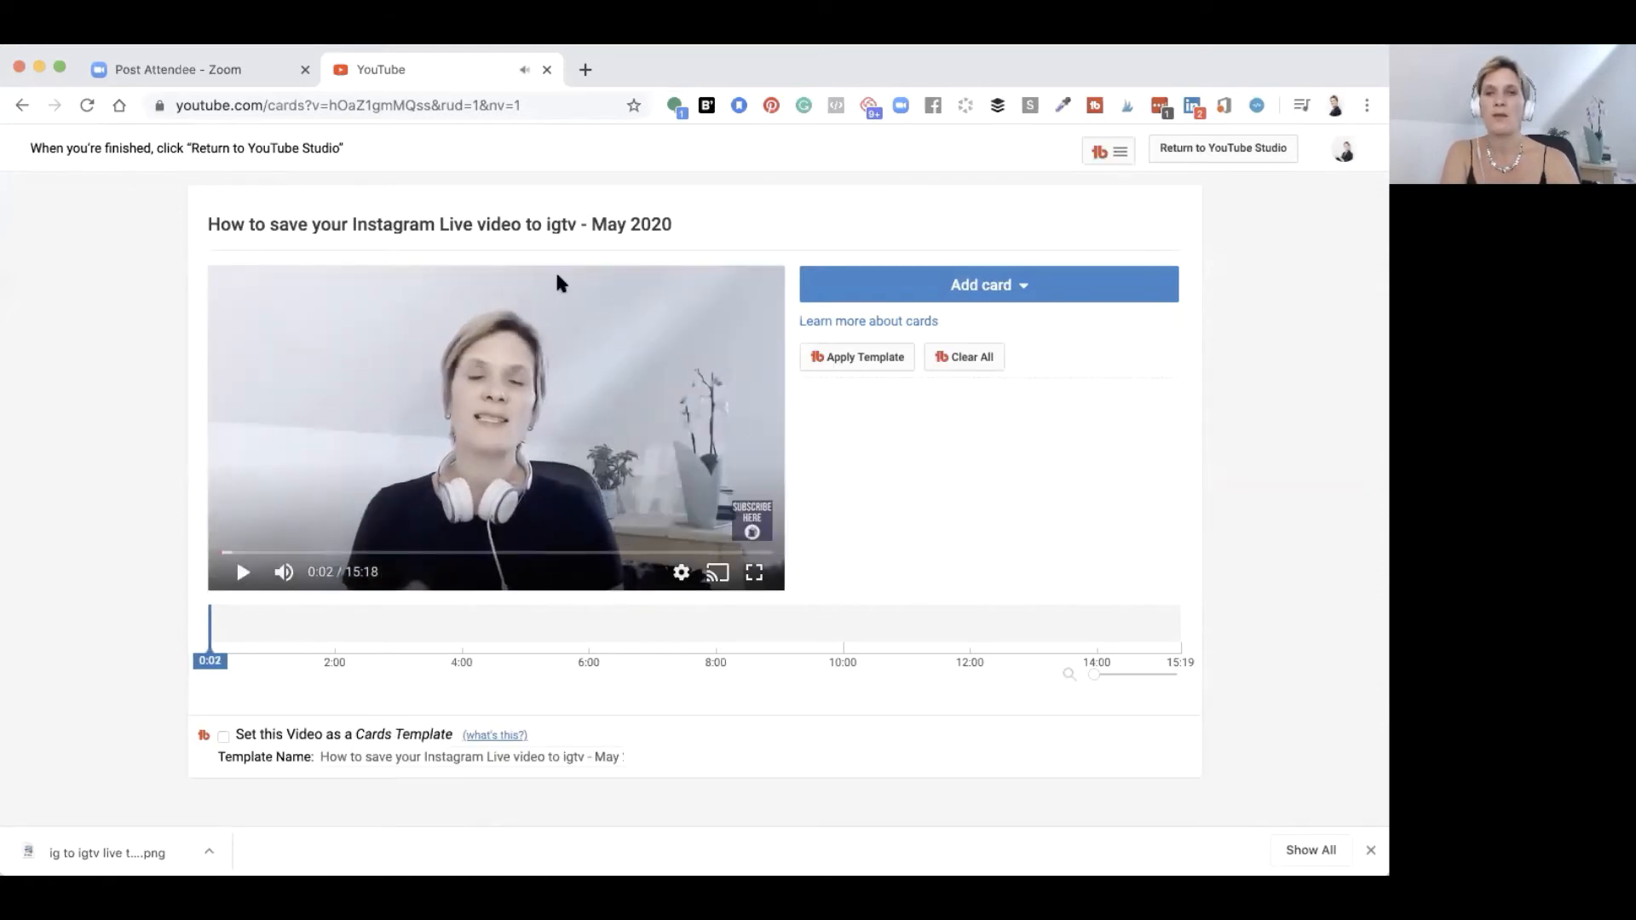
pyautogui.moveTo(582, 285)
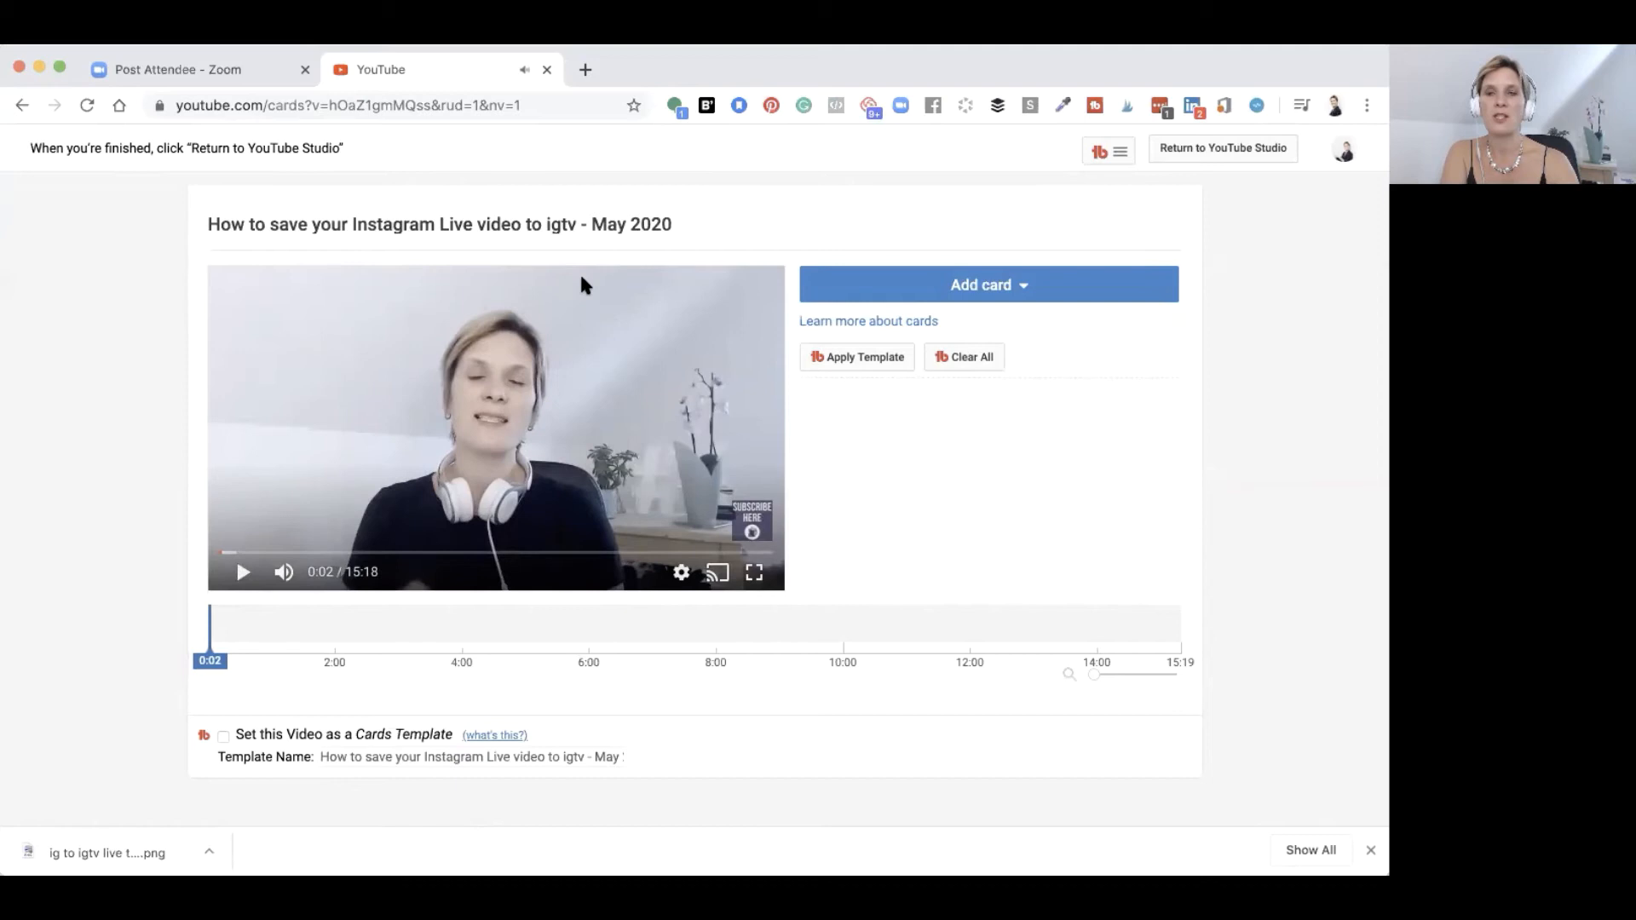
pyautogui.moveTo(595, 297)
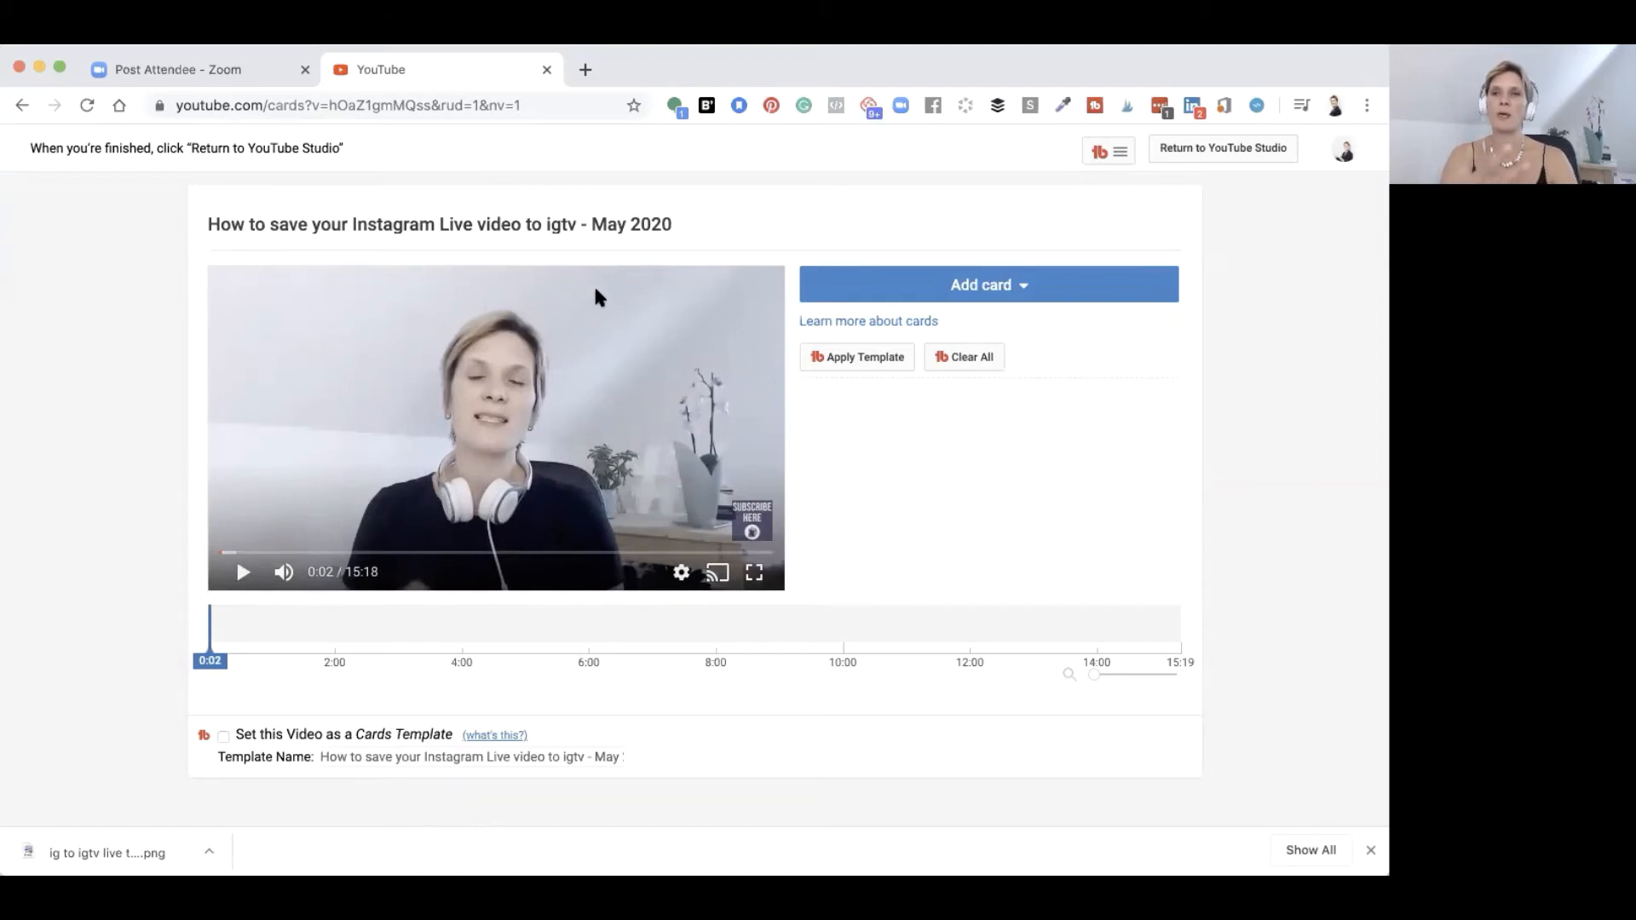
pyautogui.click(986, 283)
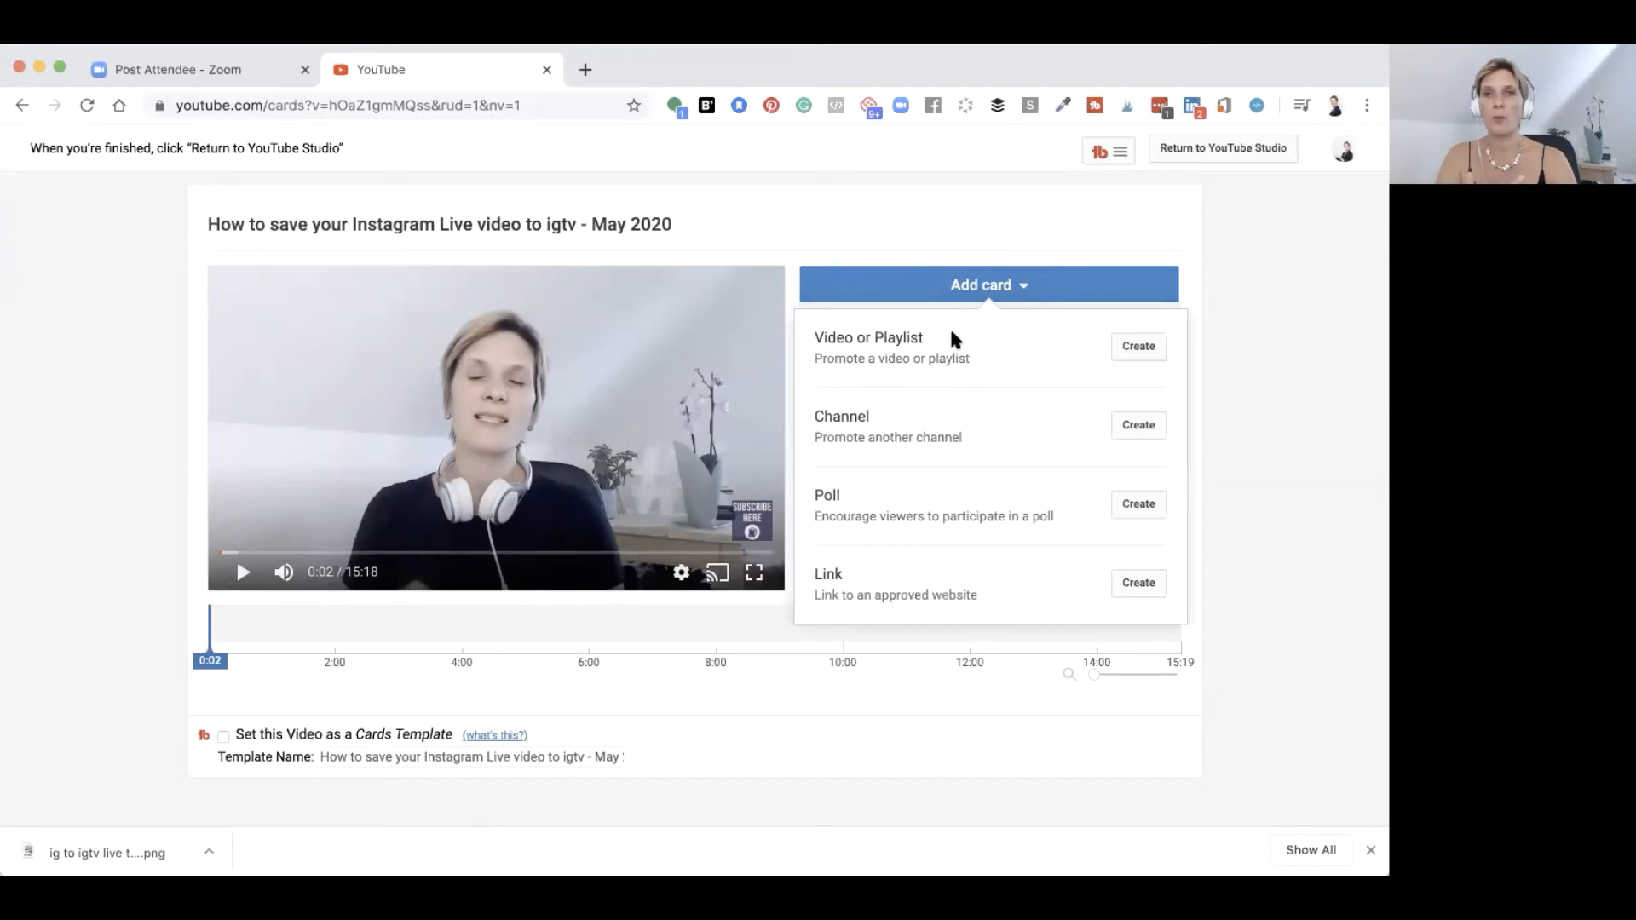
pyautogui.moveTo(950, 426)
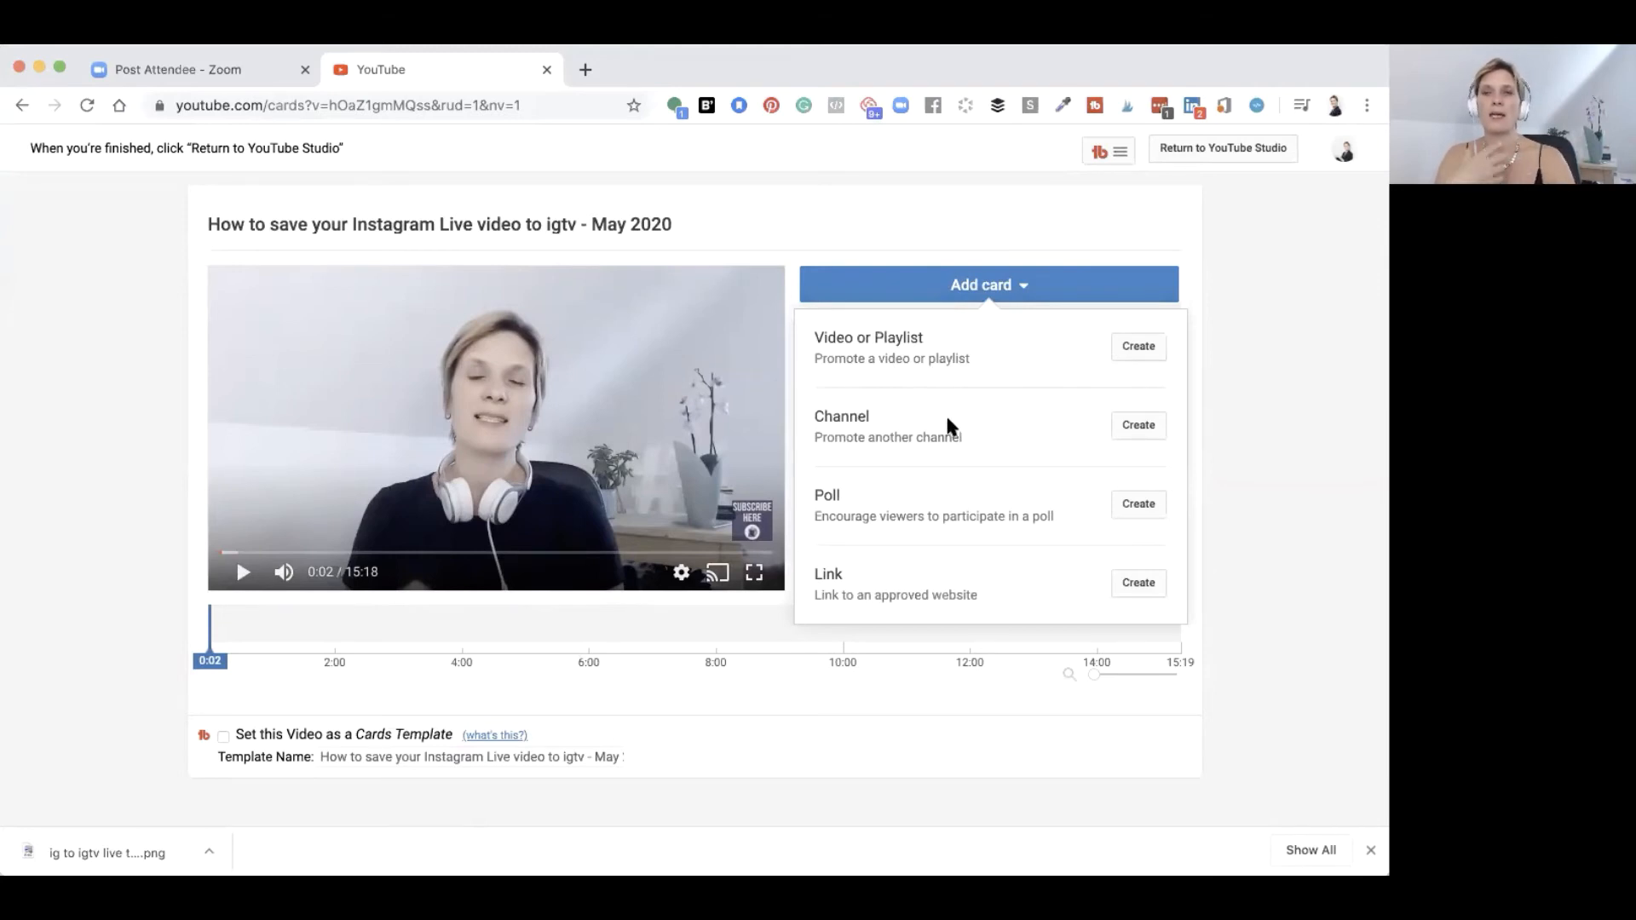
pyautogui.moveTo(946, 512)
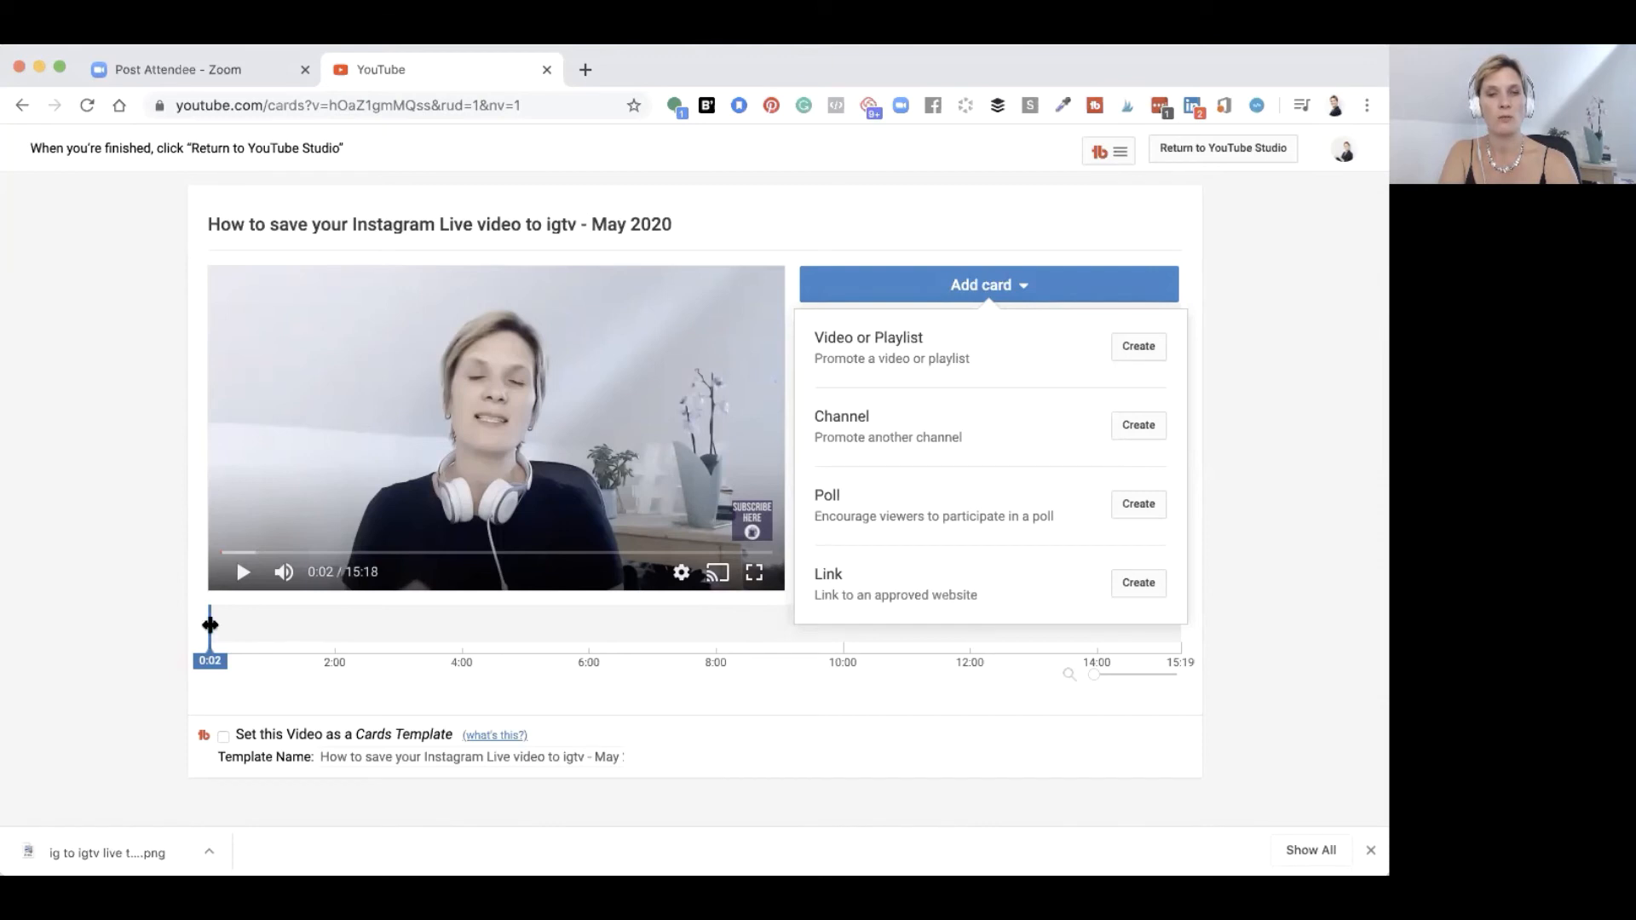
# Step: Scrub the cards timeline back and forth until it rests at 11:19
pyautogui.moveTo(208, 623); pyautogui.dragTo(773, 623)
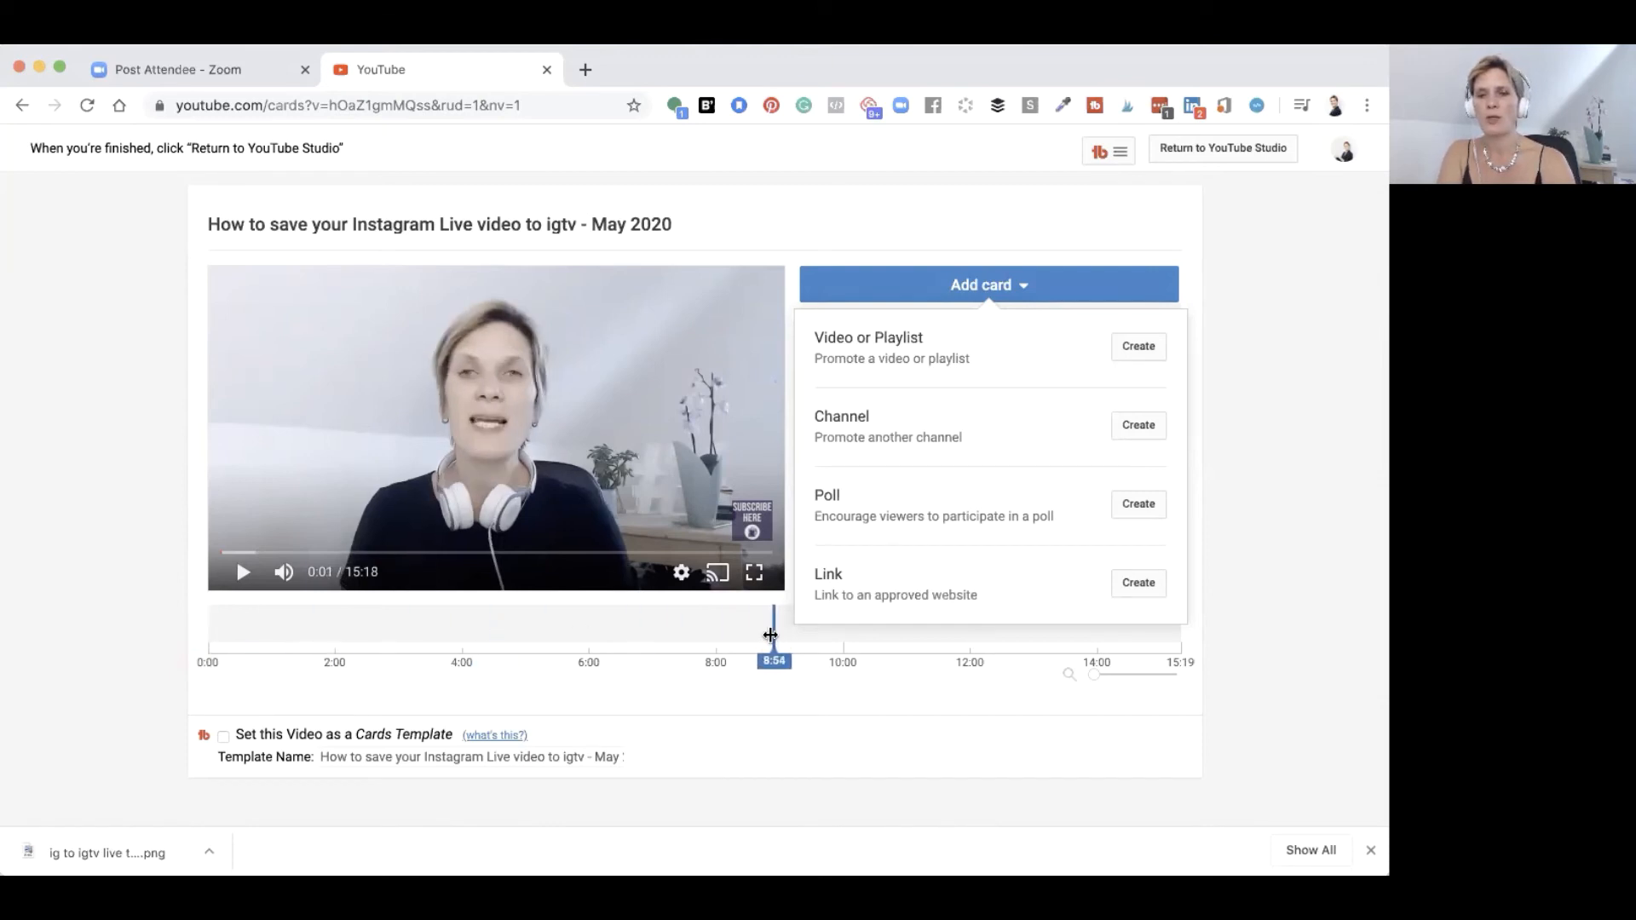
pyautogui.moveTo(772, 634); pyautogui.dragTo(740, 634)
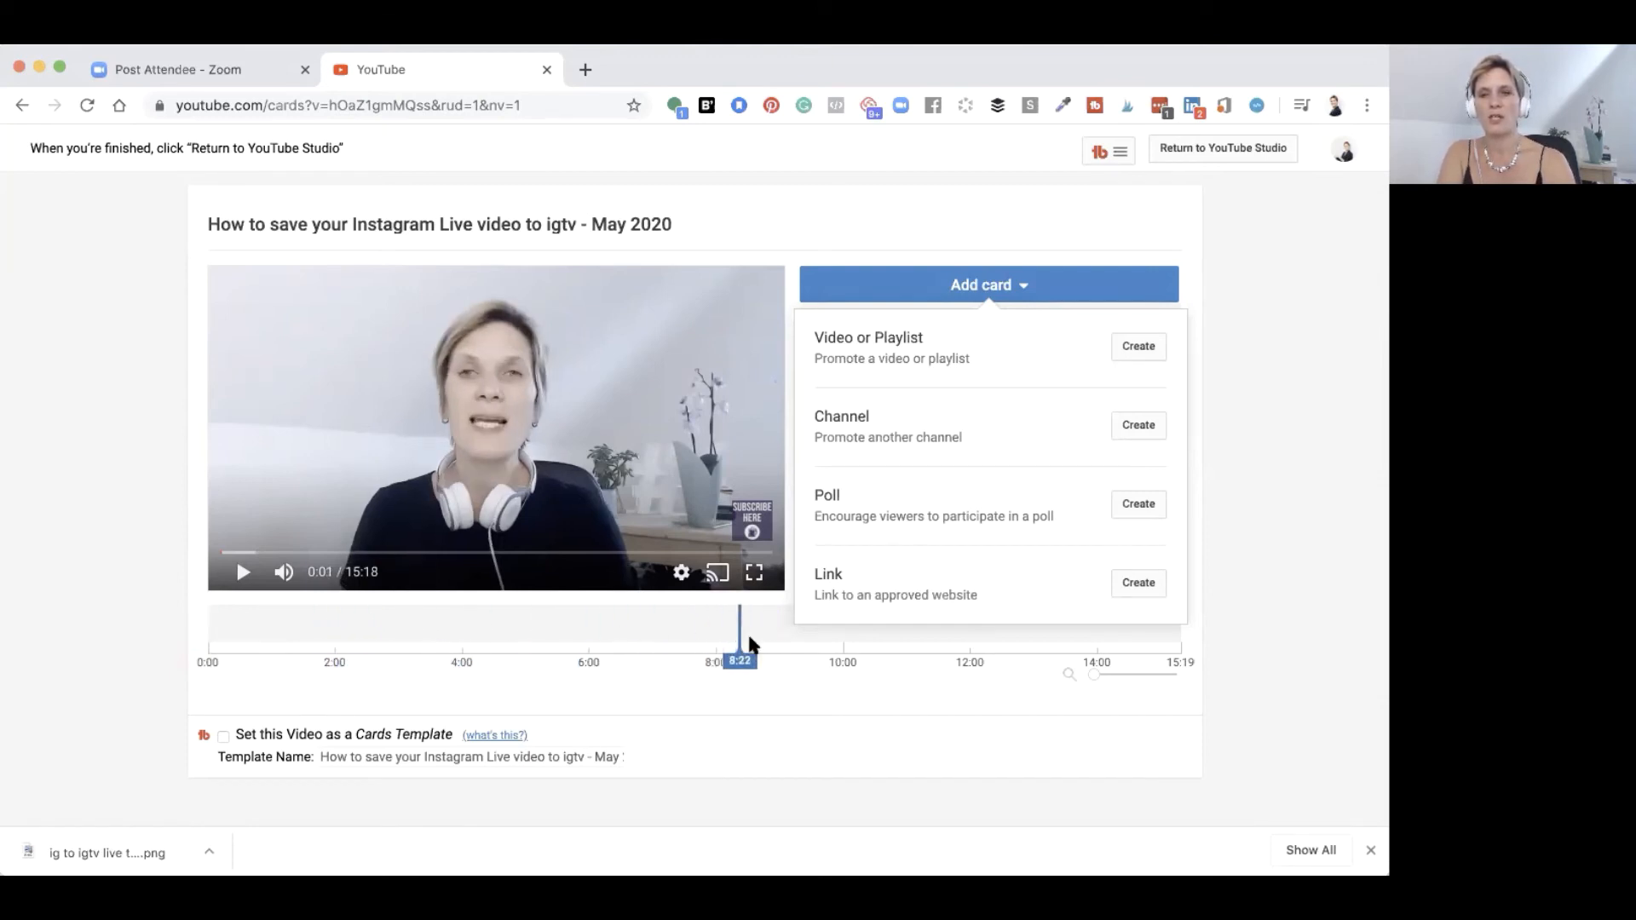
pyautogui.moveTo(740, 616); pyautogui.dragTo(598, 615)
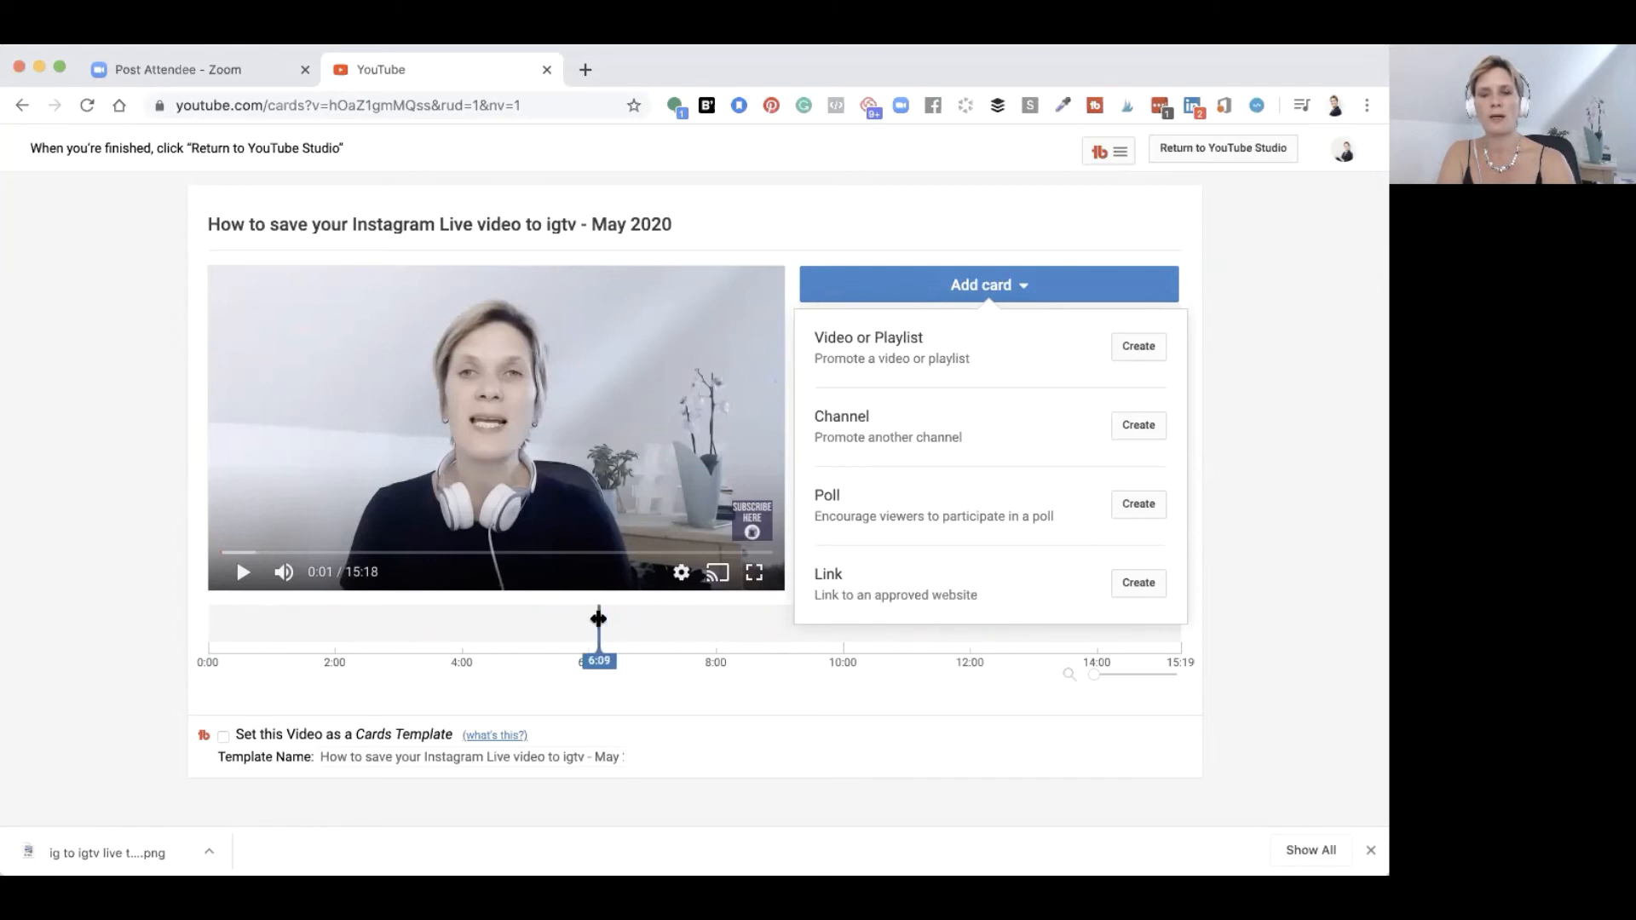
pyautogui.moveTo(598, 617); pyautogui.dragTo(740, 618)
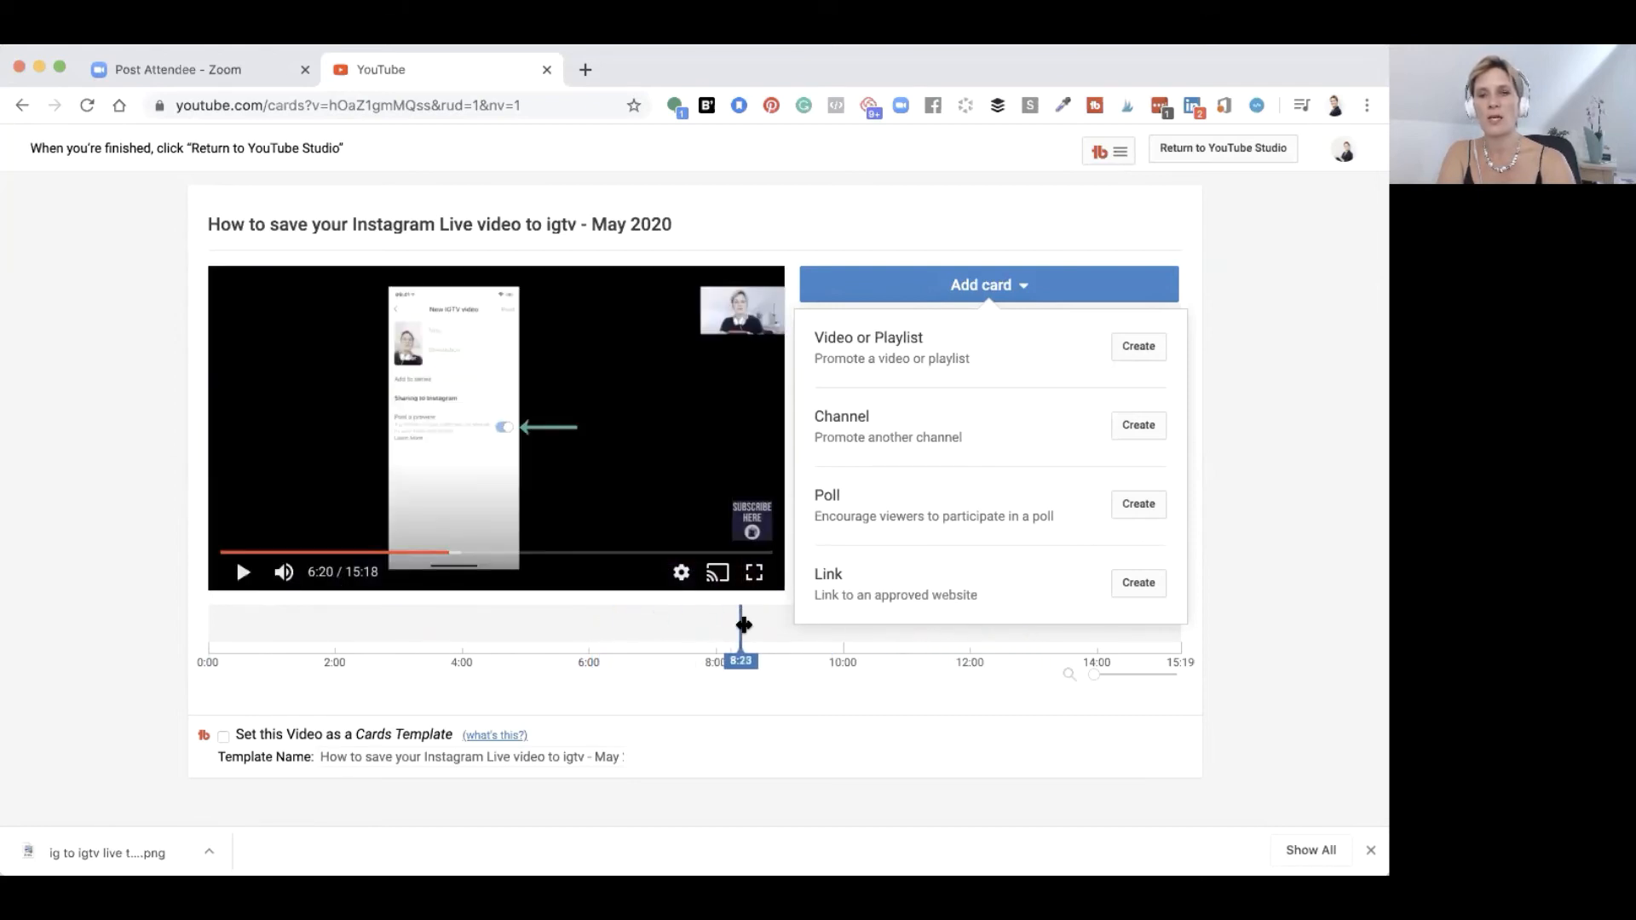
pyautogui.moveTo(741, 624); pyautogui.dragTo(1085, 626)
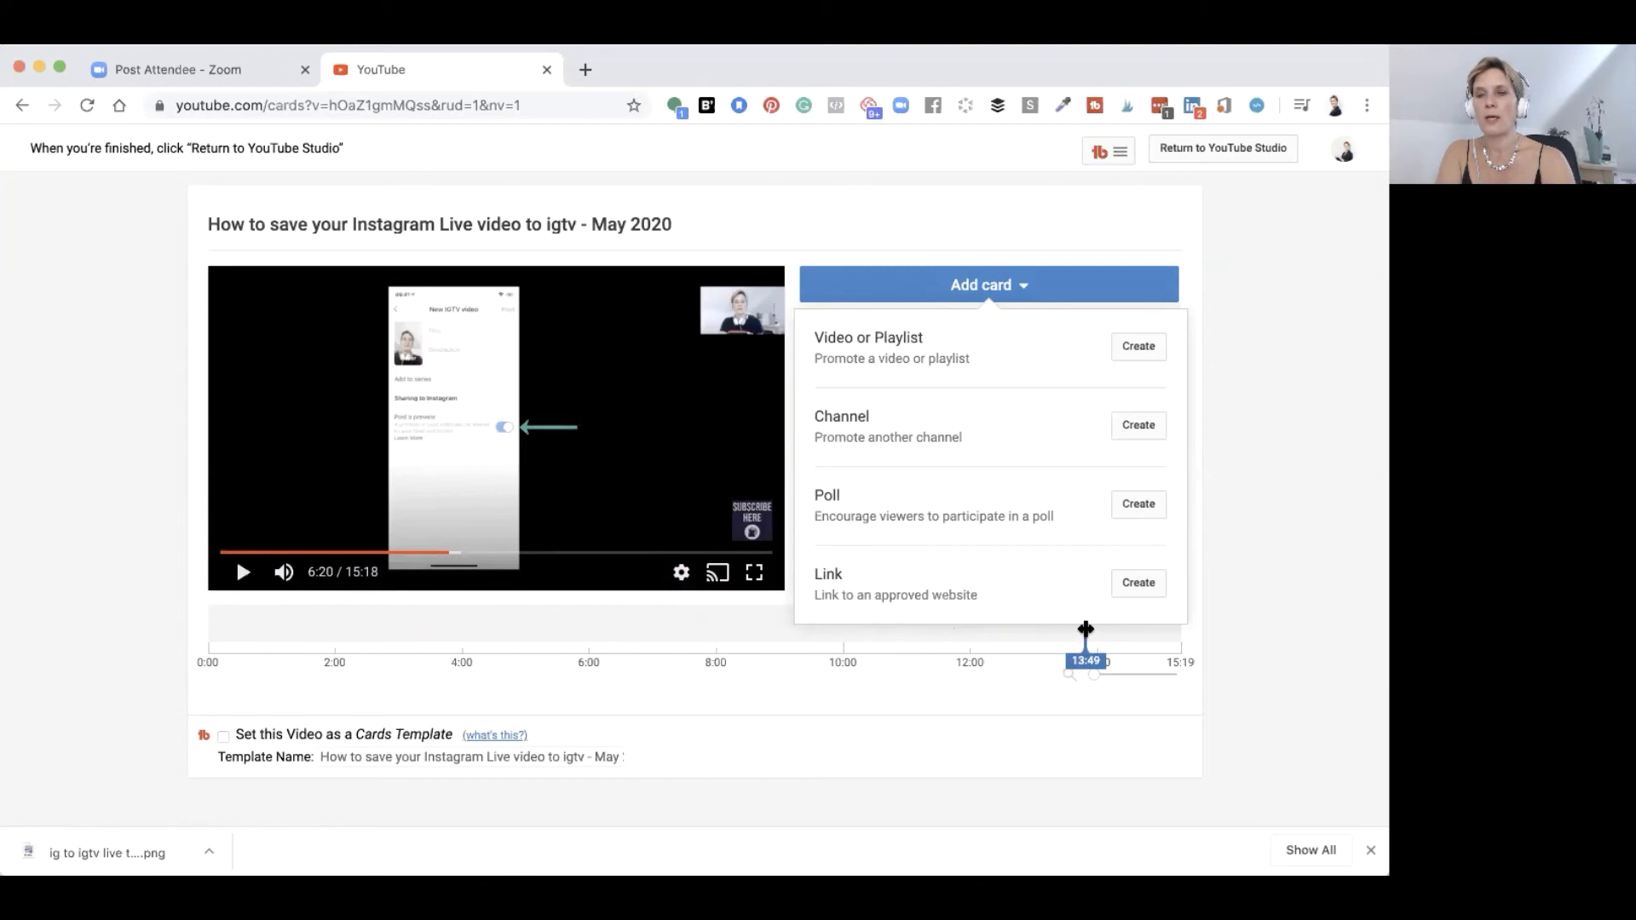
pyautogui.moveTo(1084, 626); pyautogui.dragTo(655, 622)
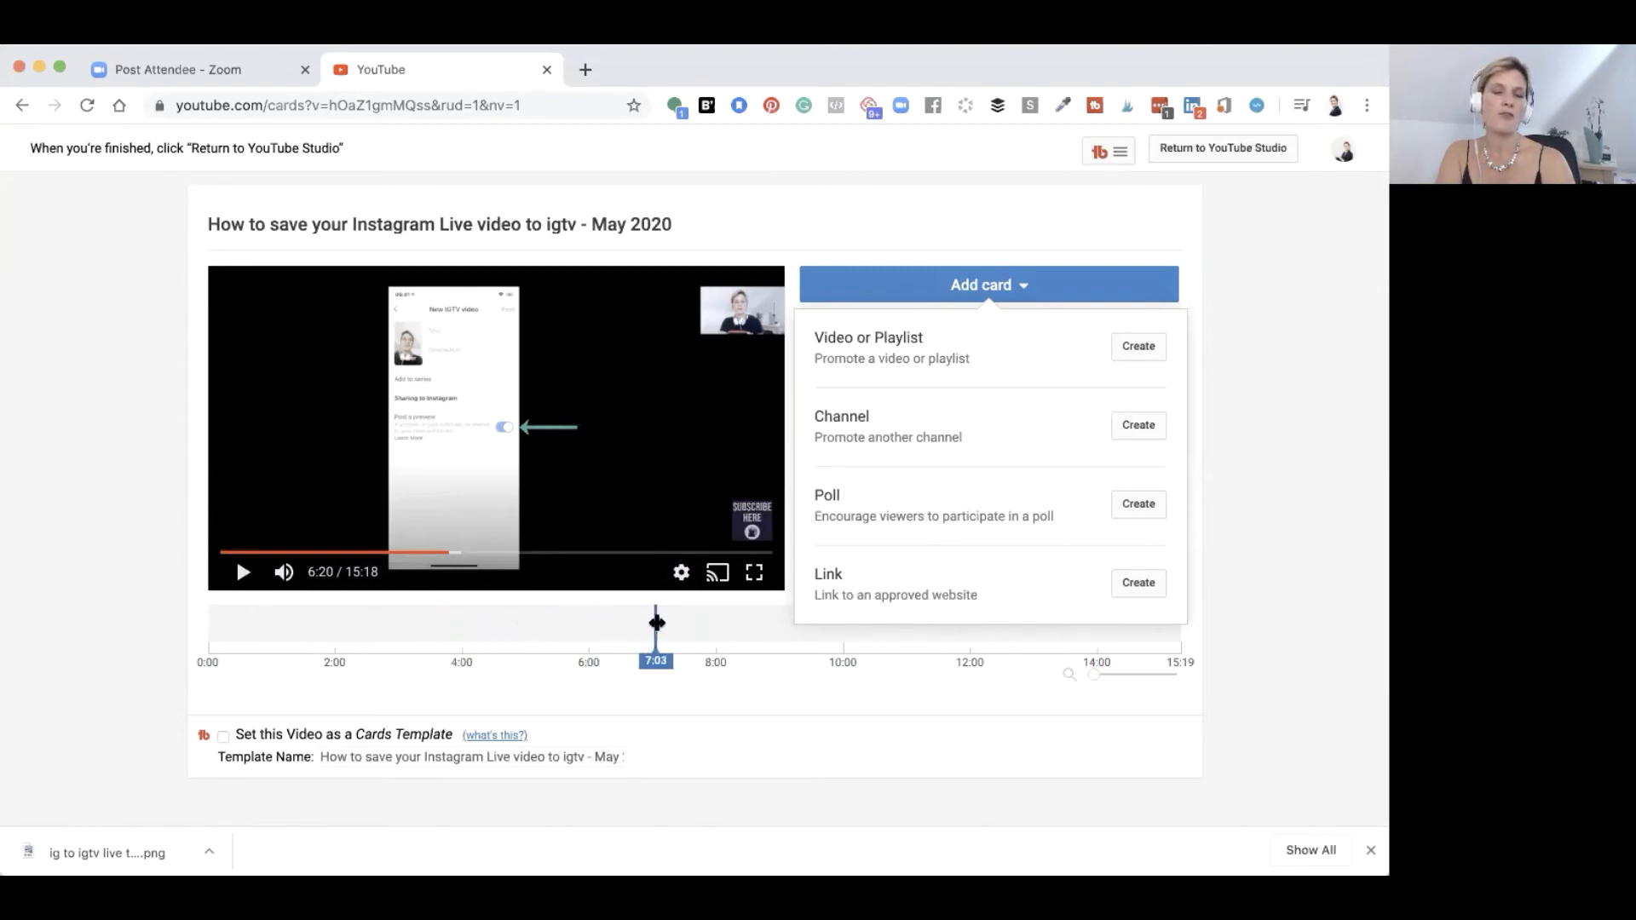
pyautogui.moveTo(656, 622); pyautogui.dragTo(770, 623)
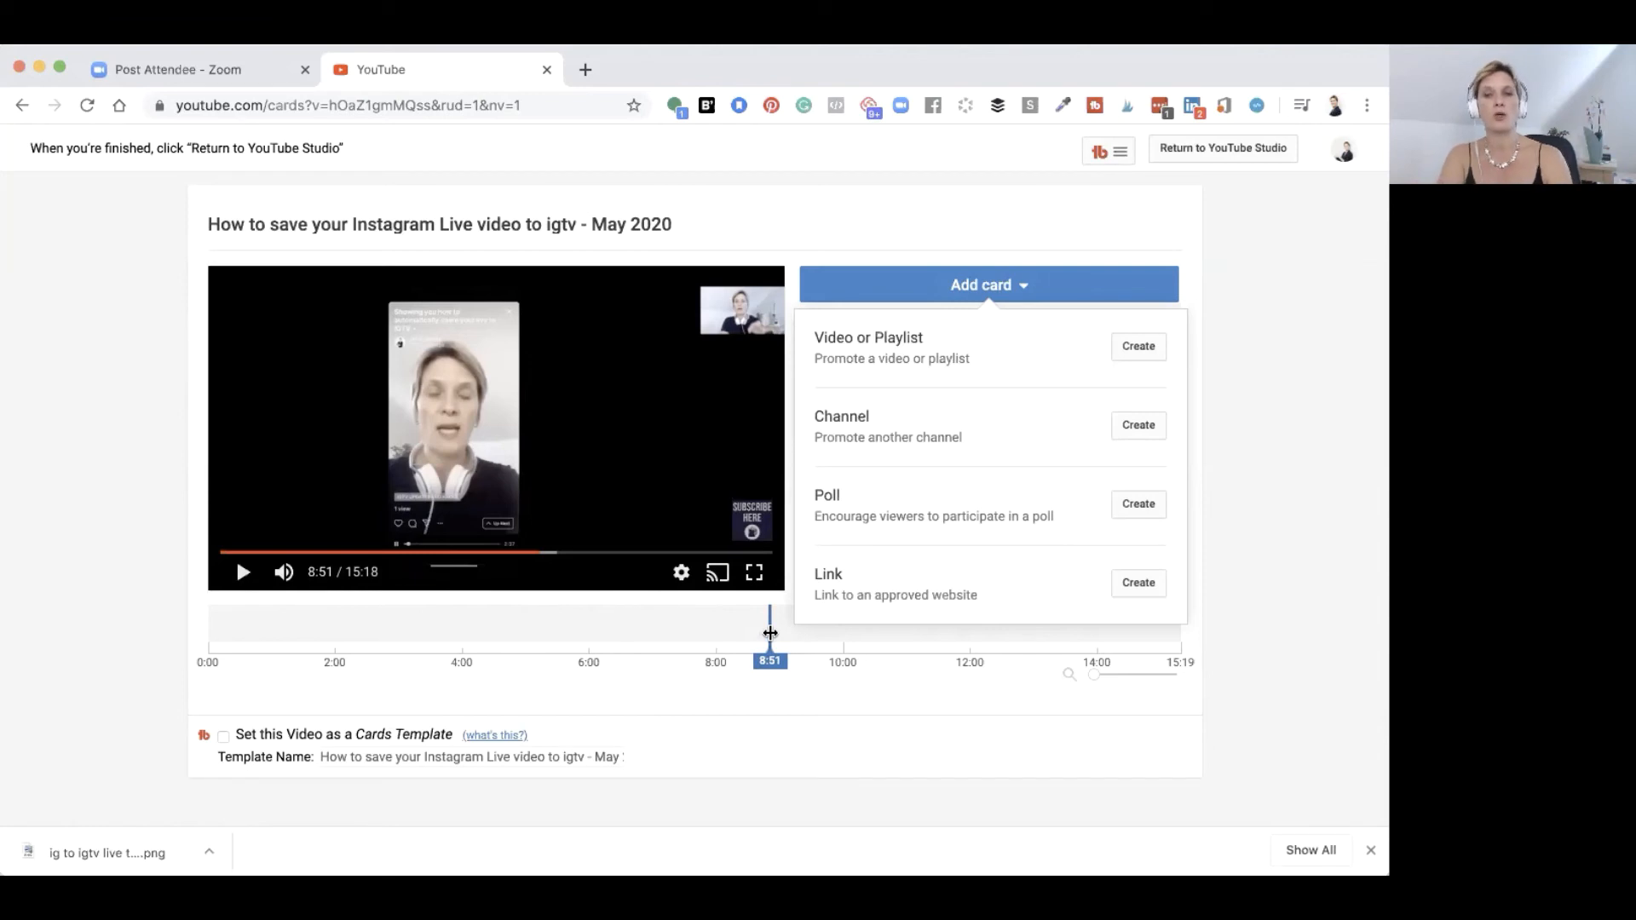
pyautogui.moveTo(770, 621); pyautogui.dragTo(925, 640)
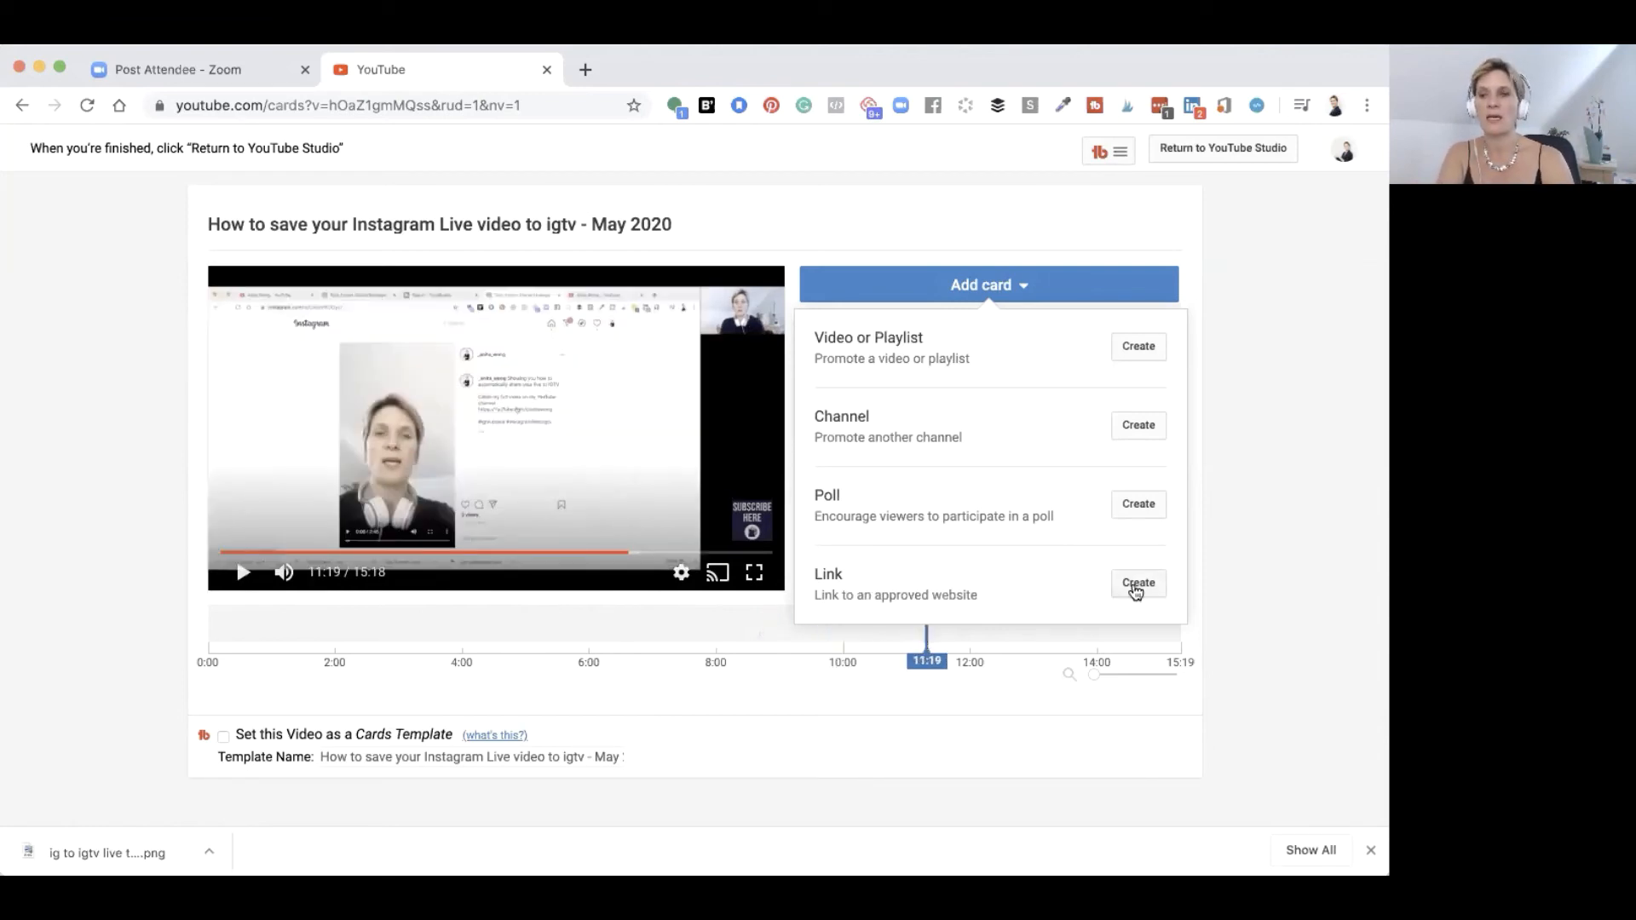
# Step: Cancel the link card without choosing a site and return to YouTube Studio
pyautogui.click(1138, 582)
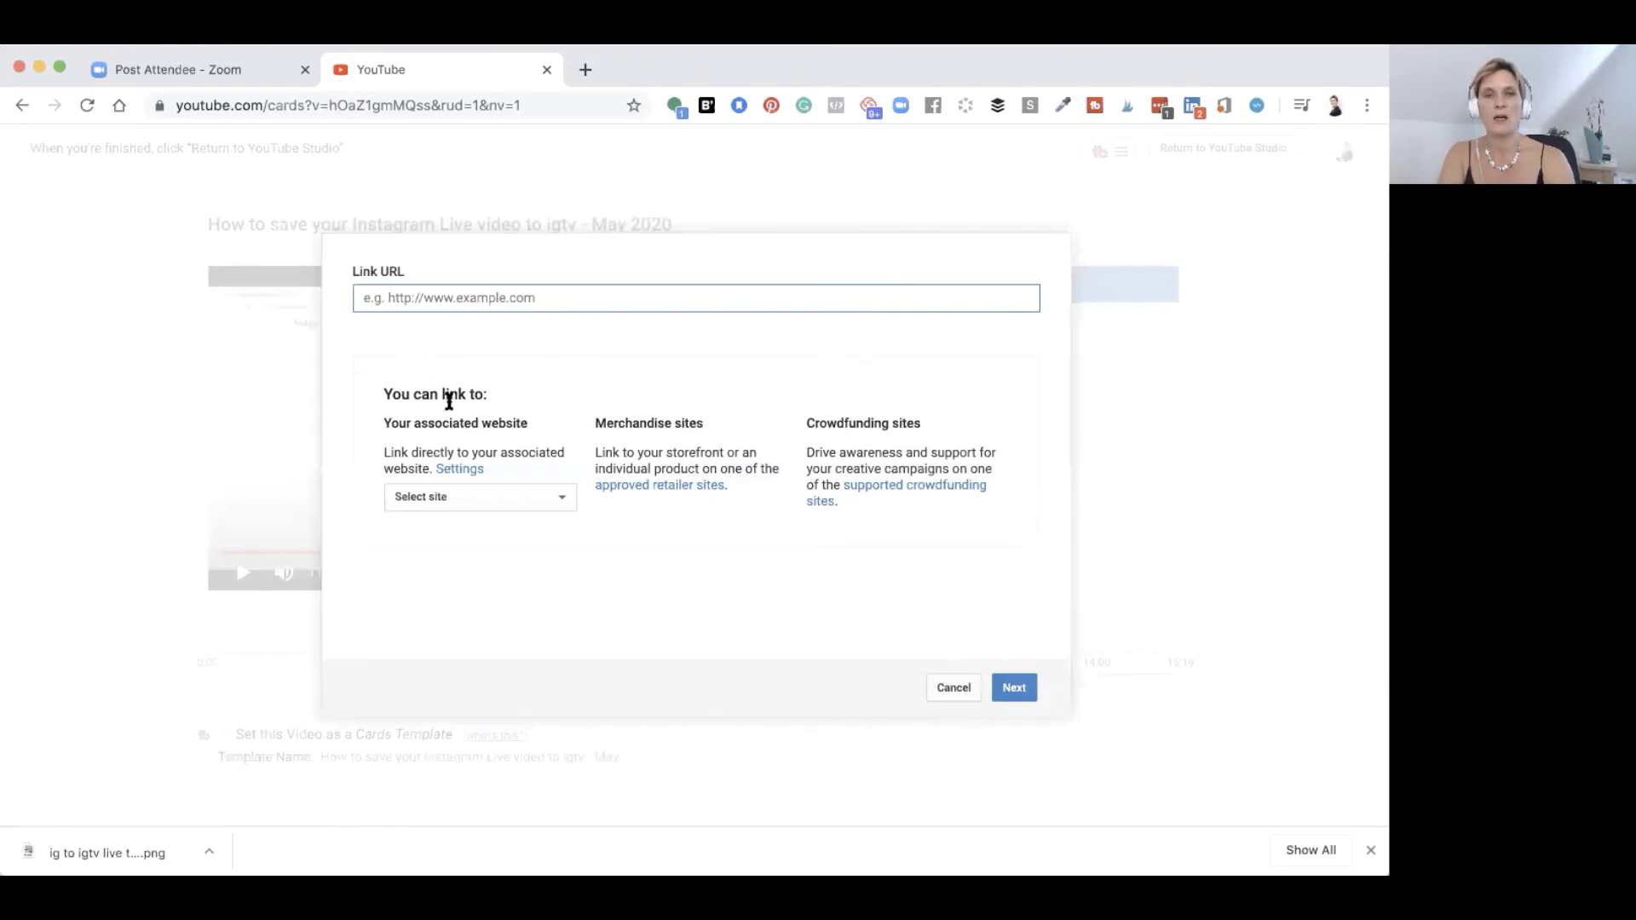
pyautogui.click(479, 496)
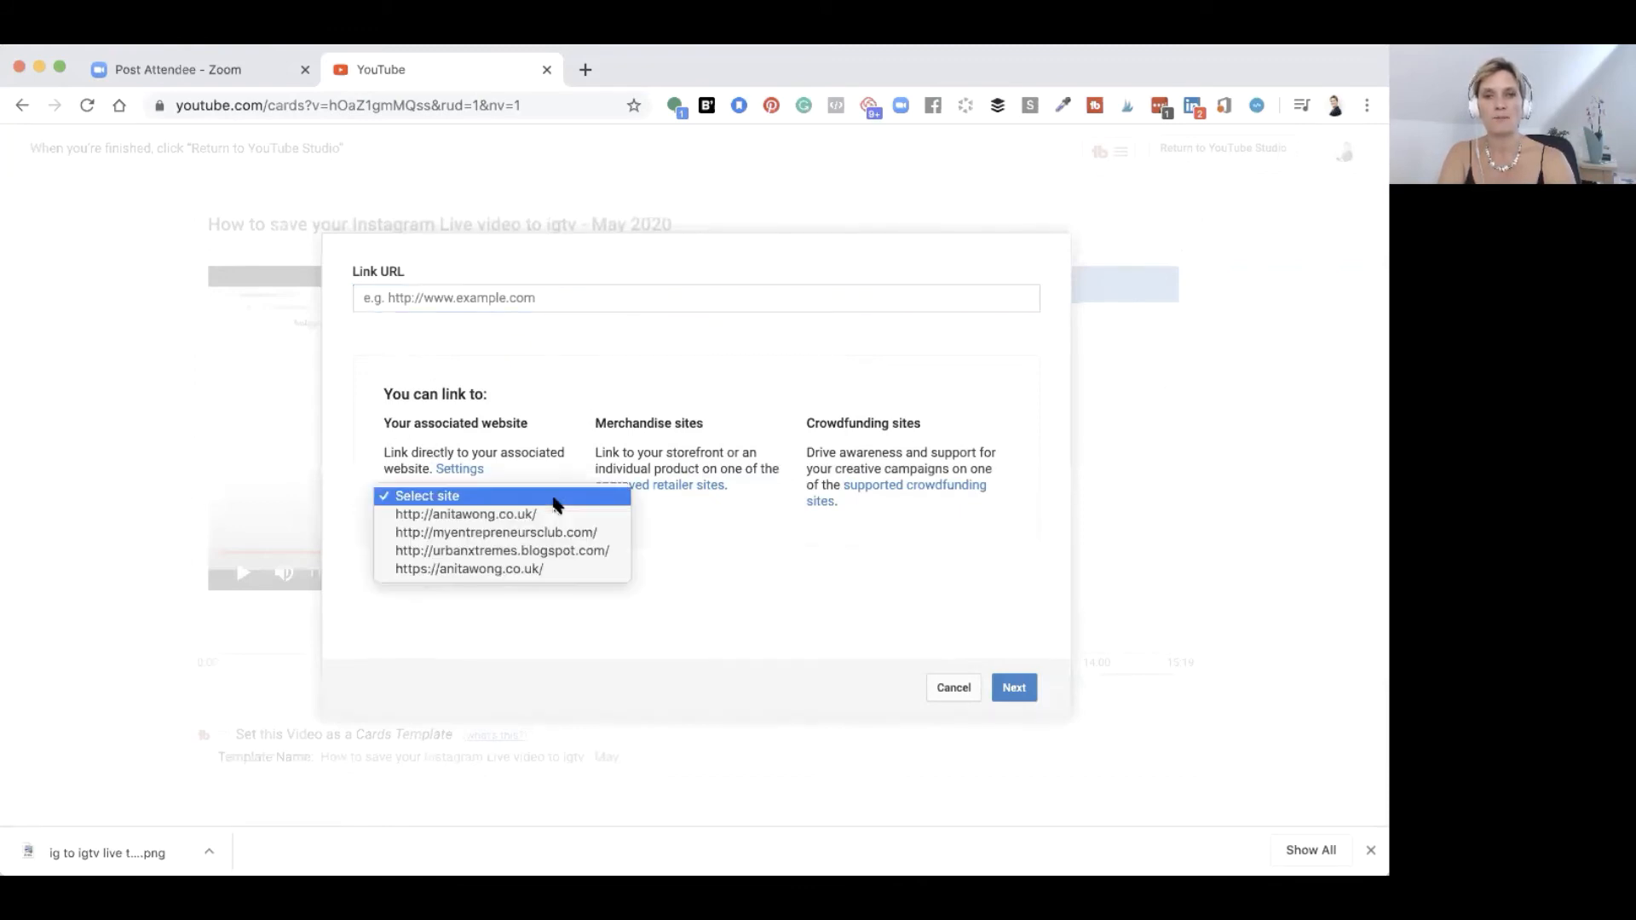
pyautogui.click(428, 496)
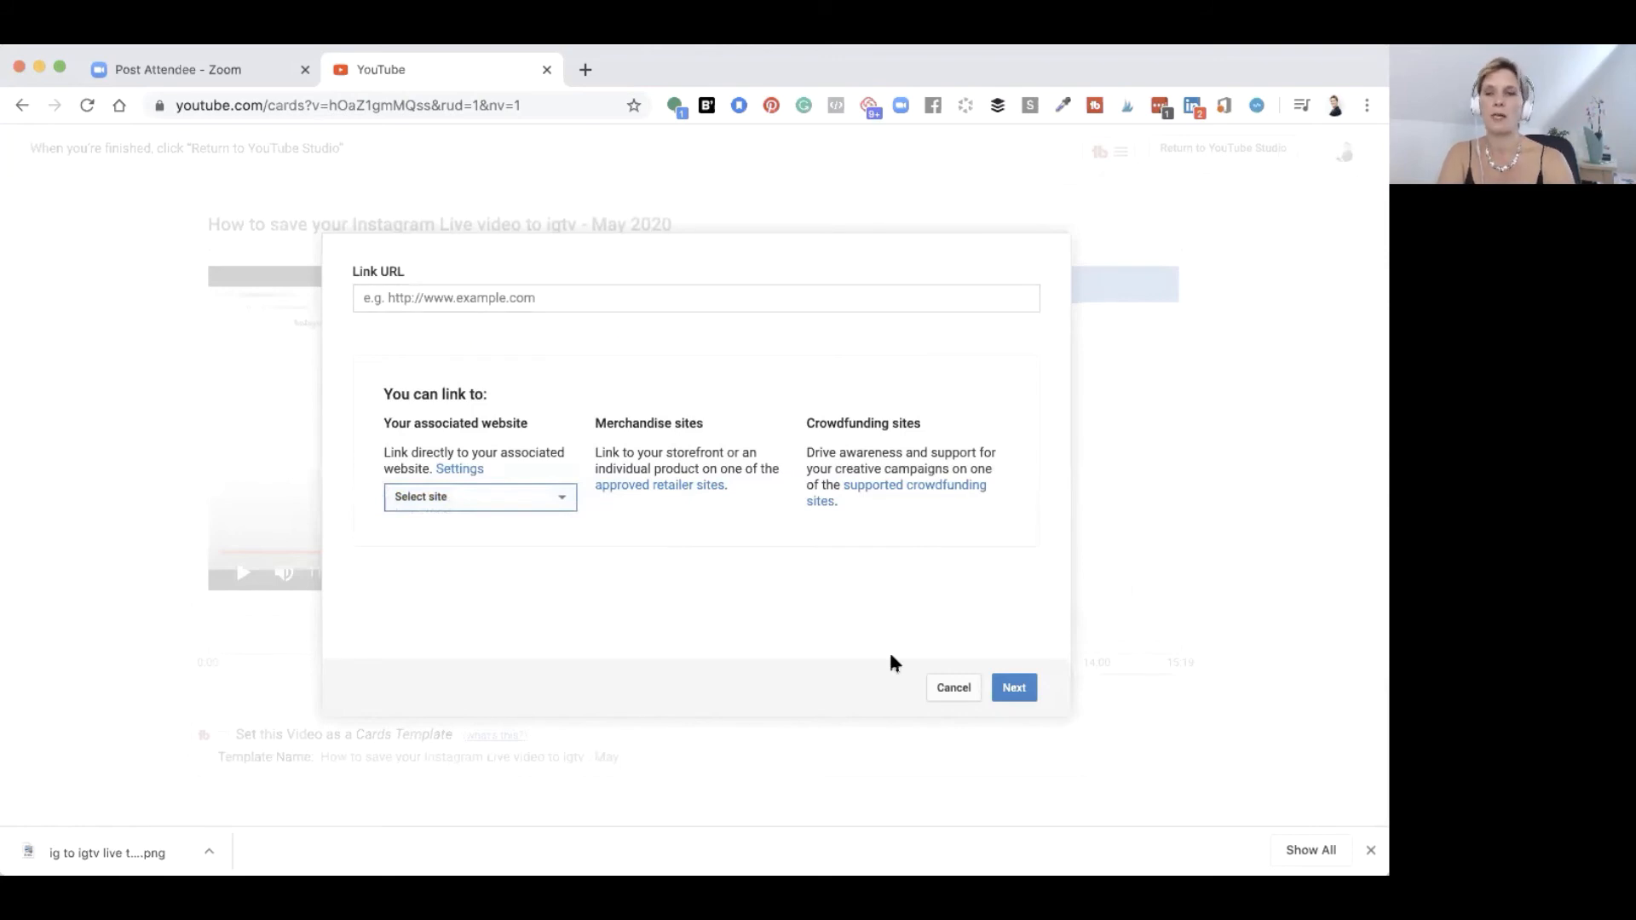
pyautogui.click(950, 686)
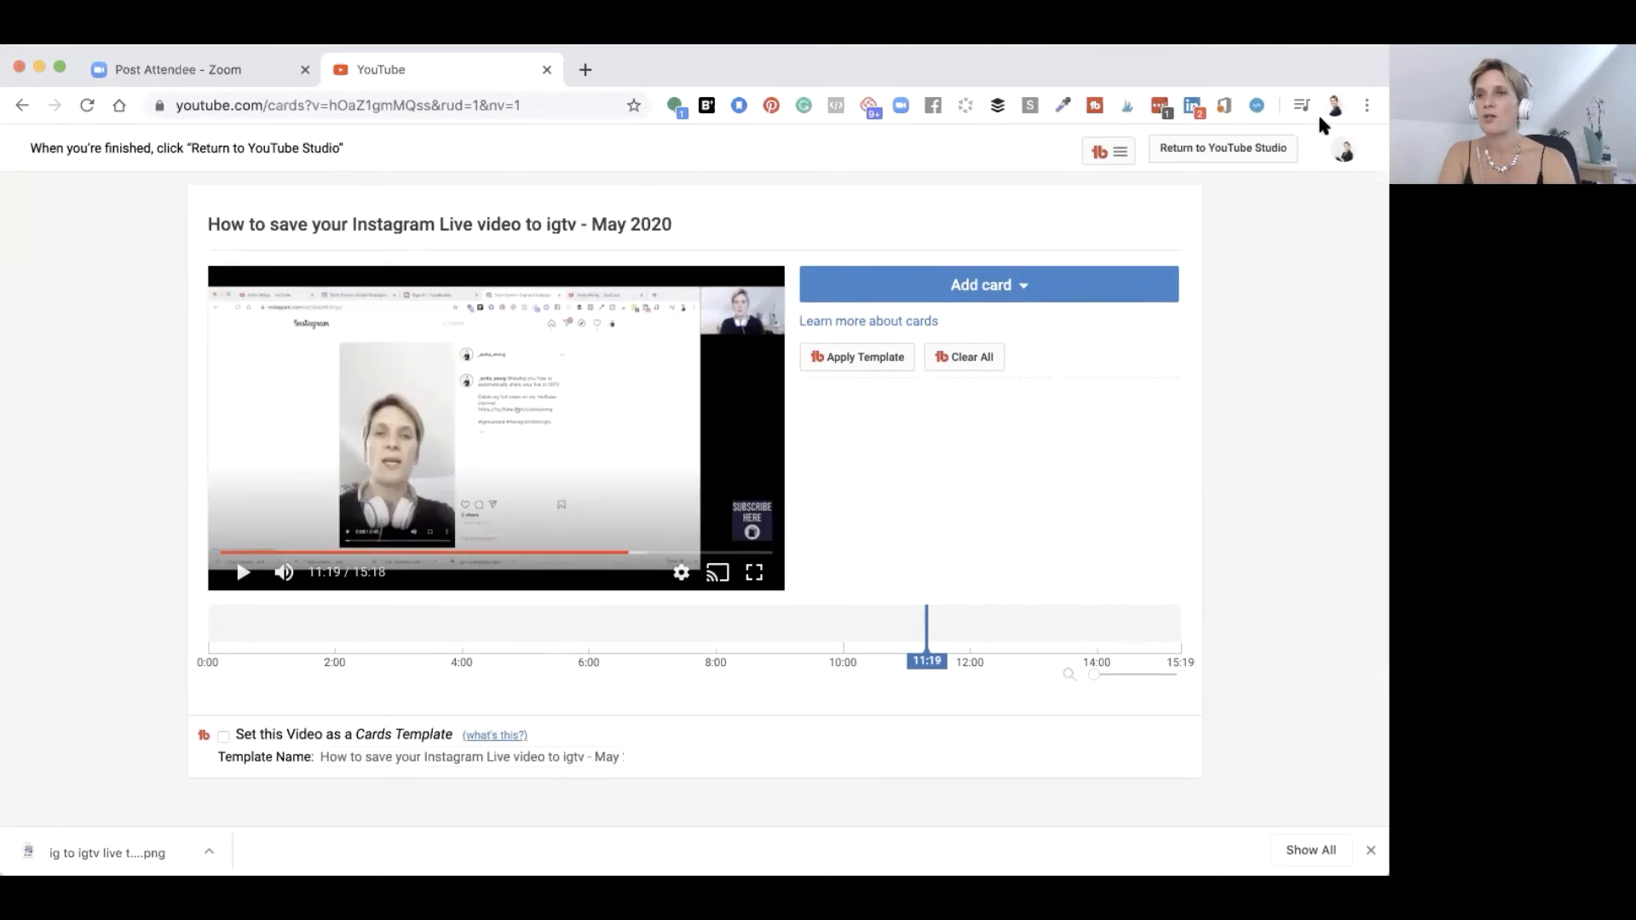
pyautogui.moveTo(1263, 71)
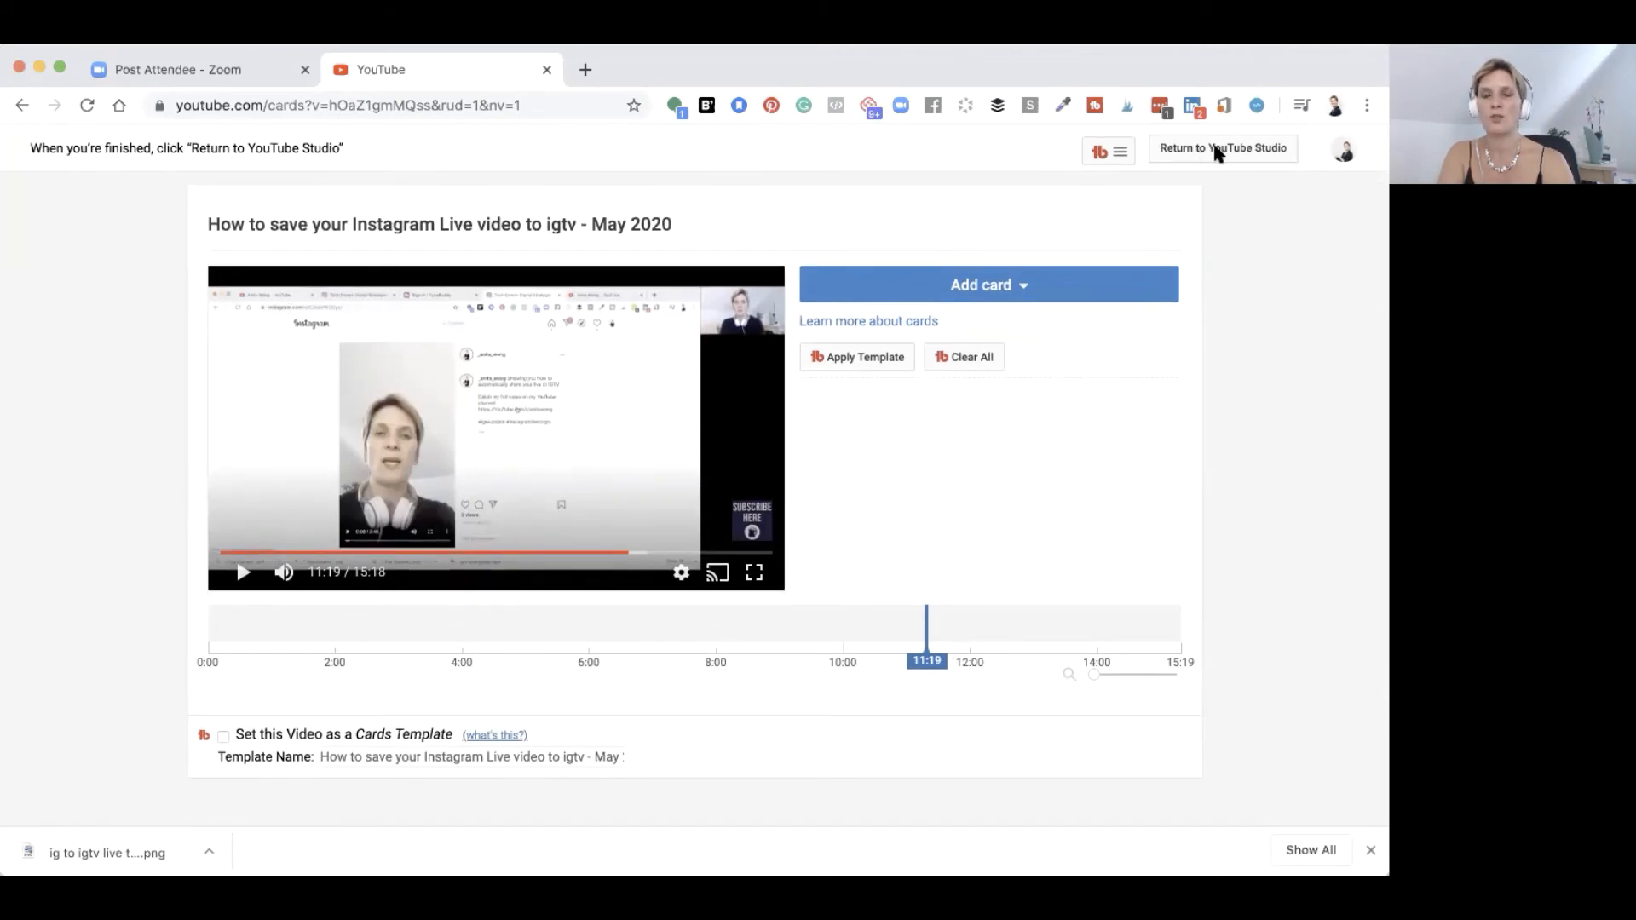
pyautogui.click(1221, 147)
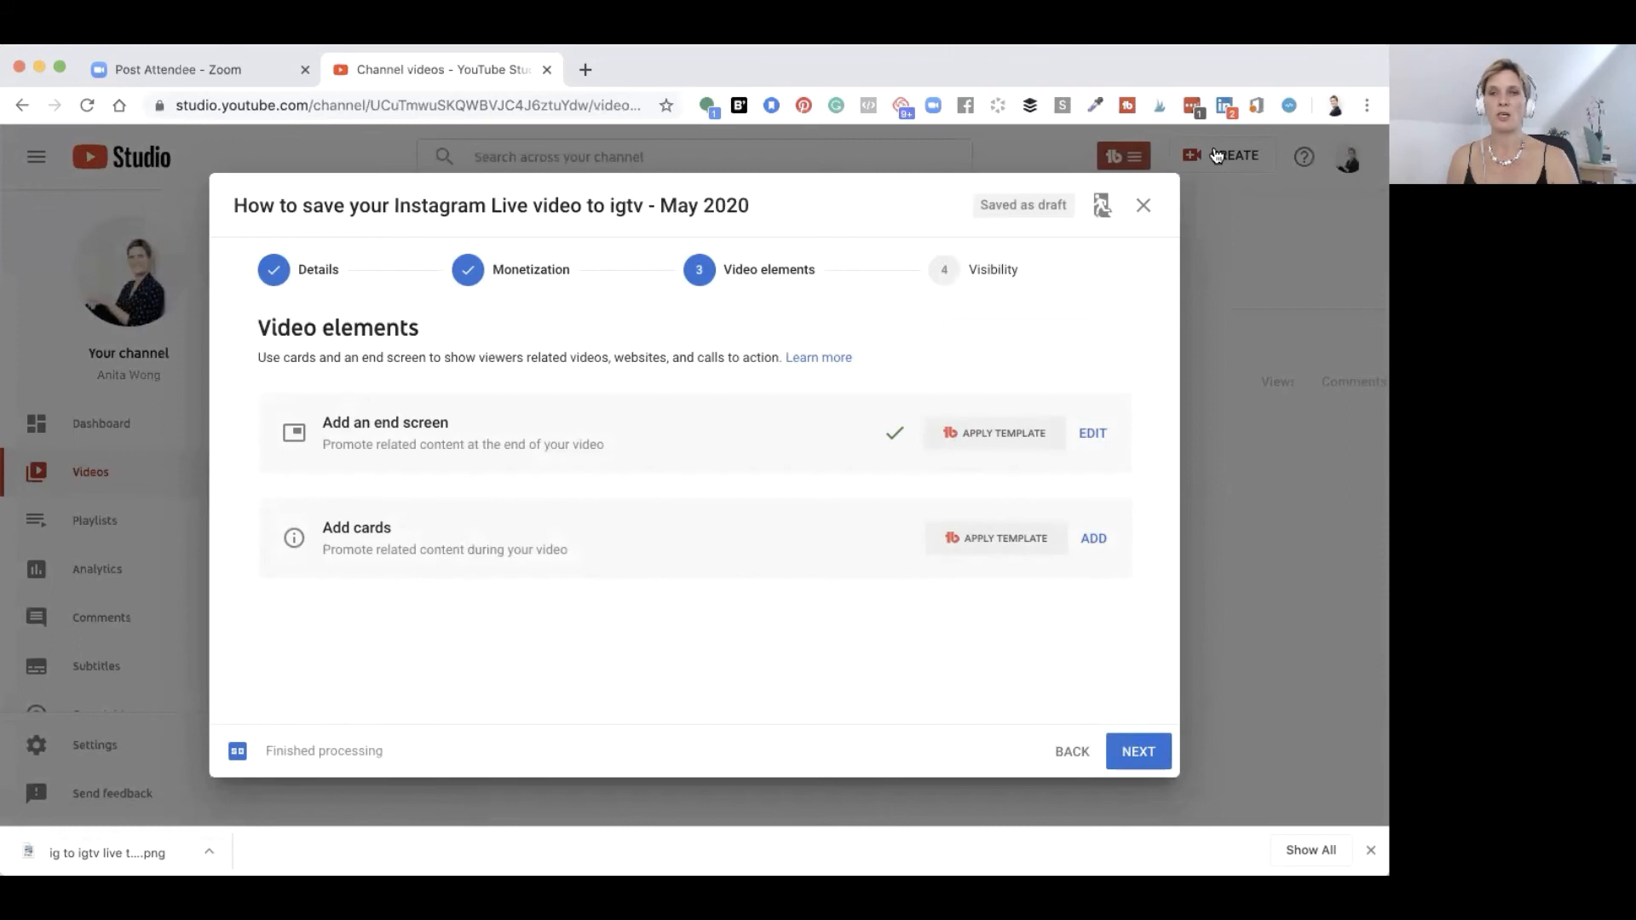
# Step: Advance to the Visibility step, select Public, then pick the Schedule option
pyautogui.click(1138, 752)
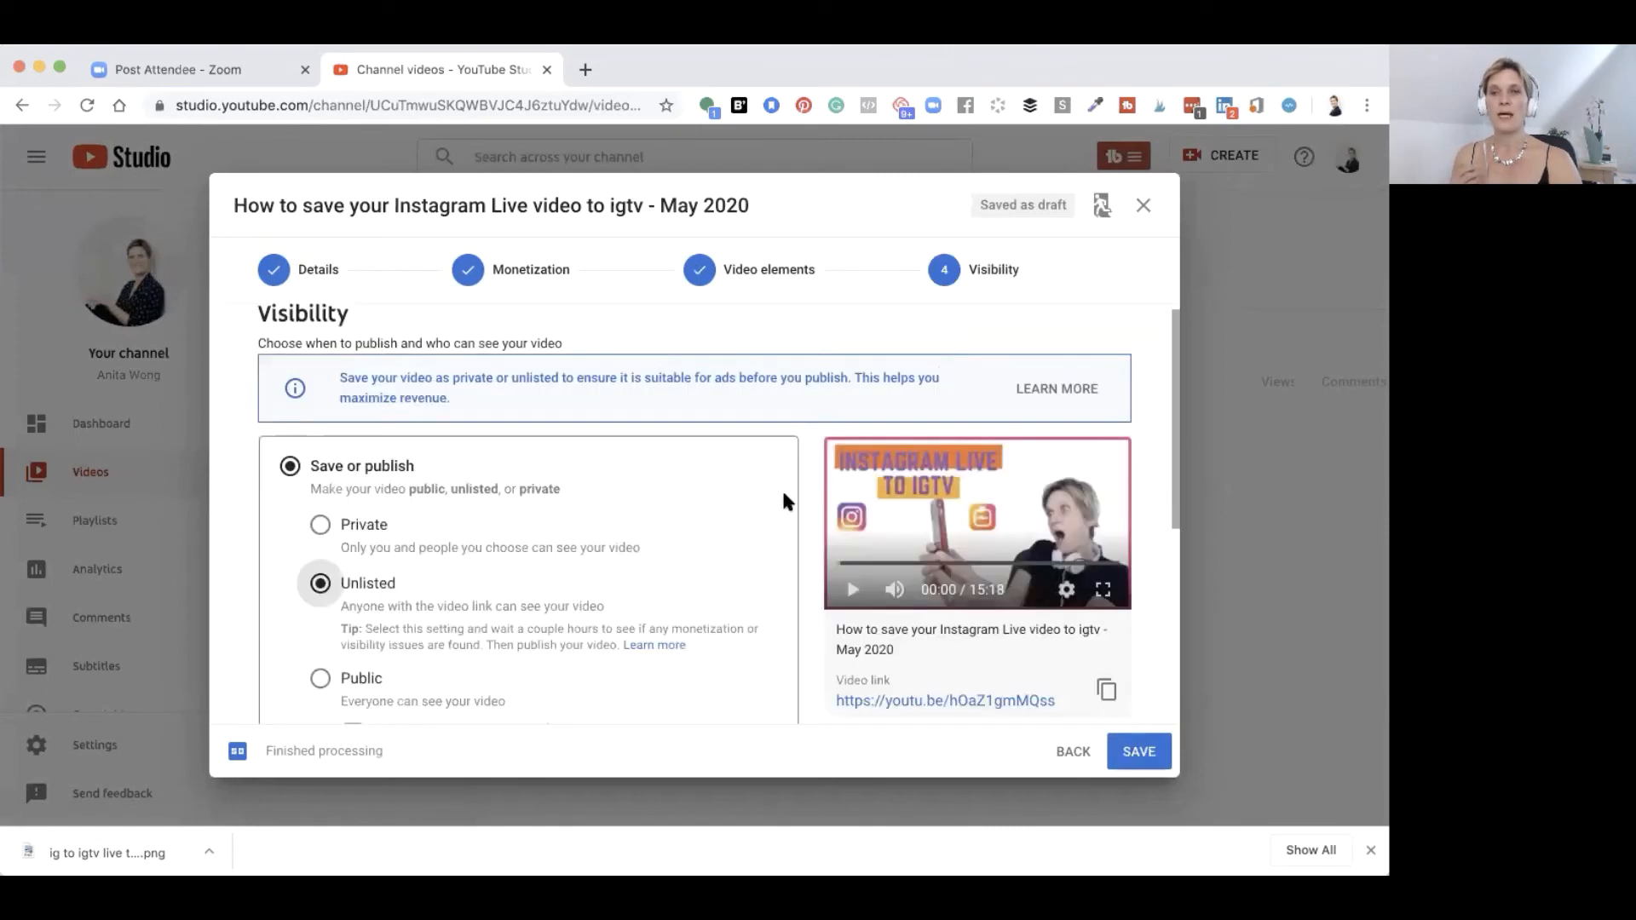
pyautogui.moveTo(745, 501)
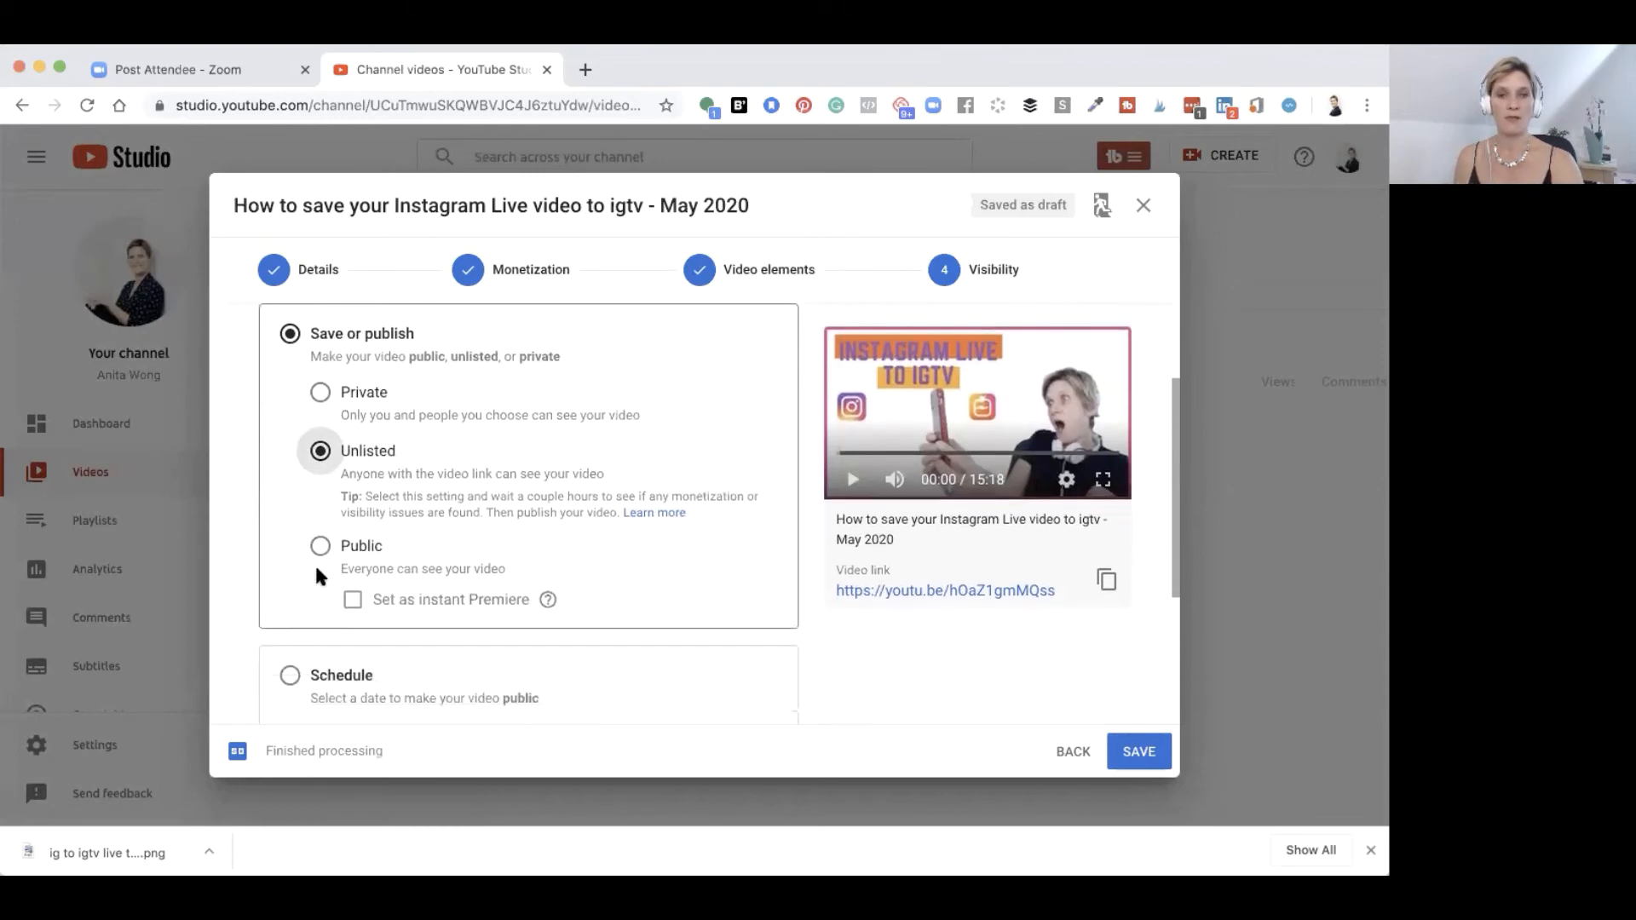
pyautogui.moveTo(457, 544)
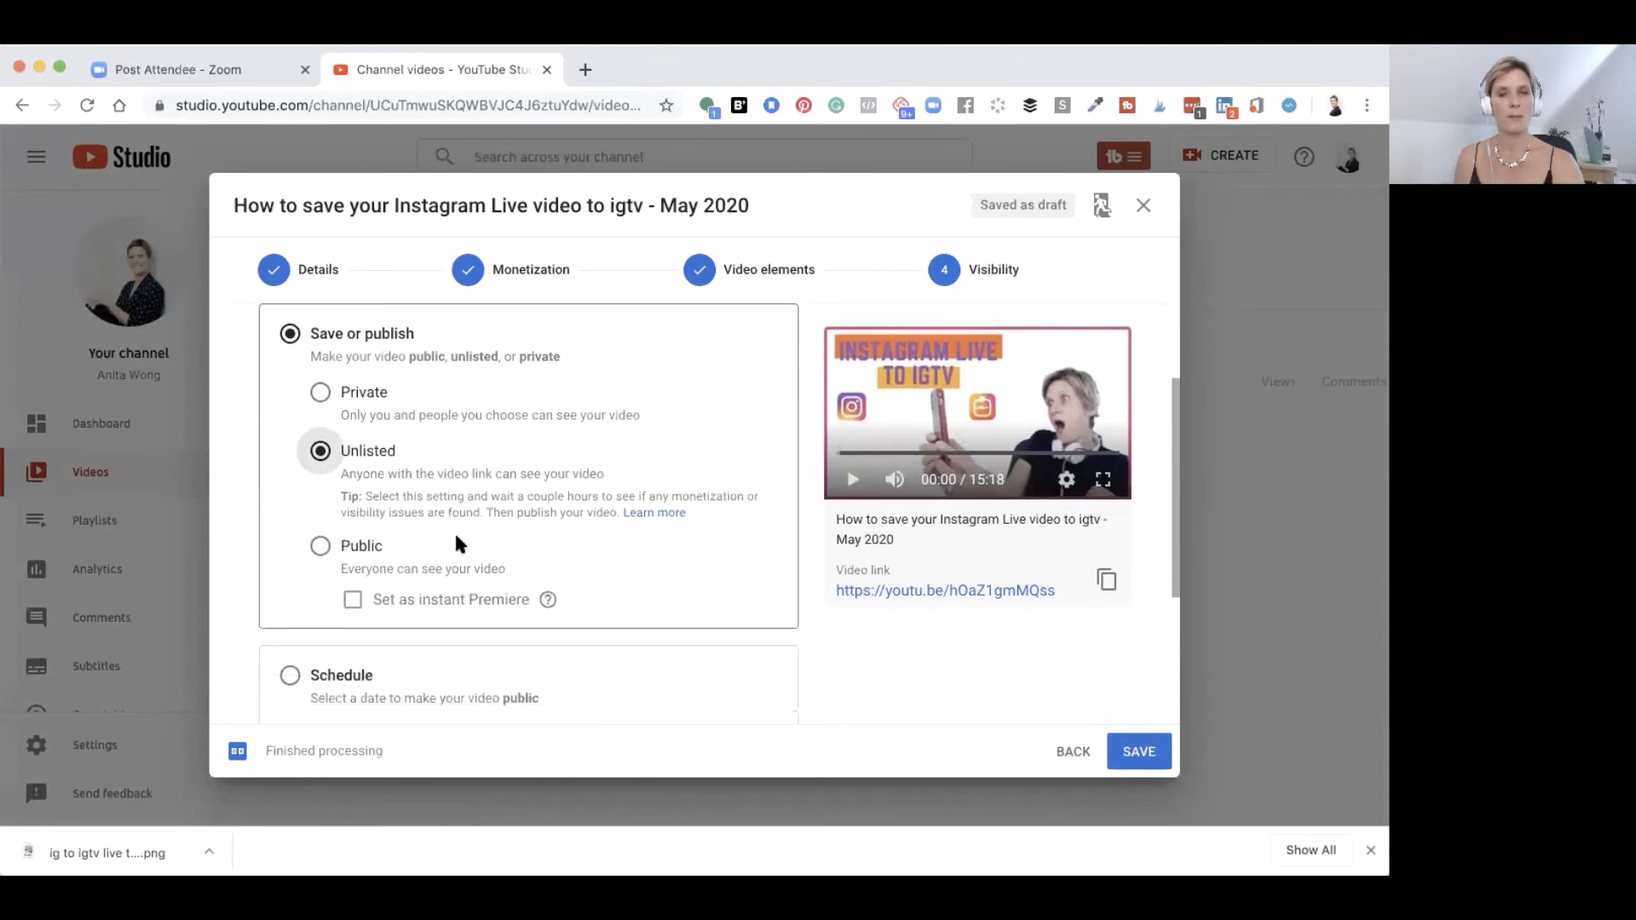
pyautogui.scroll(-3)
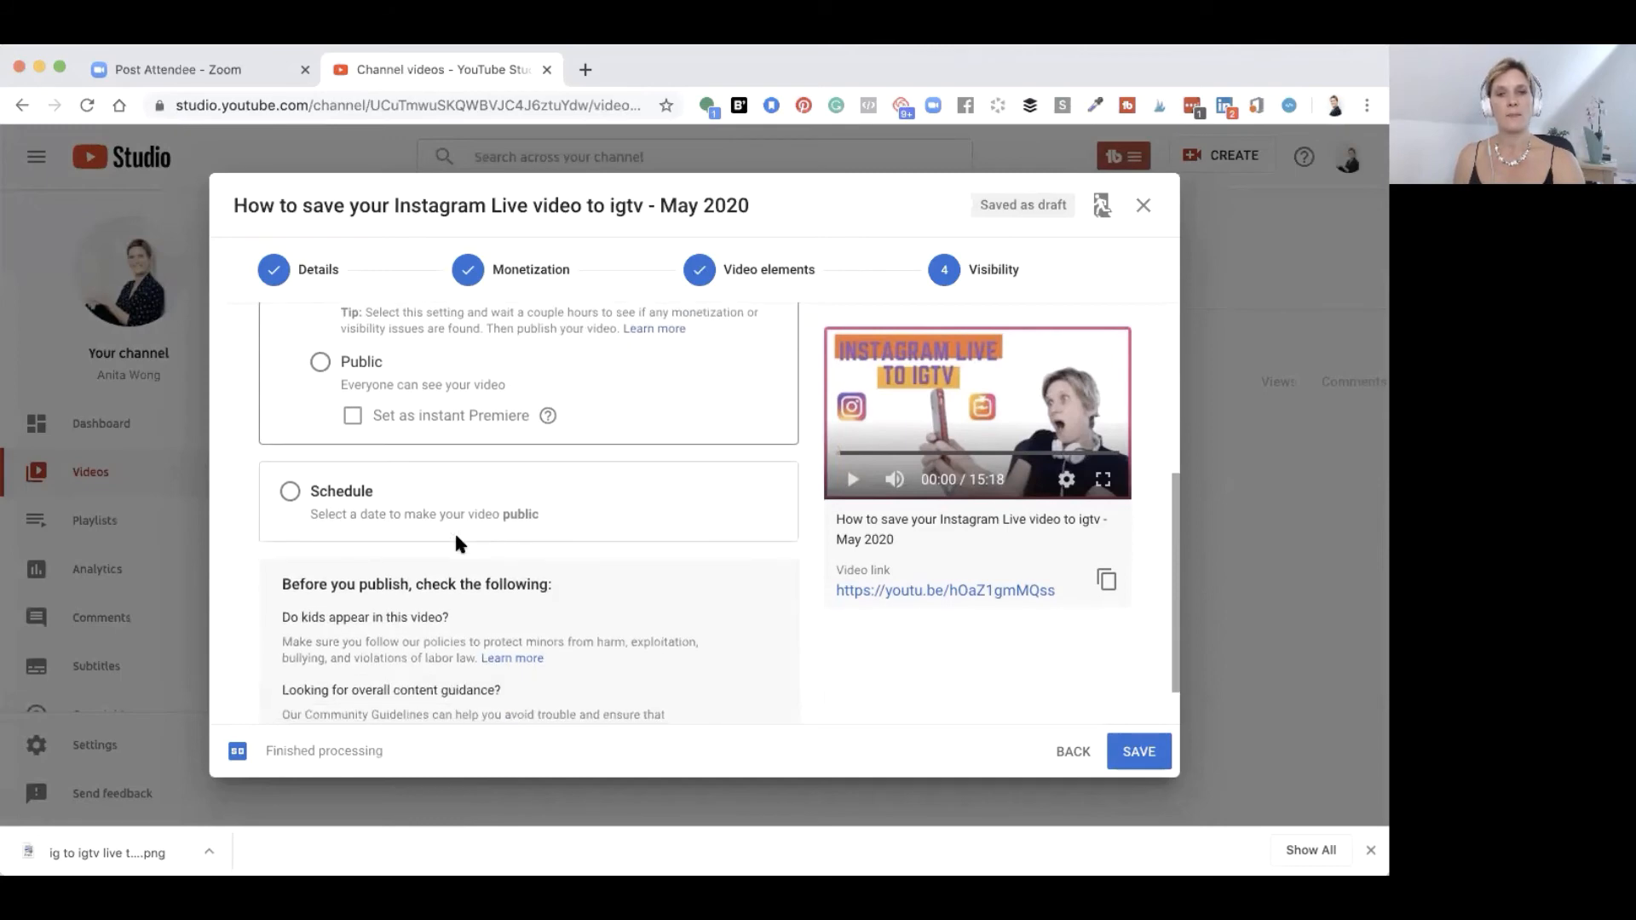
pyautogui.scroll(-3)
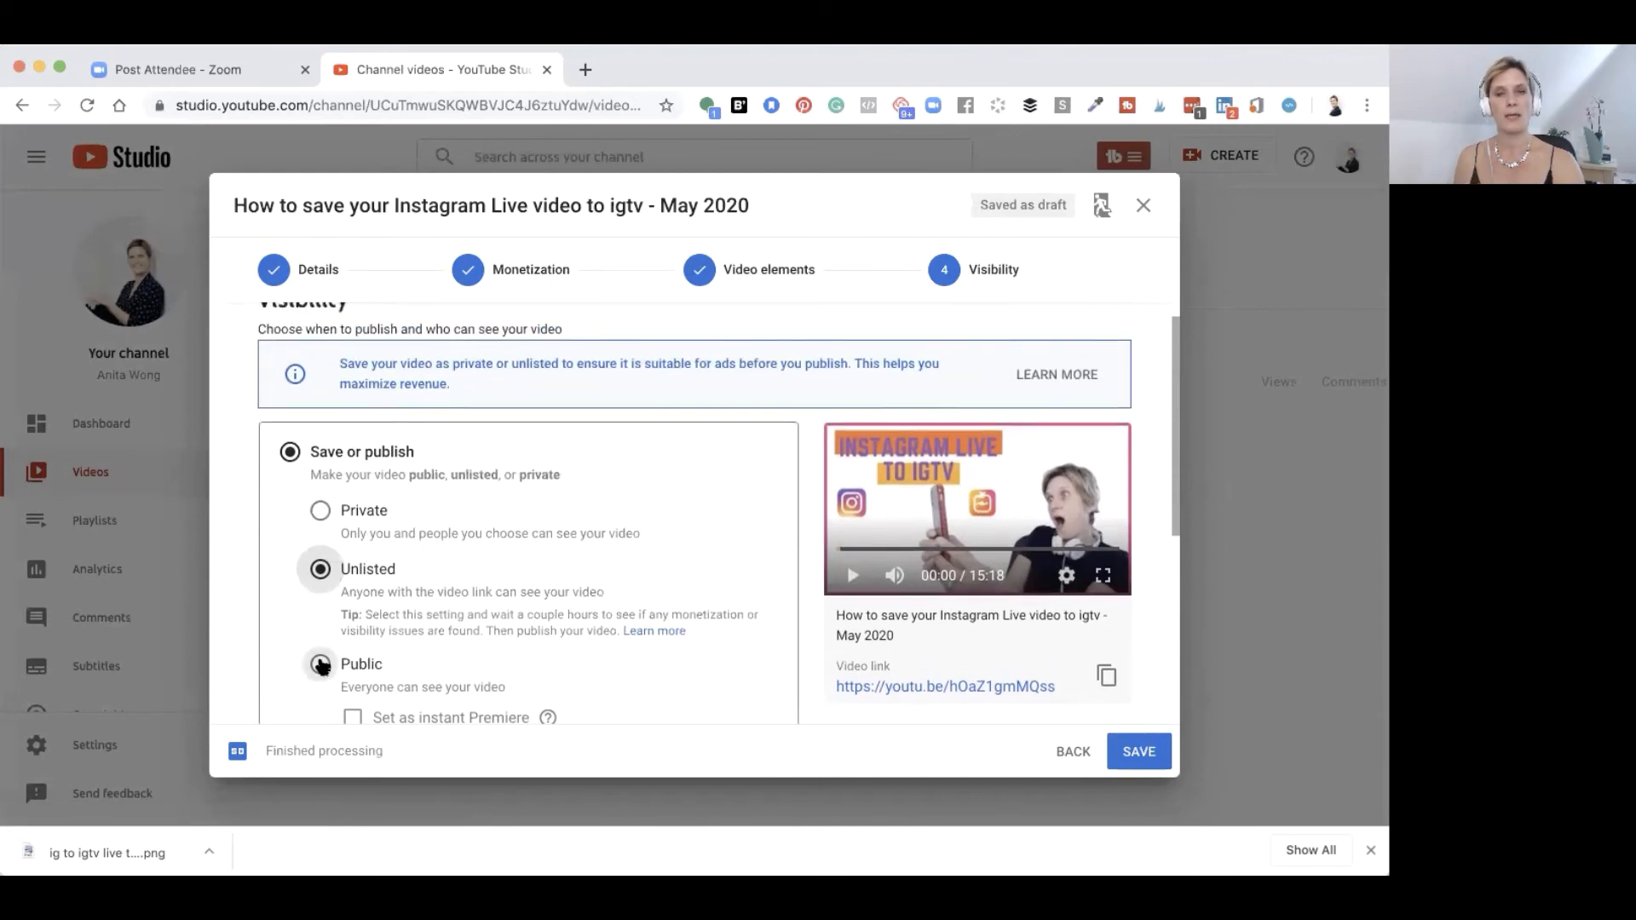
pyautogui.click(320, 664)
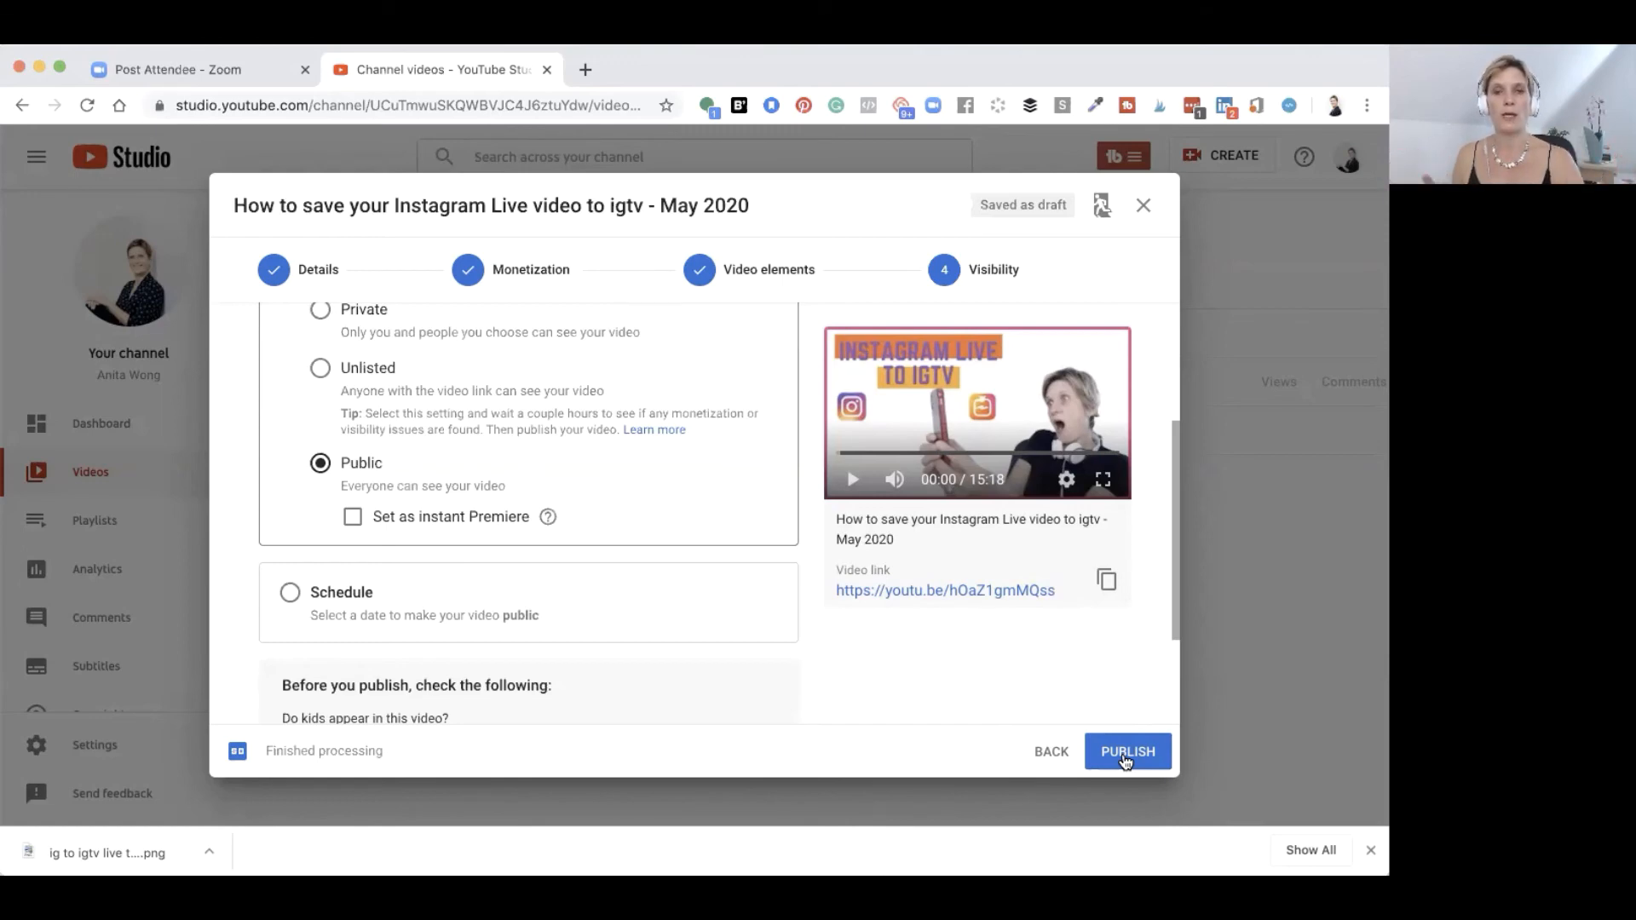
pyautogui.click(289, 592)
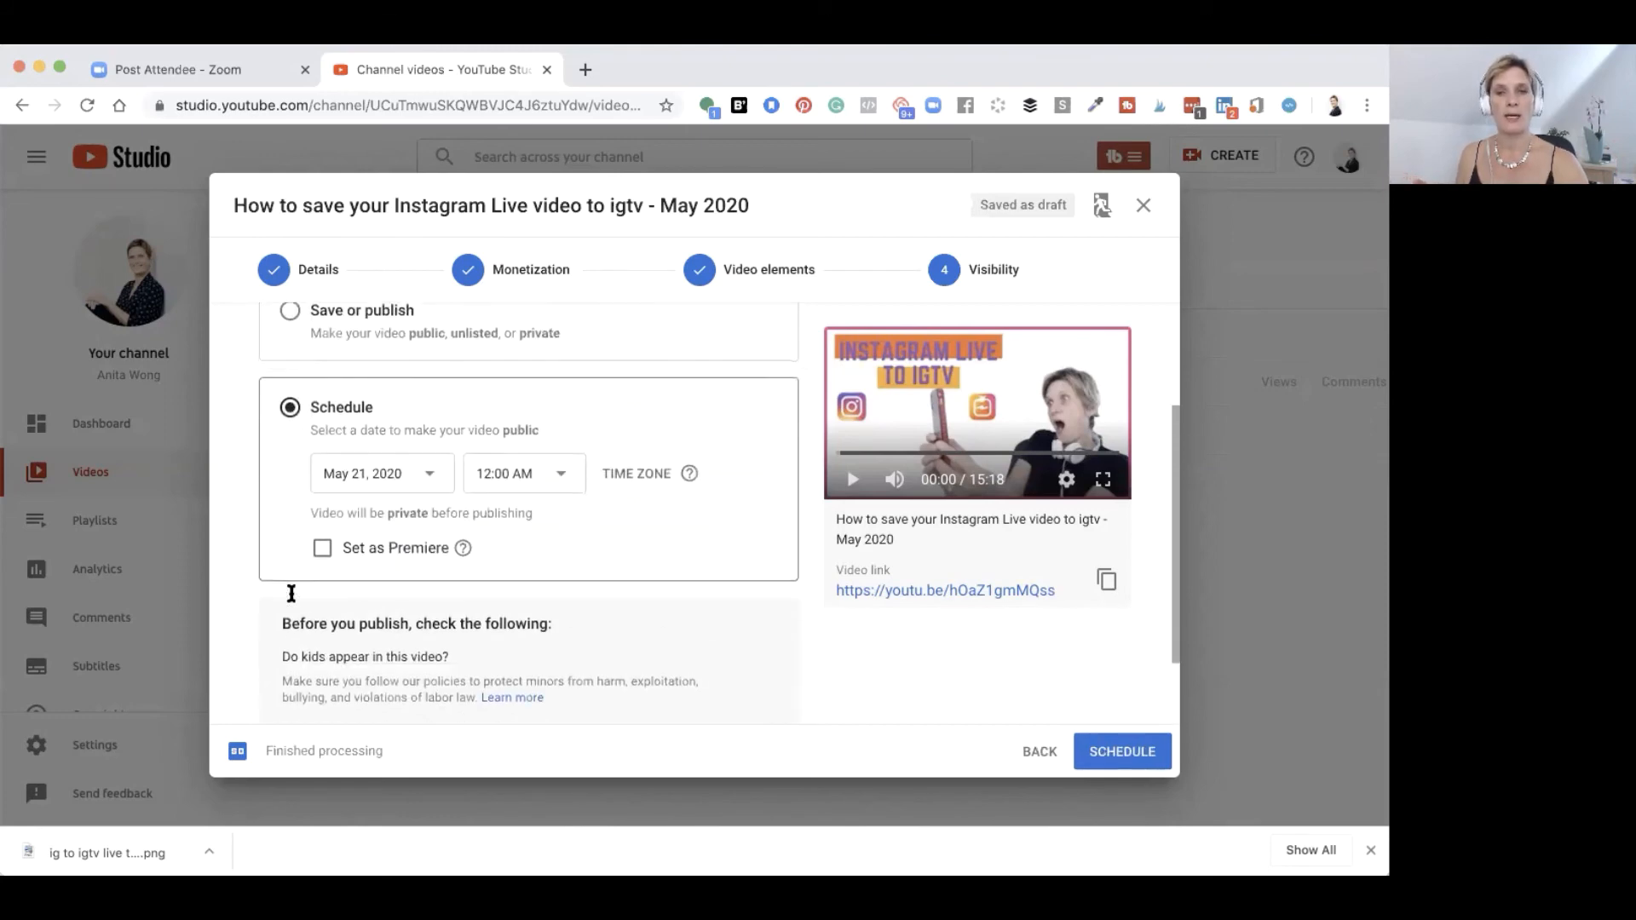
# Step: Set the publish date to May 20, 2020 at 6:00 PM and confirm scheduling
pyautogui.scroll(-3)
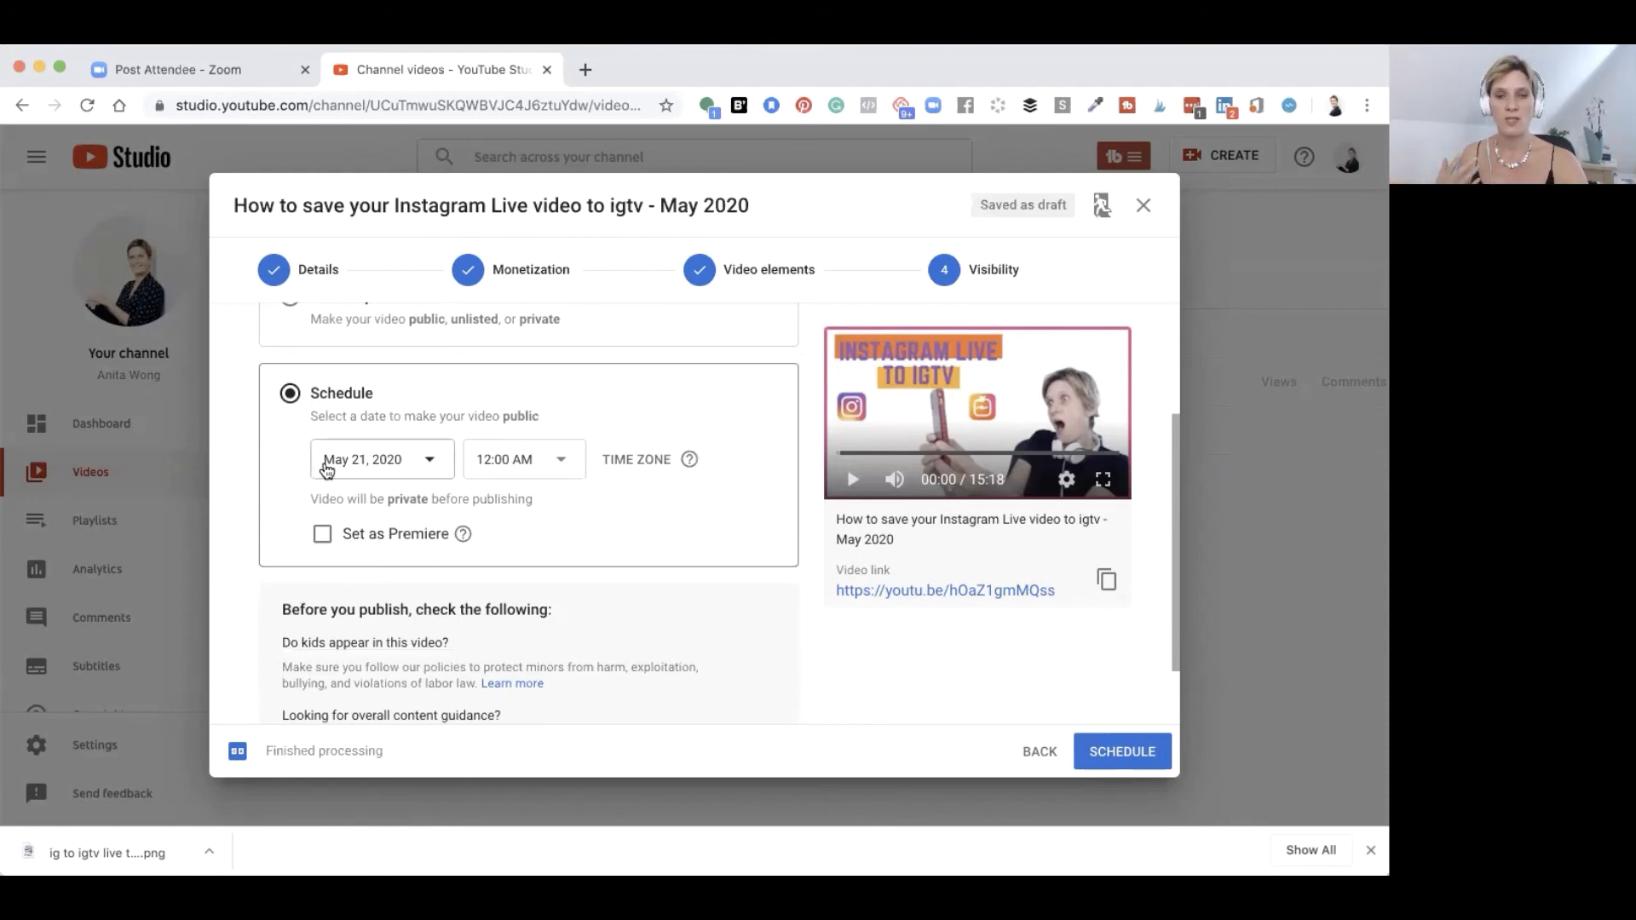
pyautogui.click(380, 459)
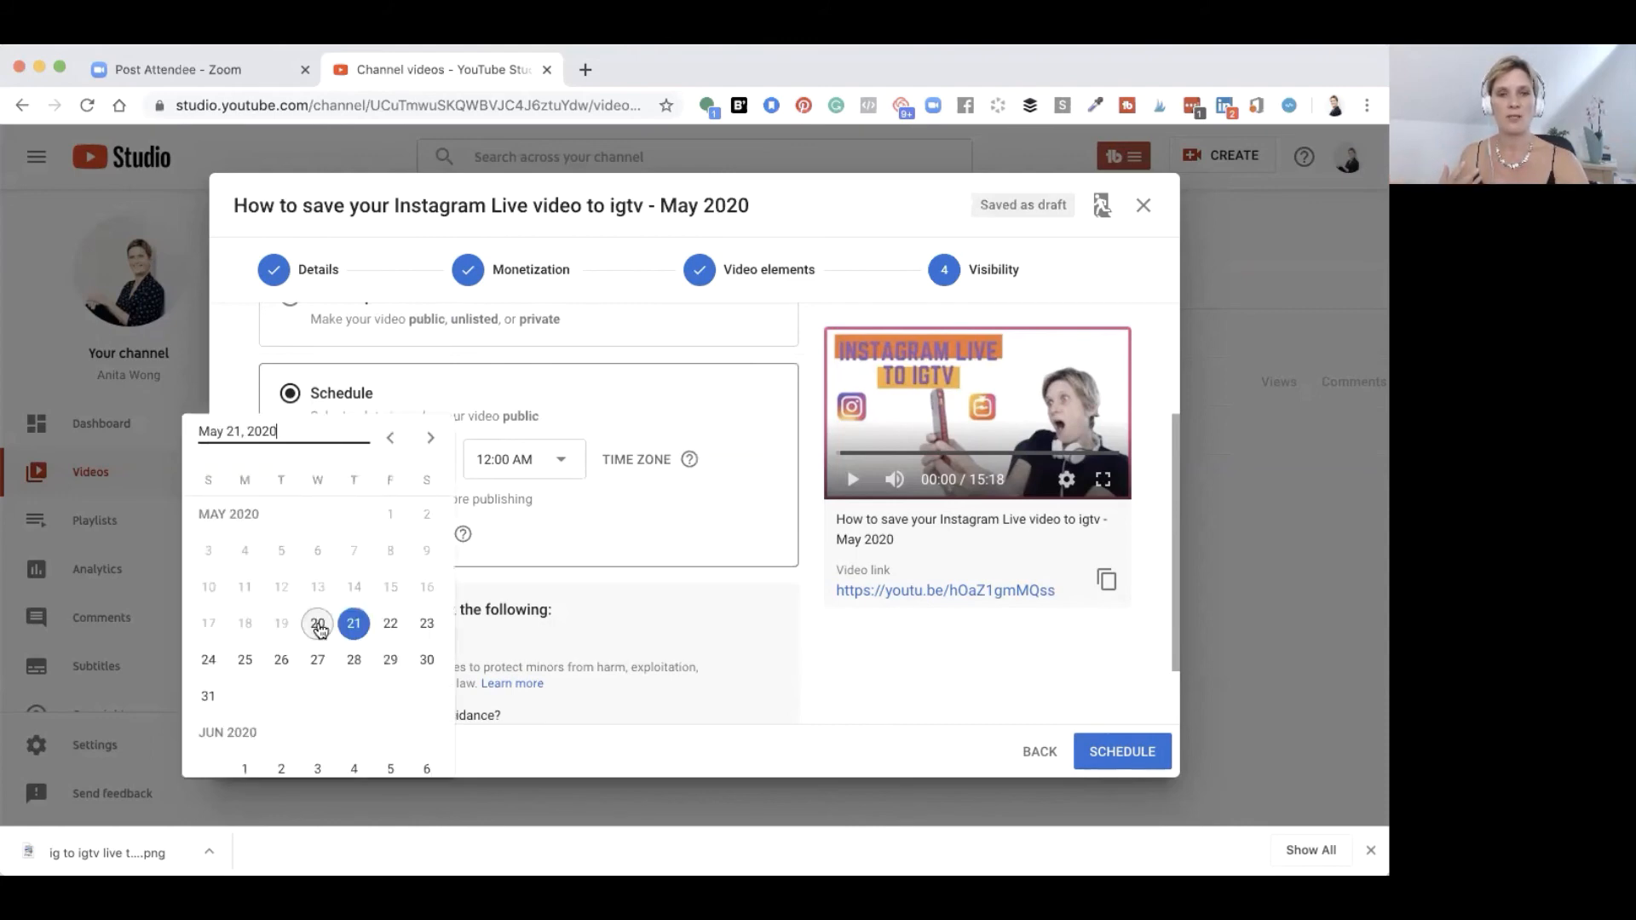
pyautogui.click(524, 459)
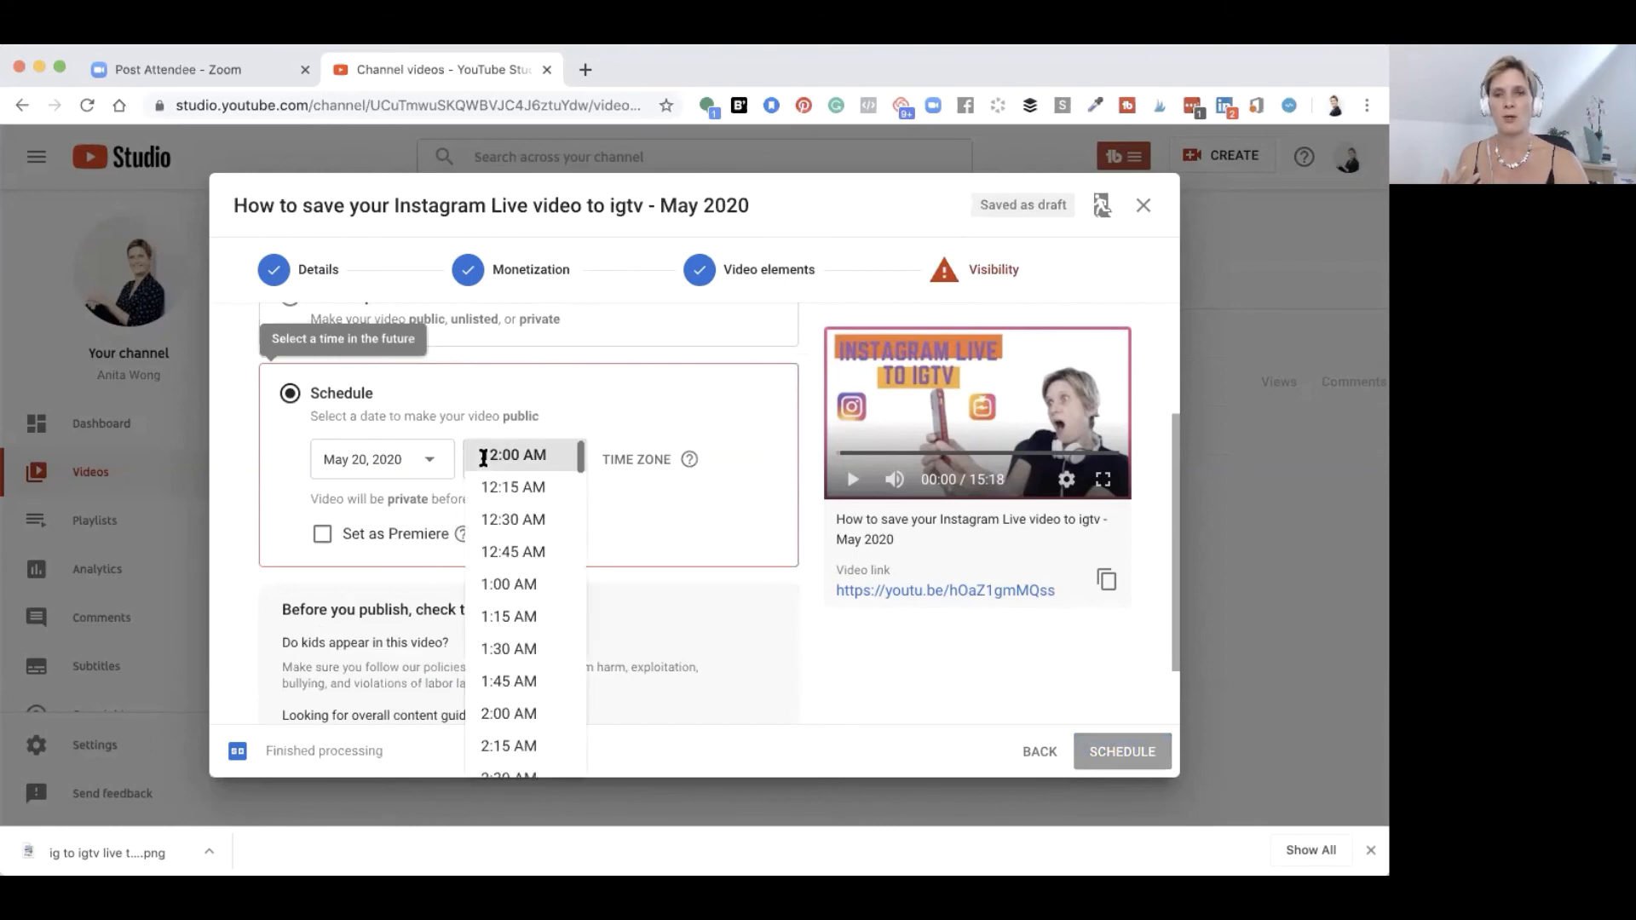
pyautogui.scroll(-3)
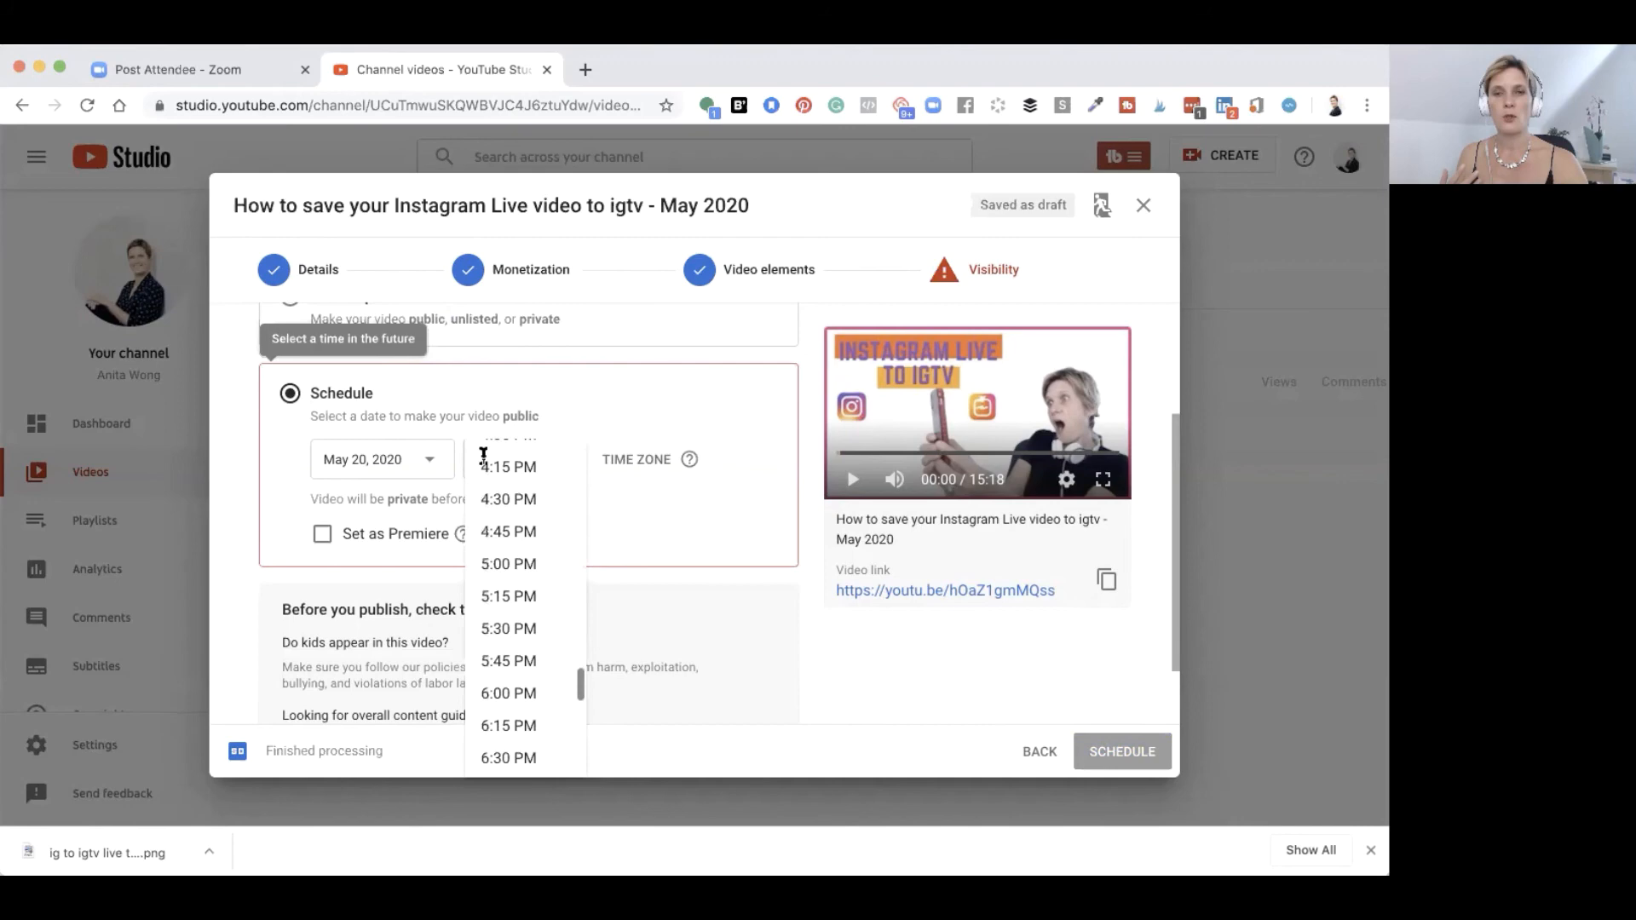
pyautogui.scroll(-3)
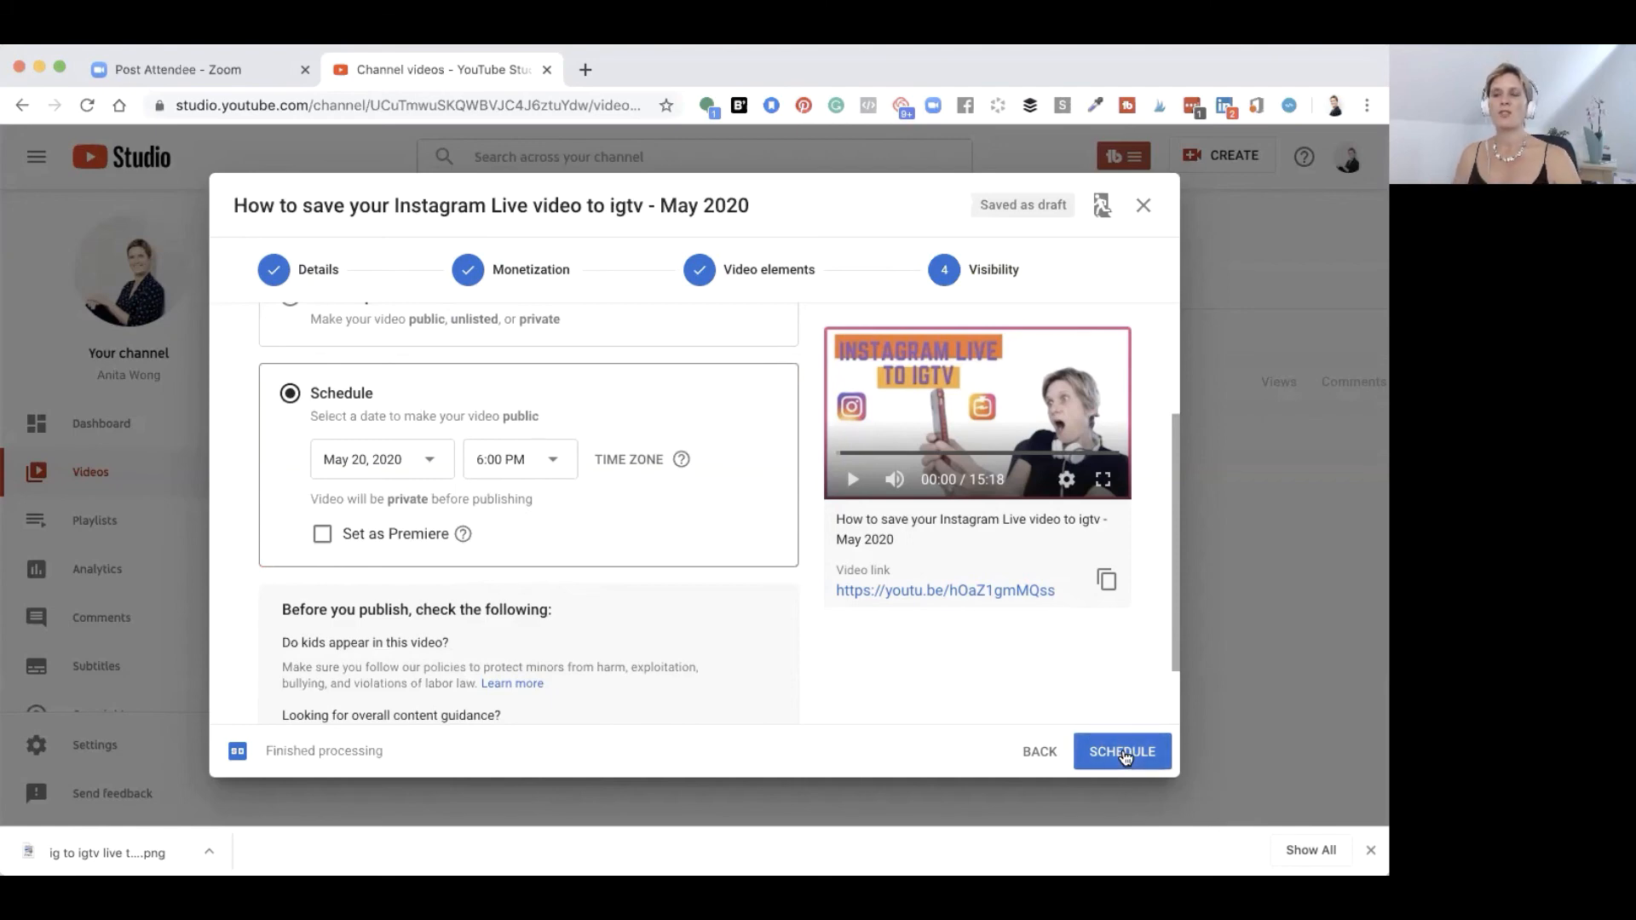
pyautogui.click(1121, 751)
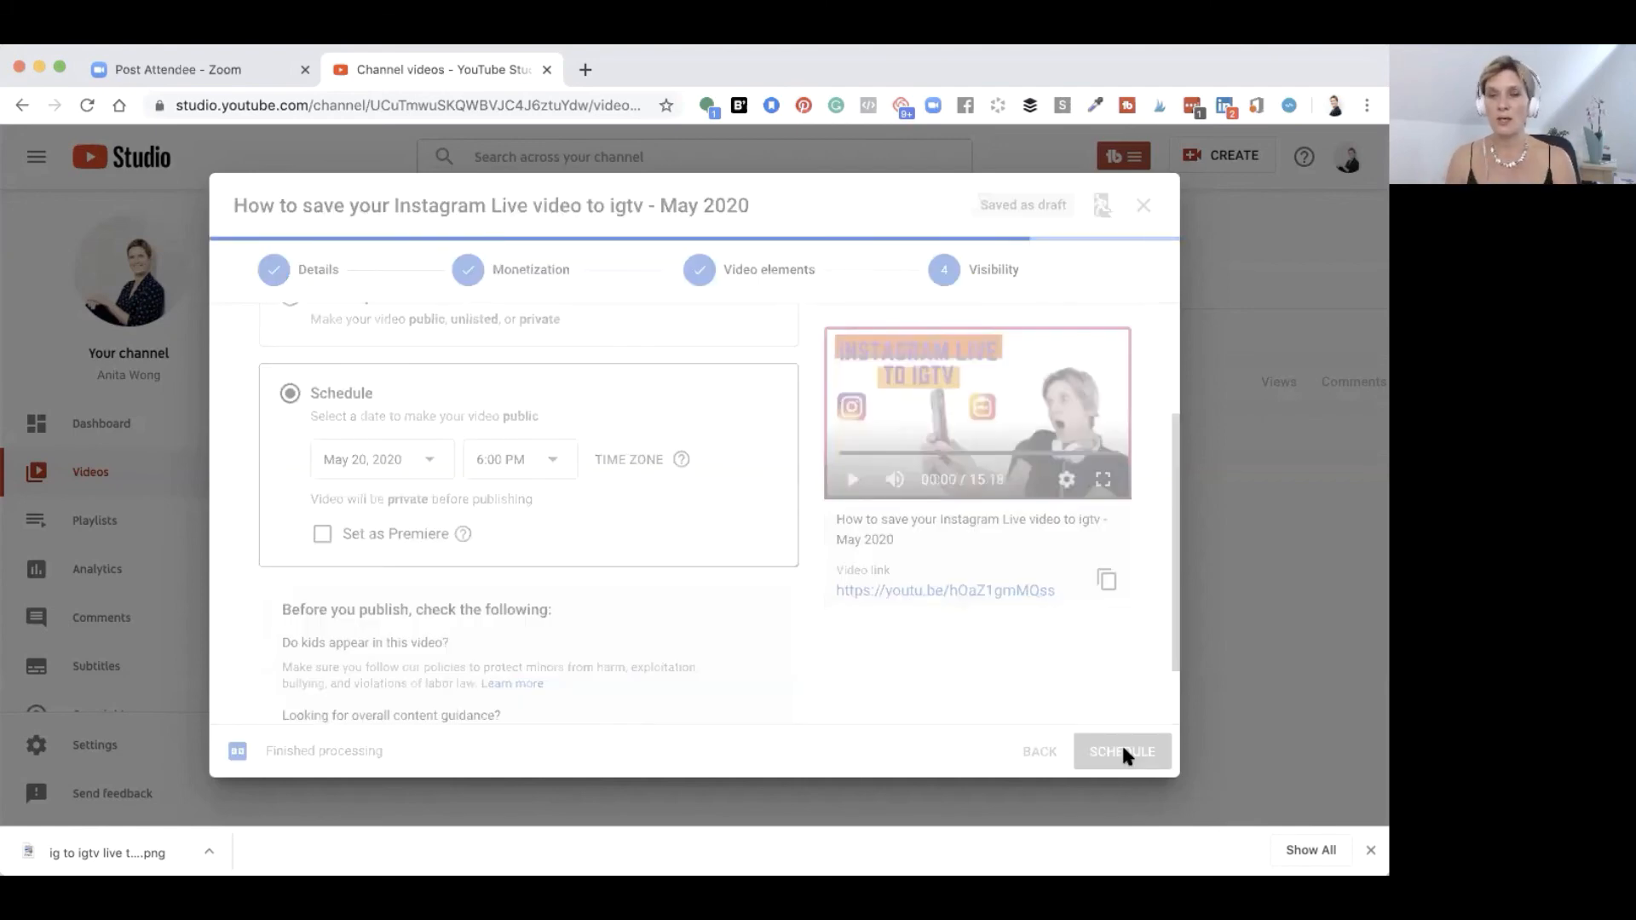
pyautogui.click(1120, 752)
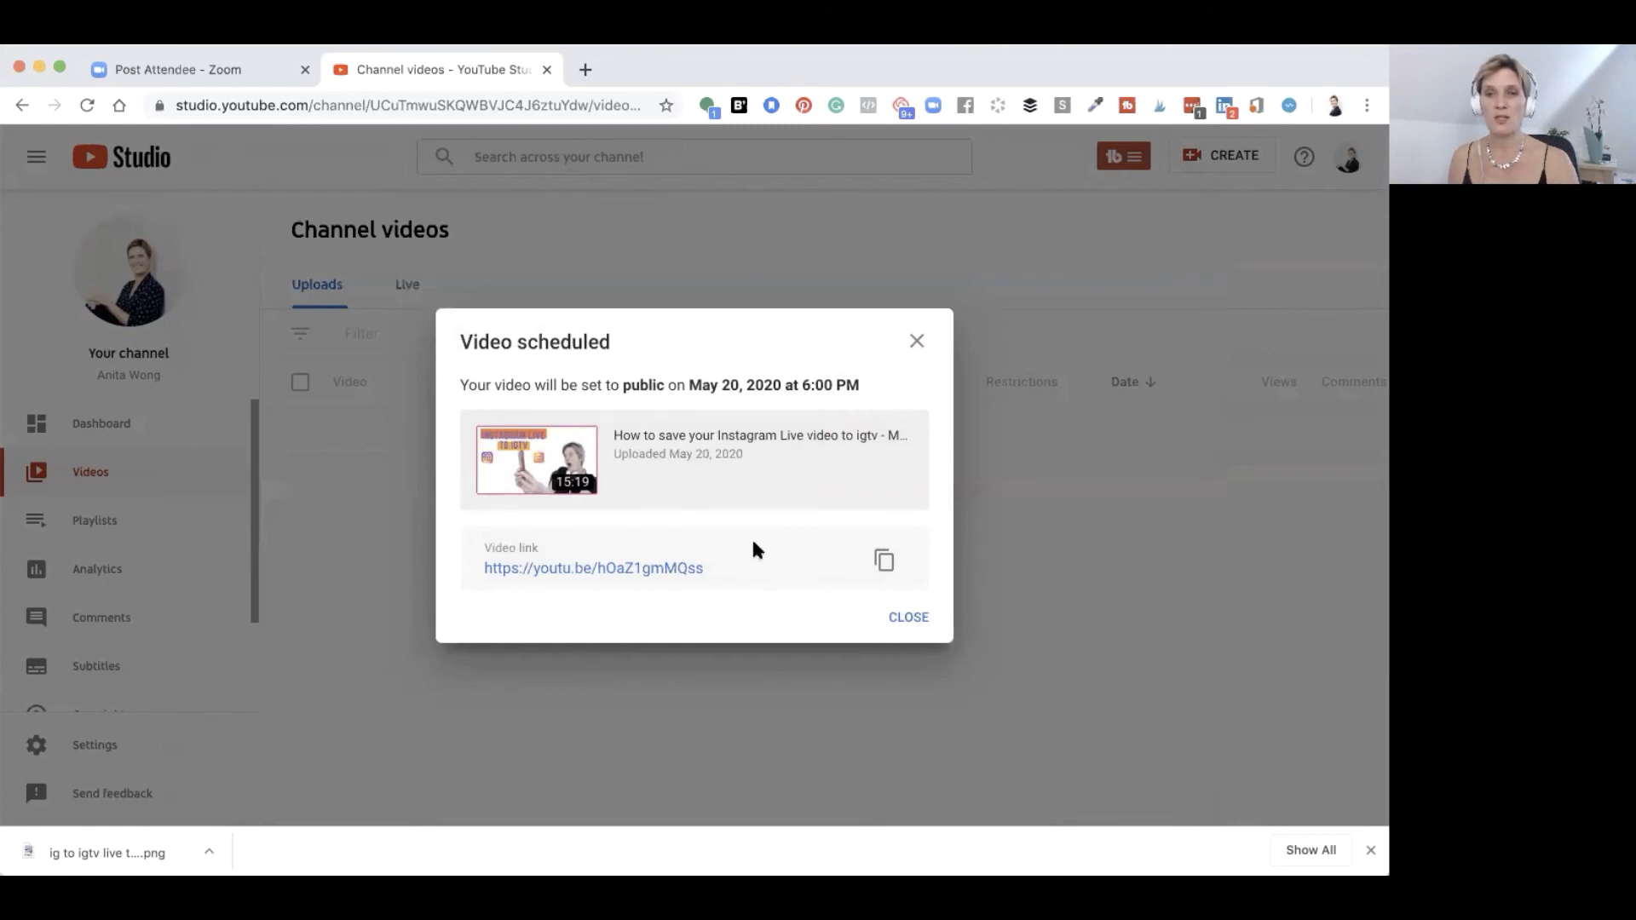
pyautogui.moveTo(730, 563)
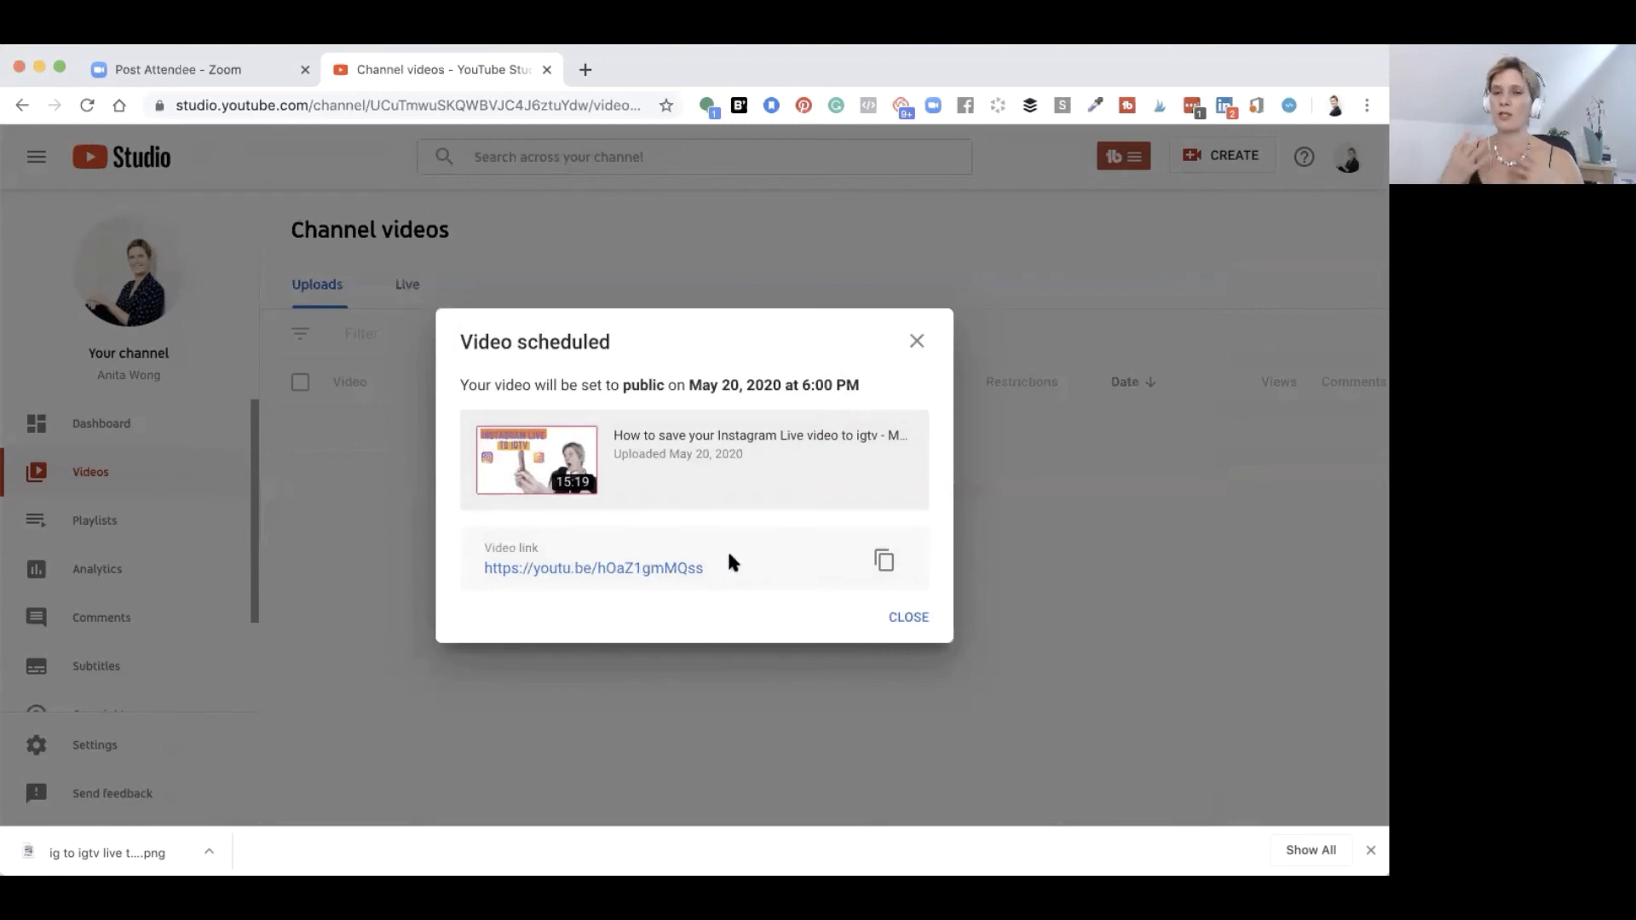
pyautogui.moveTo(845, 840)
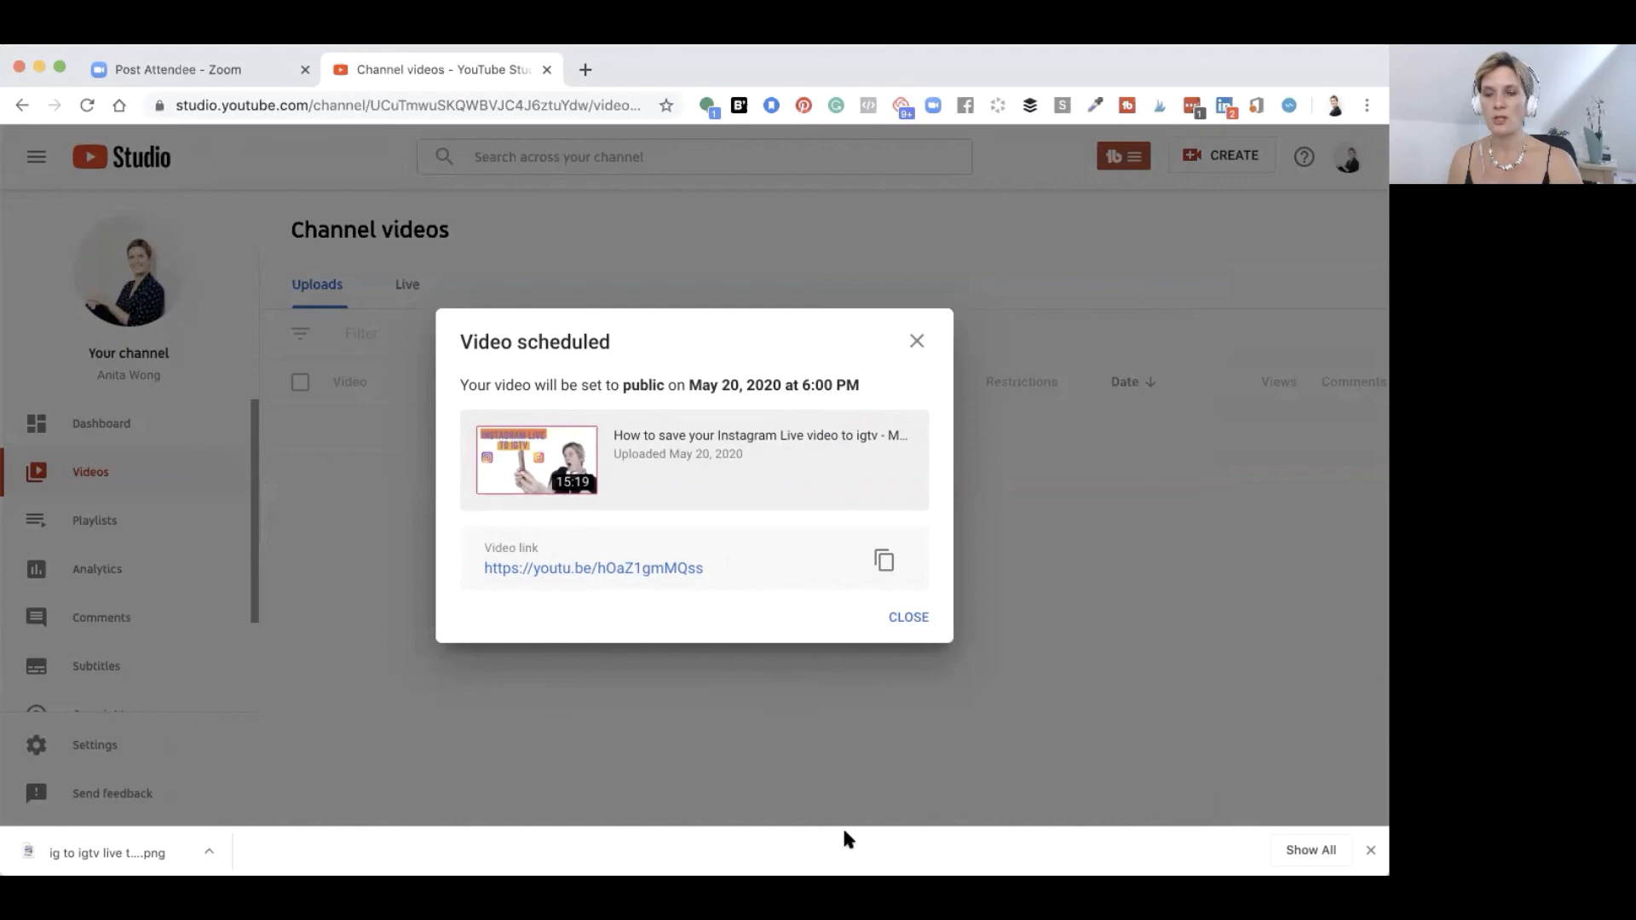